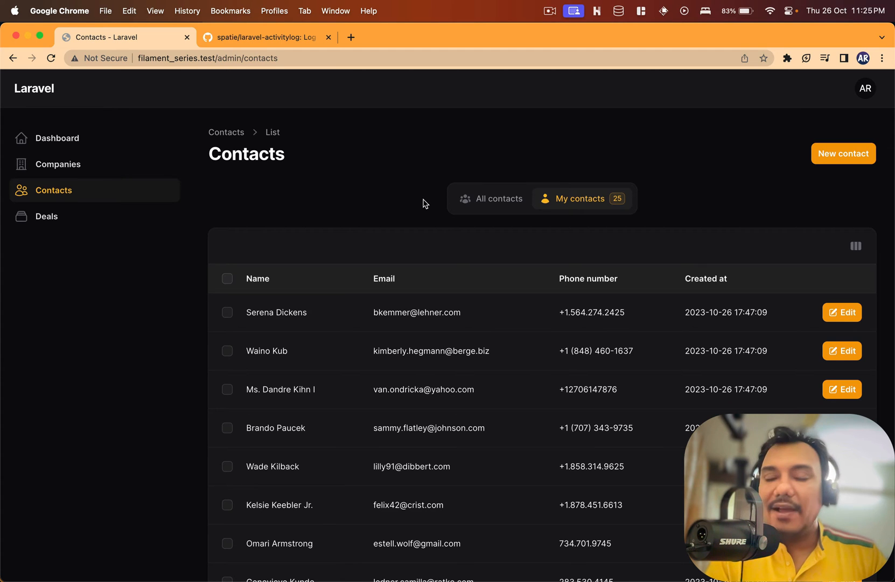
pyautogui.moveTo(306, 141)
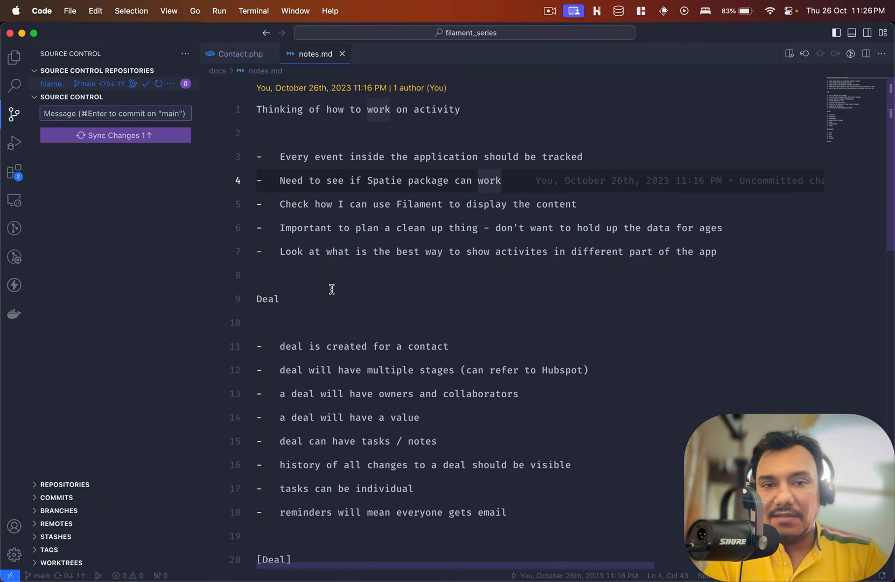
pyautogui.moveTo(305, 170)
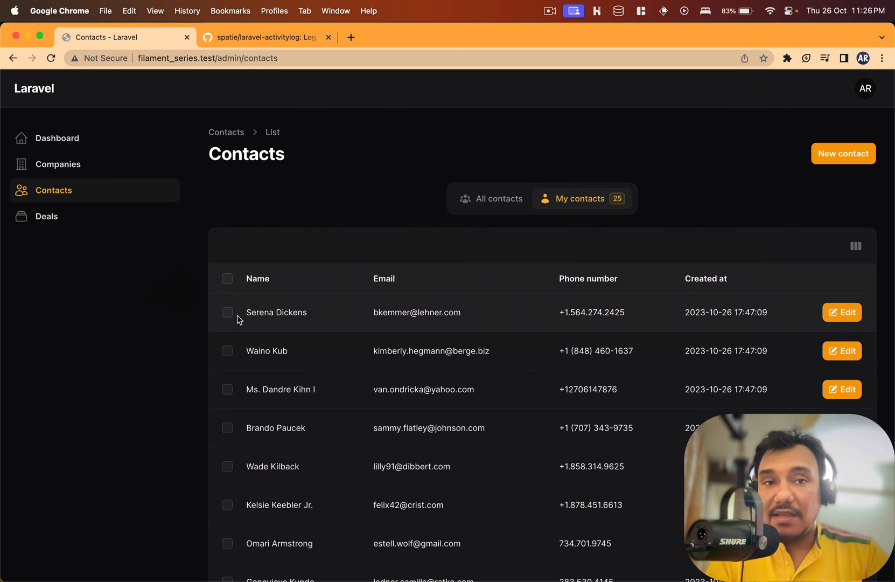
# Step: Switch to the spatie/laravel-activitylog GitHub tab and scroll the README to Installation
pyautogui.click(263, 37)
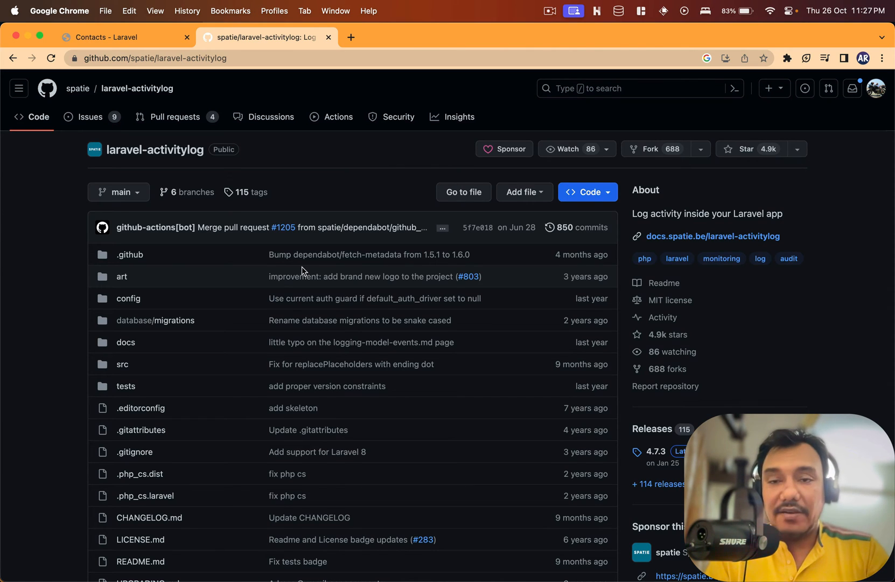
pyautogui.moveTo(360, 320)
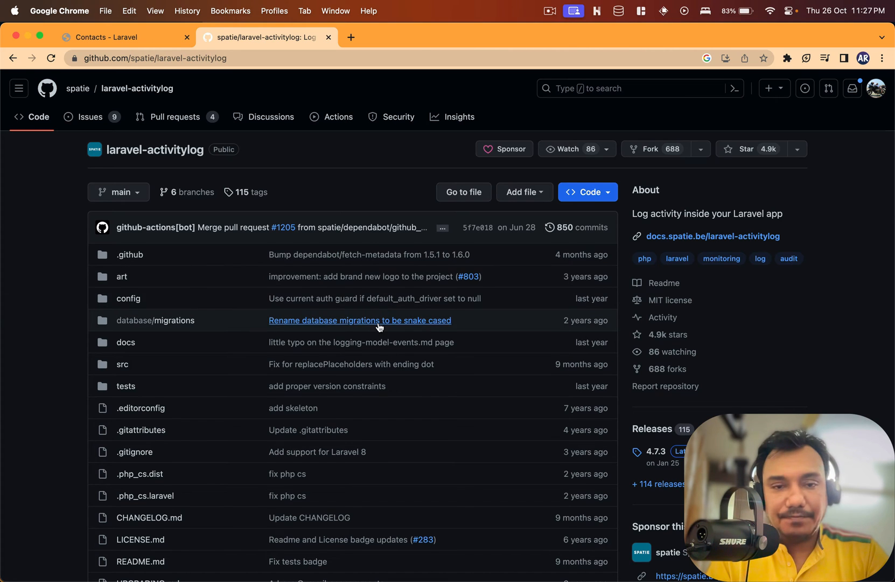
pyautogui.scroll(-3)
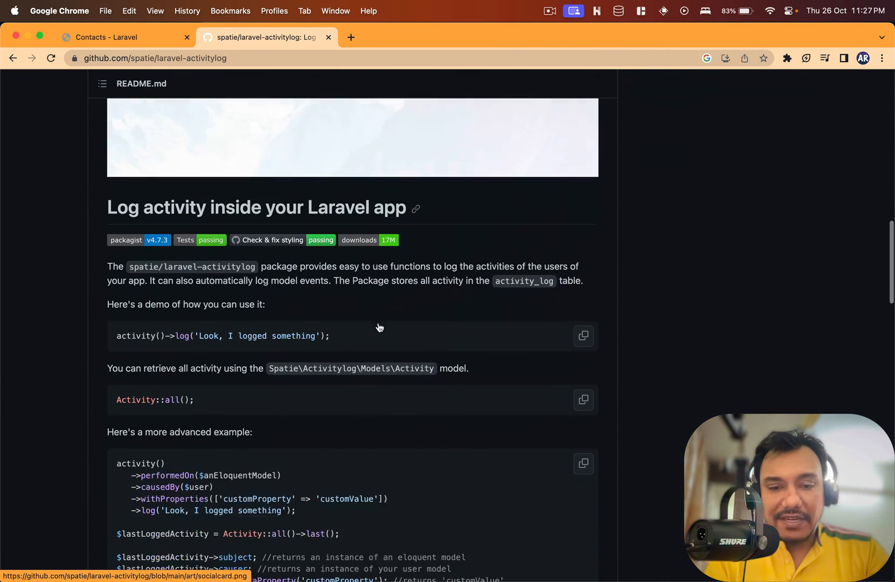
pyautogui.scroll(-3)
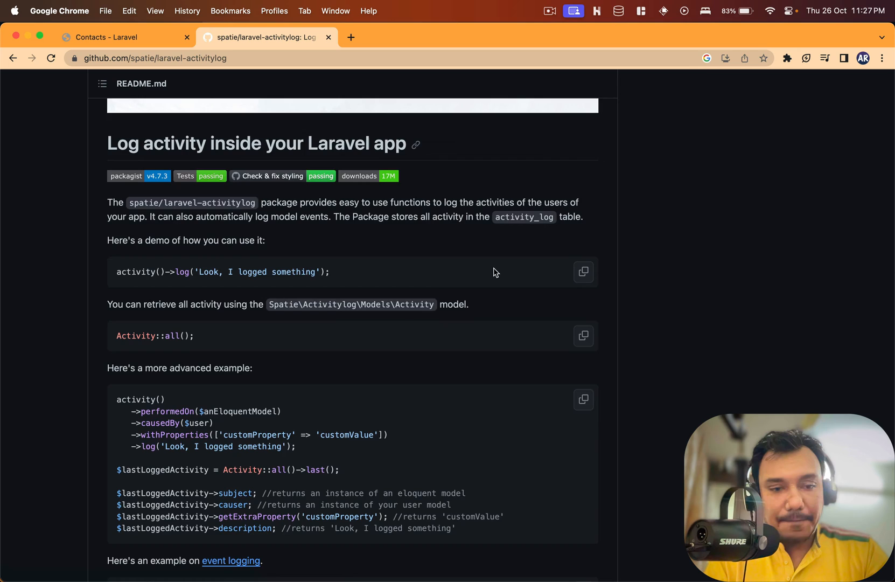
pyautogui.scroll(-3)
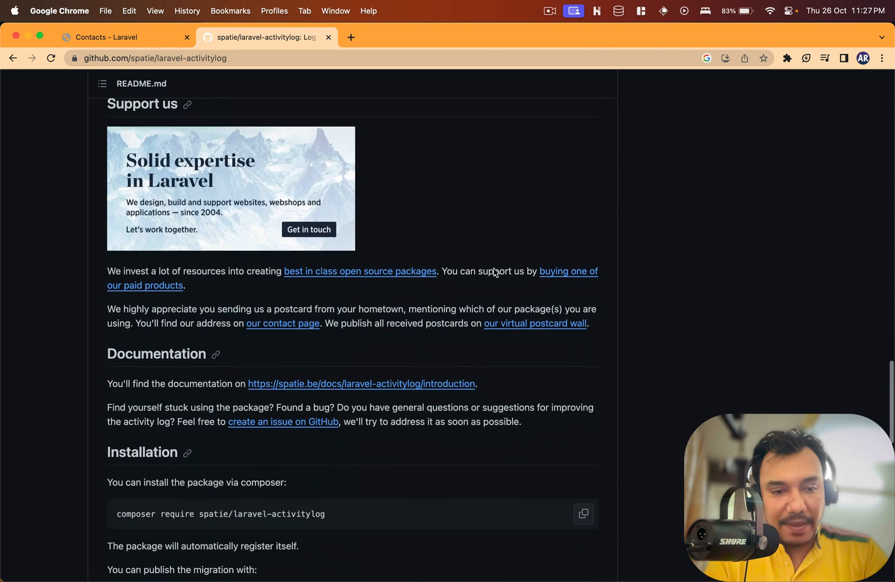
pyautogui.click(583, 513)
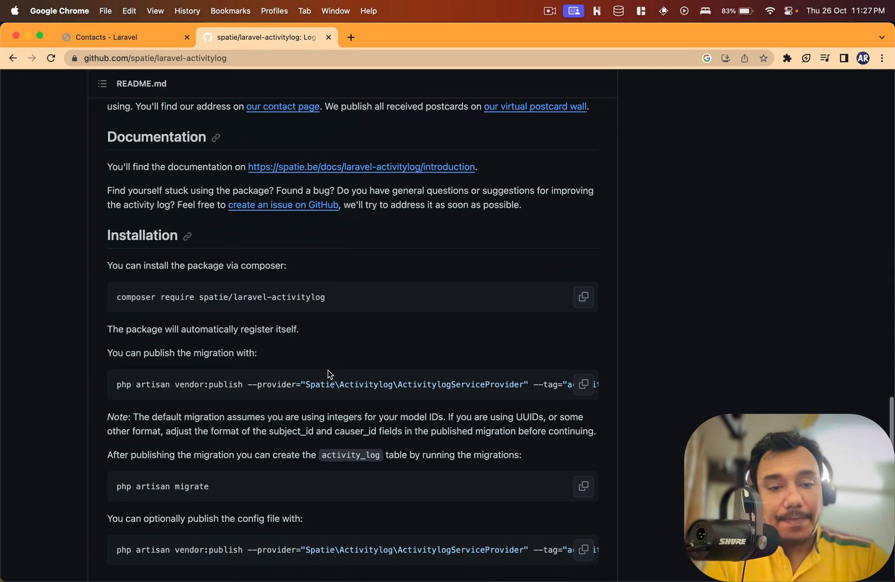
pyautogui.hscroll(3)
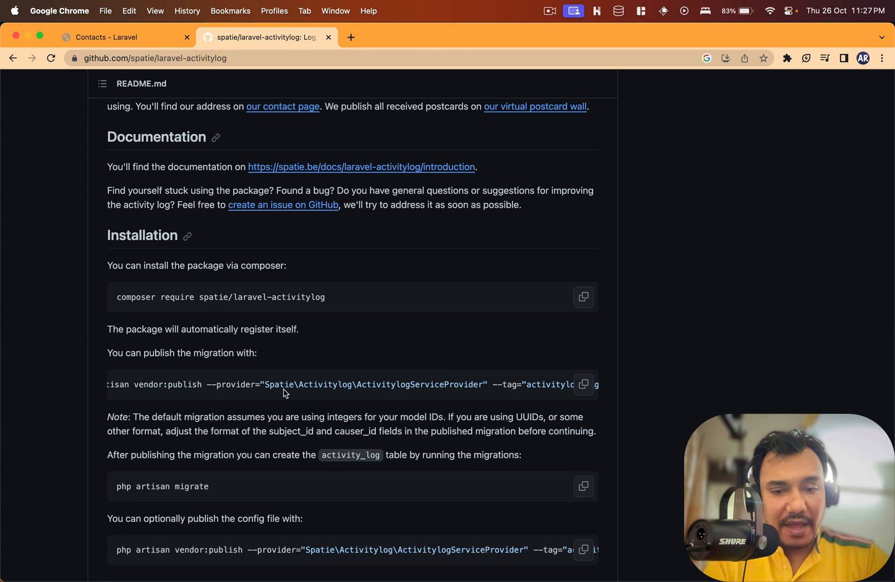
pyautogui.scroll(-3)
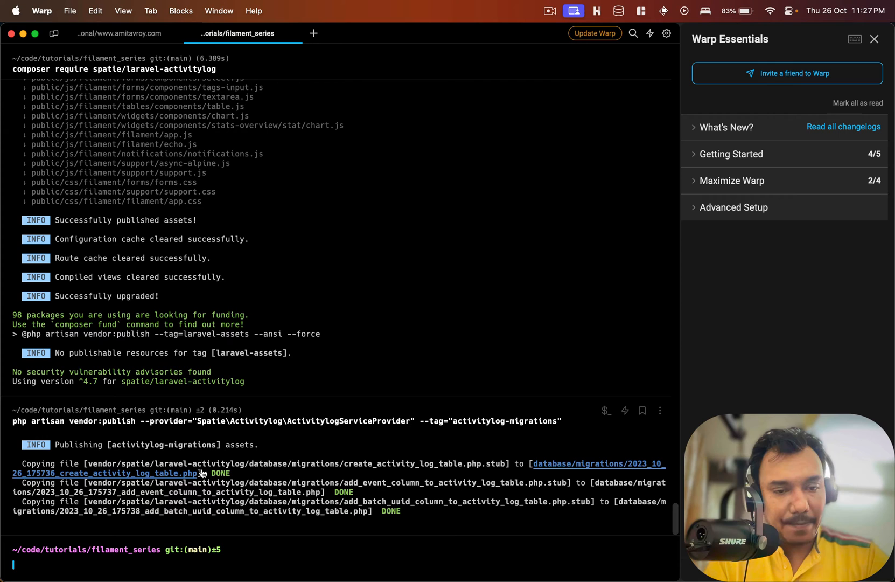
pyautogui.moveTo(77, 488)
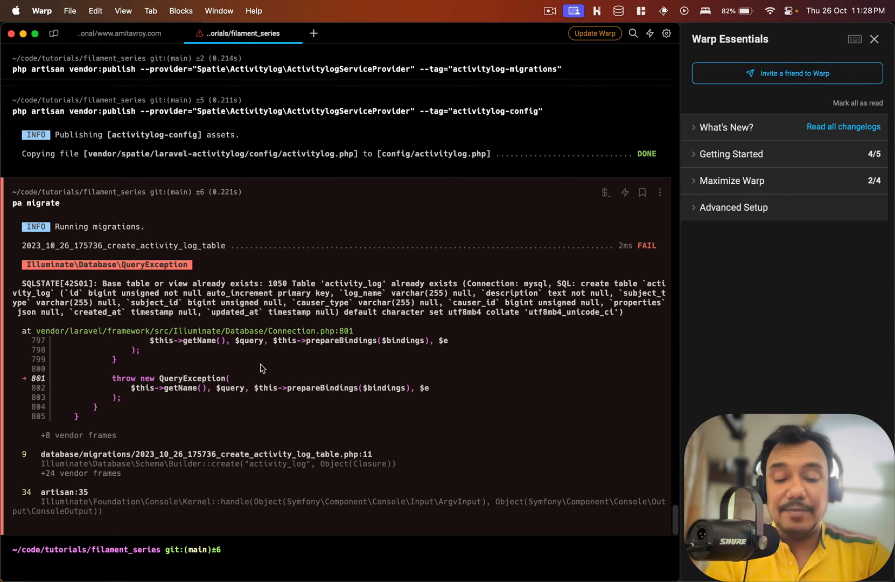
# Step: Rerun the migrations in Warp, which fail because activity_log already exists
pyautogui.write('mrs')
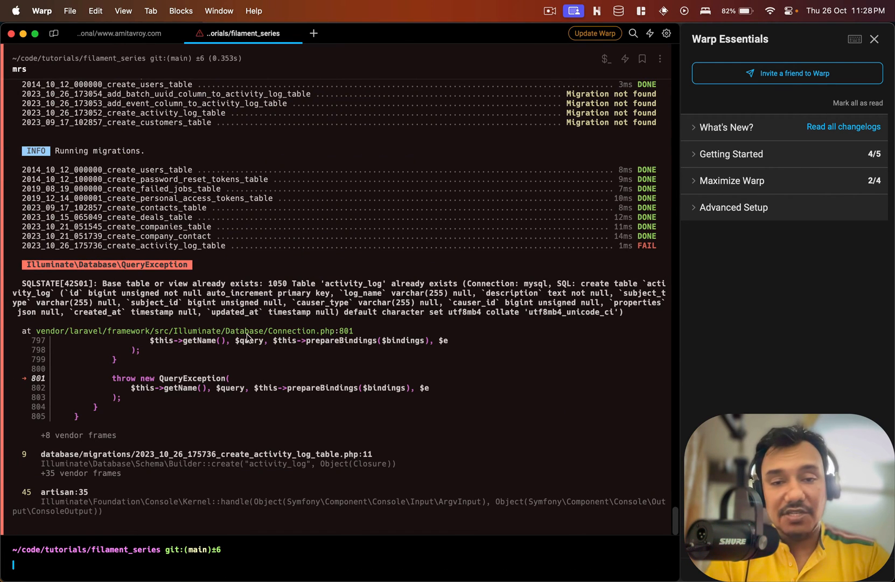
pyautogui.press('cmd+tab')
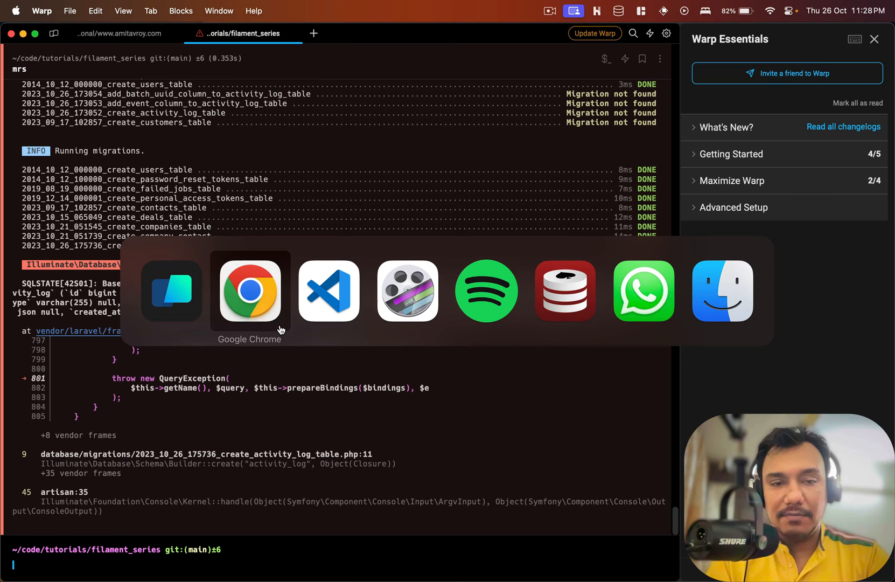
# Step: Delete every table in the filament_series database from Sequel Ace
pyautogui.click(564, 291)
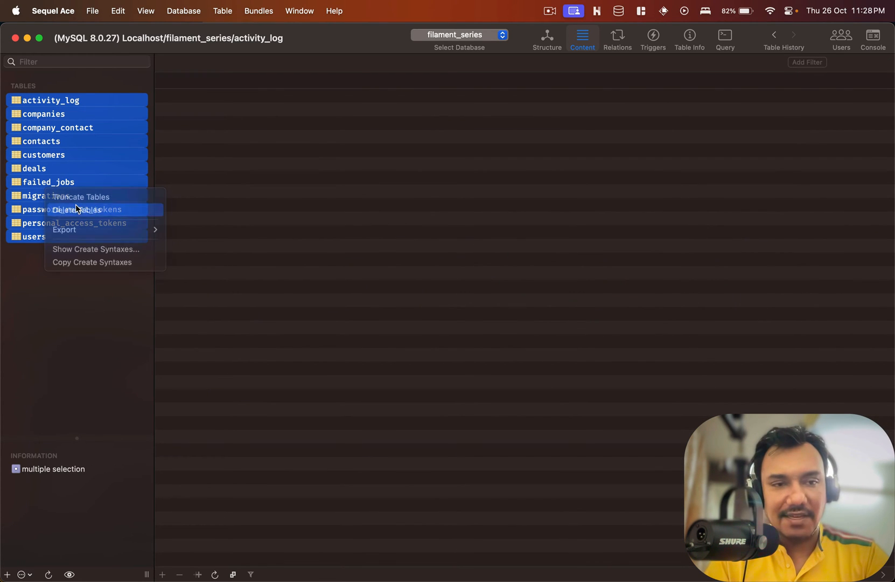
pyautogui.click(383, 225)
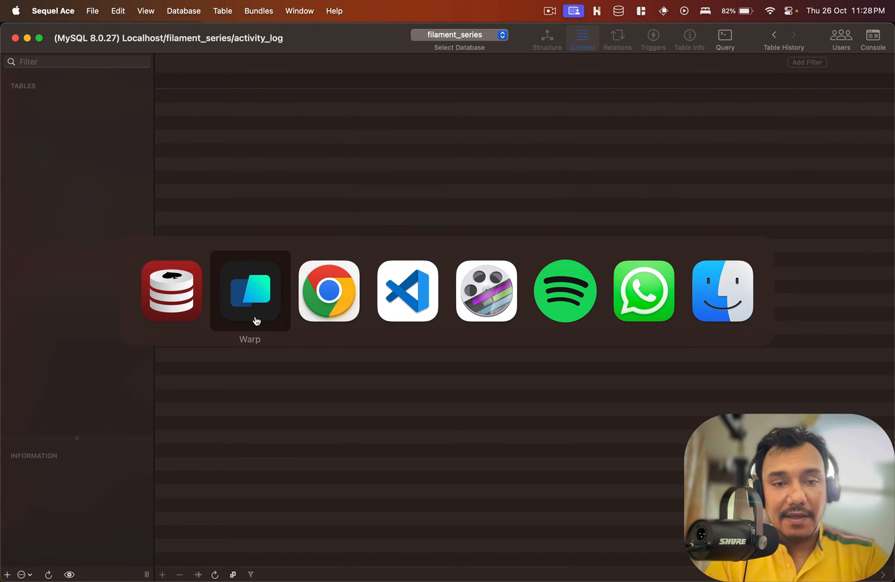
pyautogui.click(249, 291)
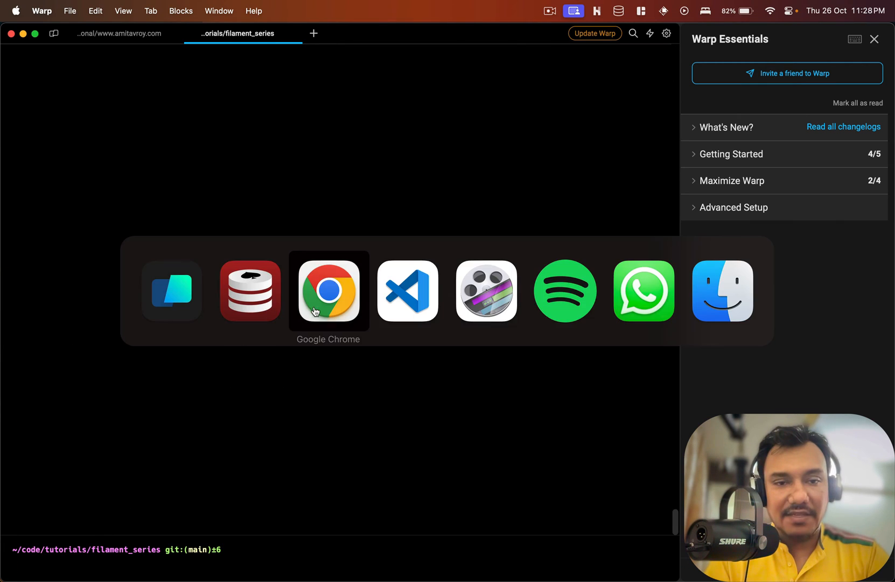
# Step: Log back into the Filament admin panel using the saved credentials
pyautogui.click(328, 292)
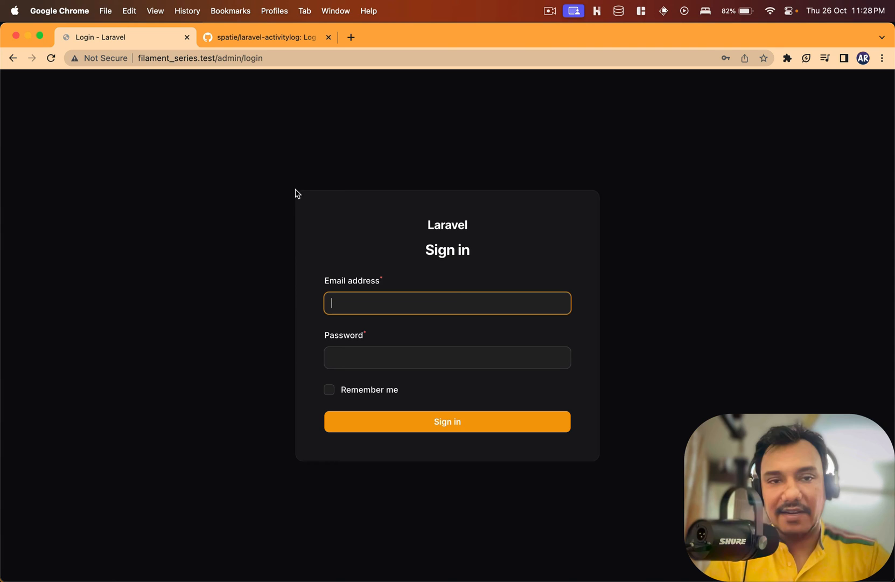
pyautogui.write('rea')
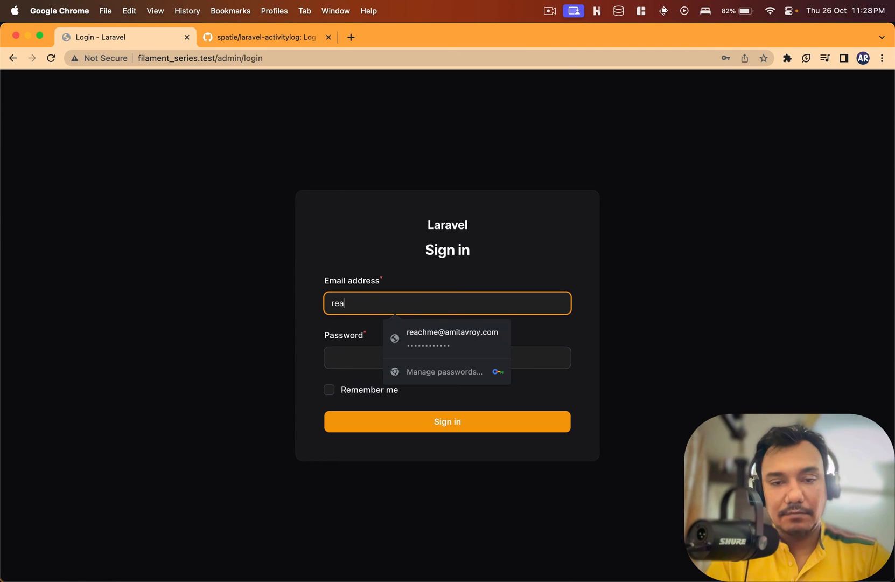
pyautogui.click(453, 336)
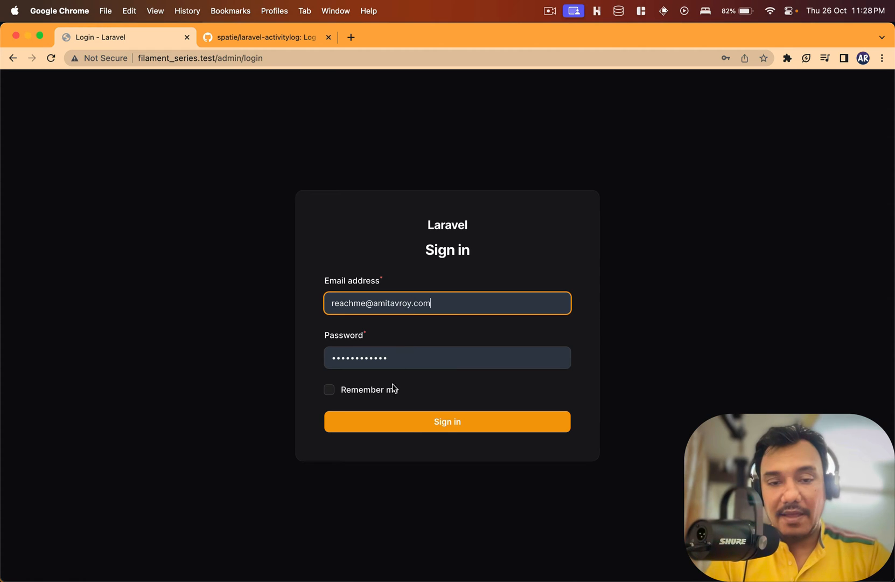
pyautogui.click(447, 421)
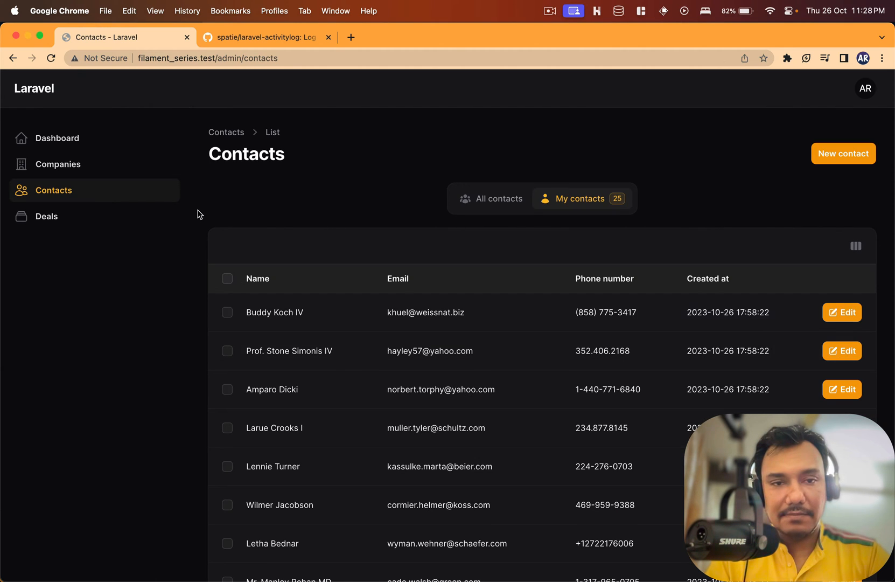
pyautogui.moveTo(221, 239)
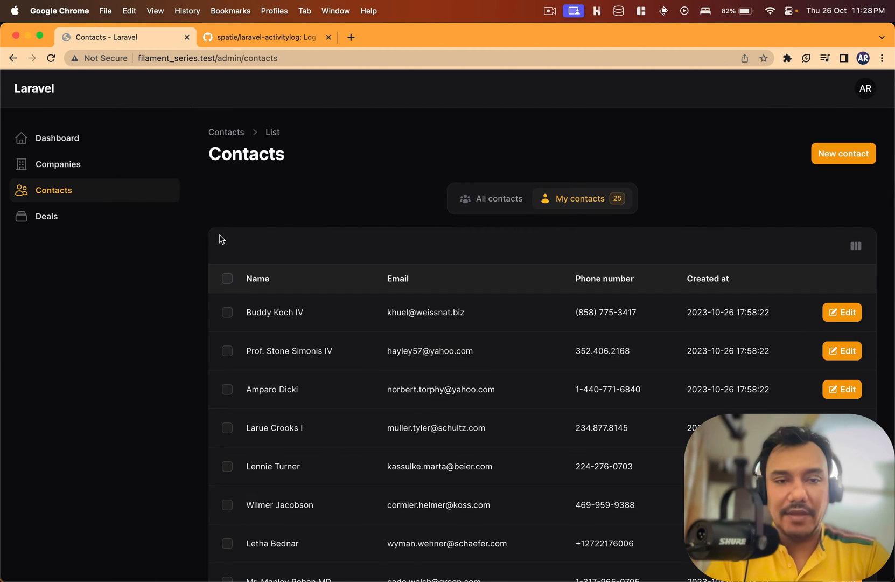
pyautogui.press('cmd+tab')
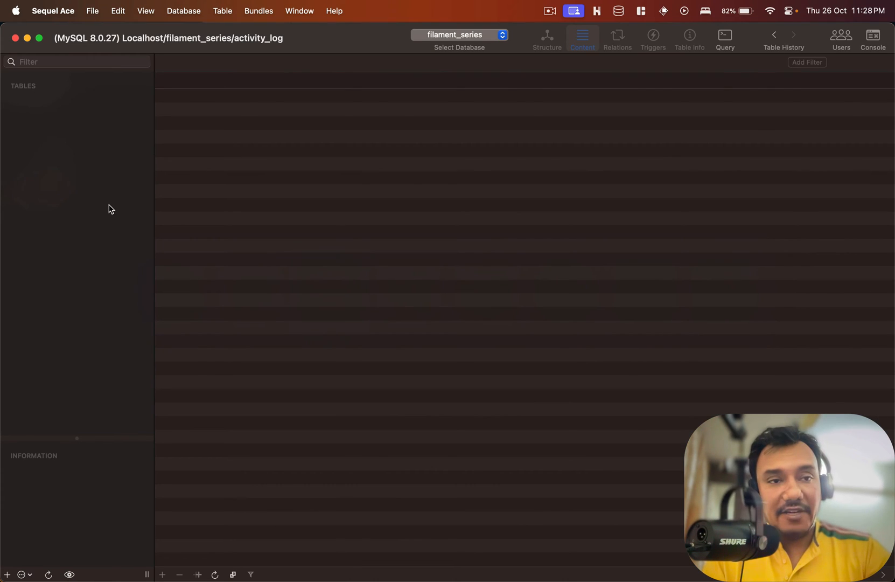
pyautogui.click(42, 113)
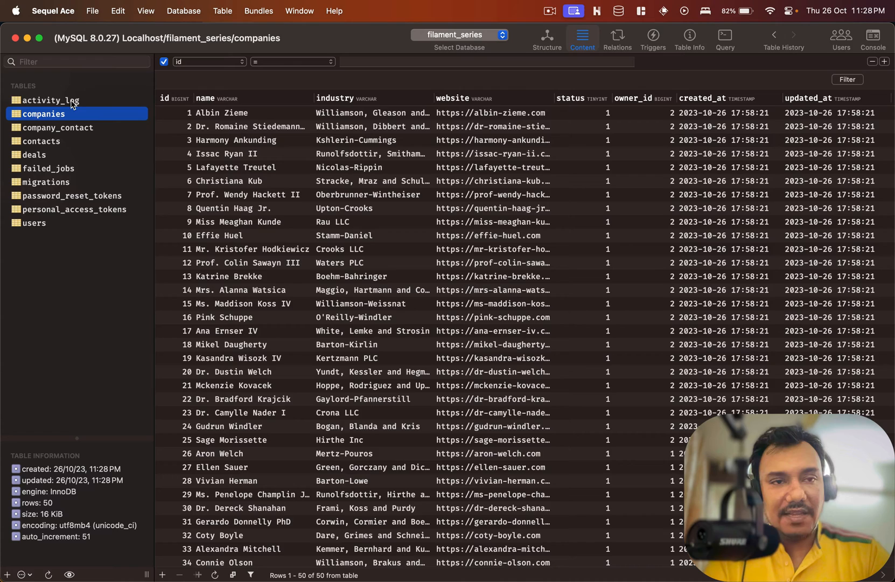
pyautogui.click(50, 99)
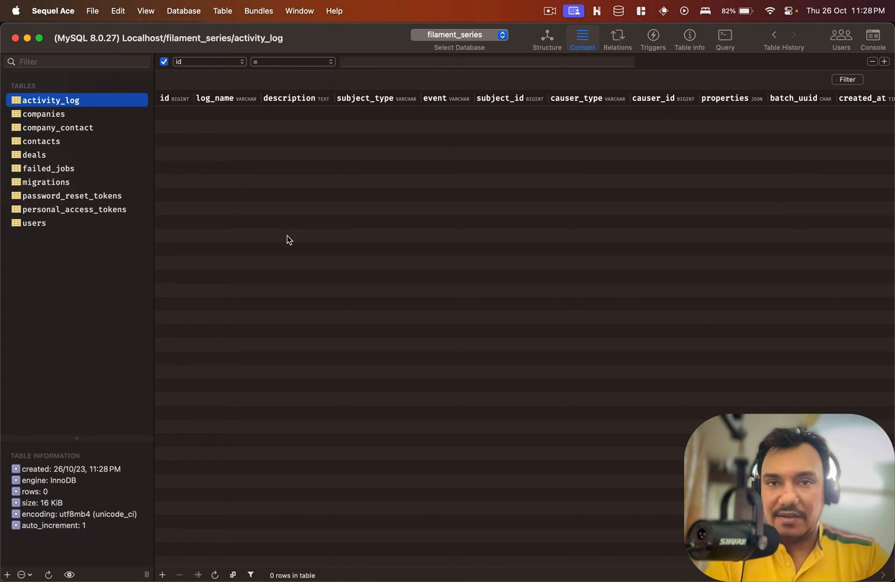
pyautogui.moveTo(310, 210)
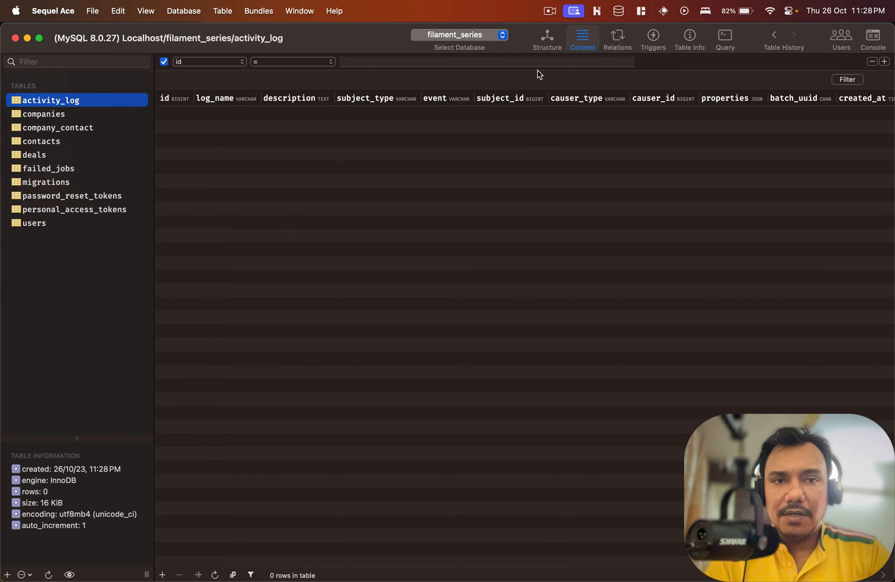
pyautogui.moveTo(191, 134)
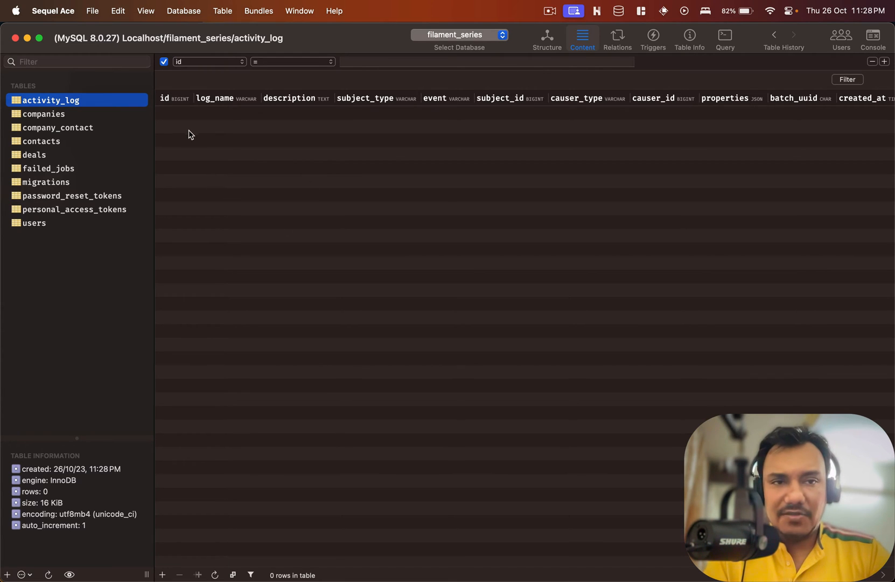
pyautogui.moveTo(233, 112)
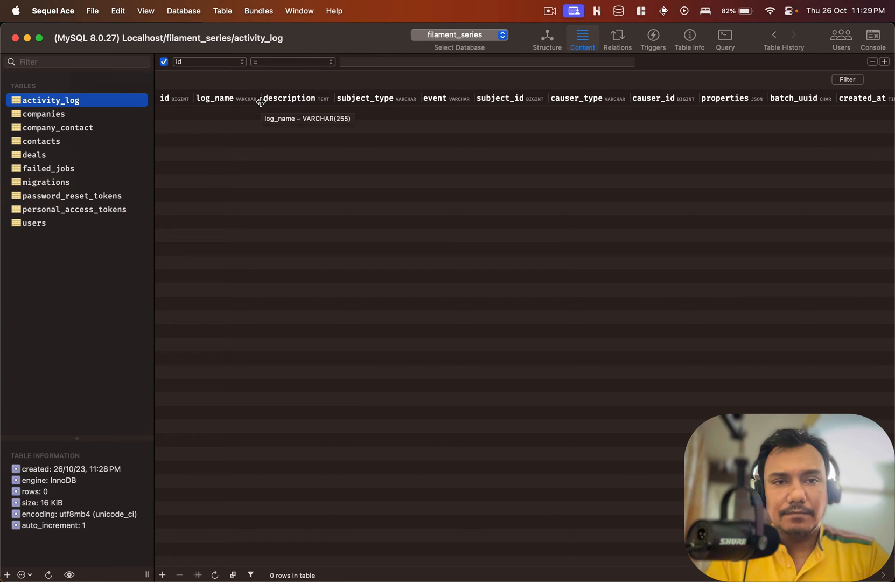
pyautogui.moveTo(253, 166)
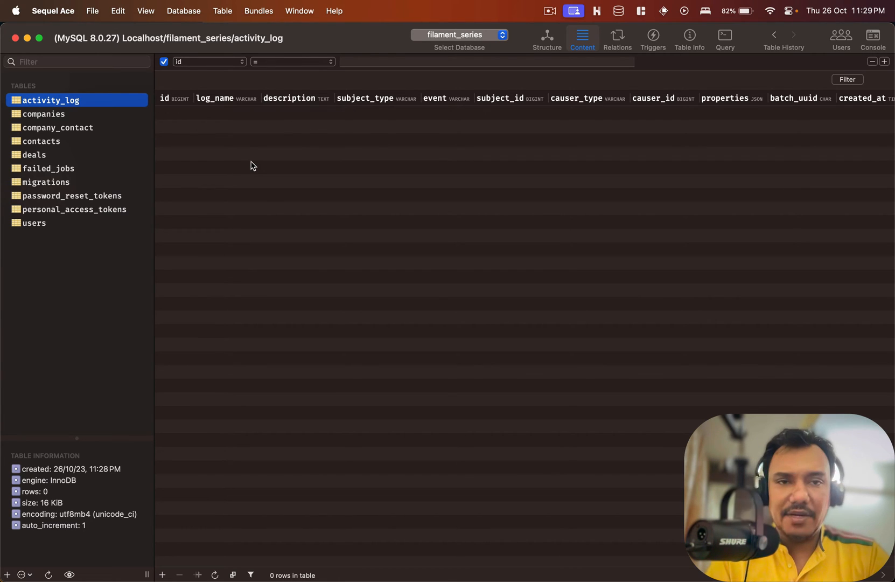
pyautogui.moveTo(364, 104)
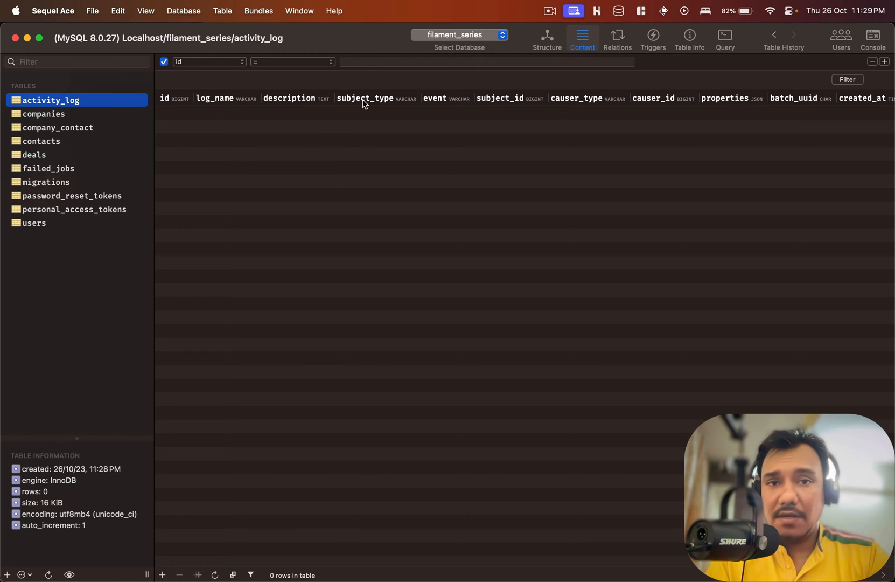
pyautogui.moveTo(445, 103)
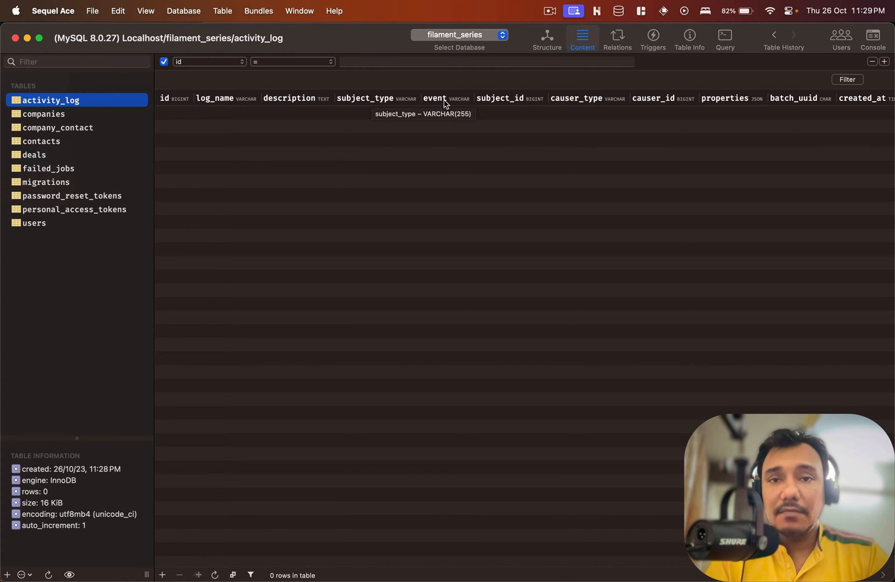
pyautogui.moveTo(519, 106)
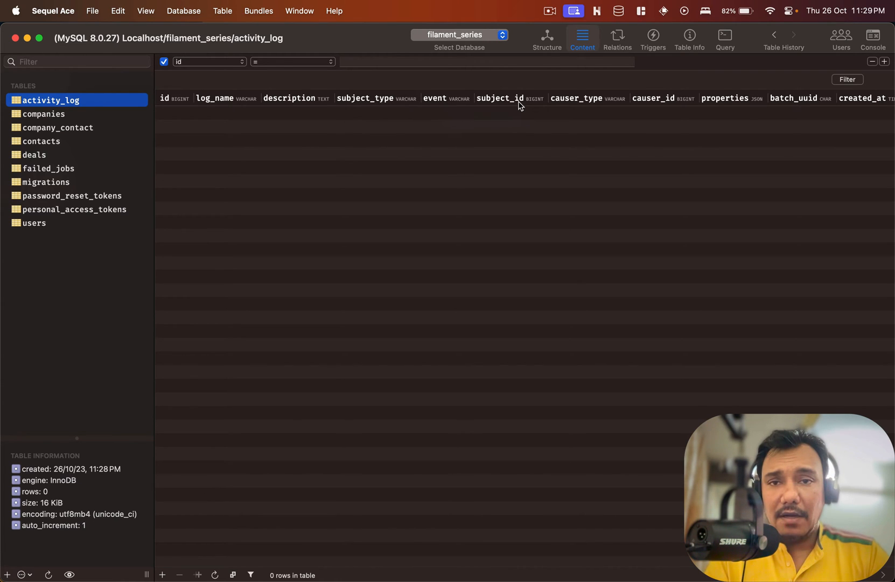
pyautogui.moveTo(506, 98)
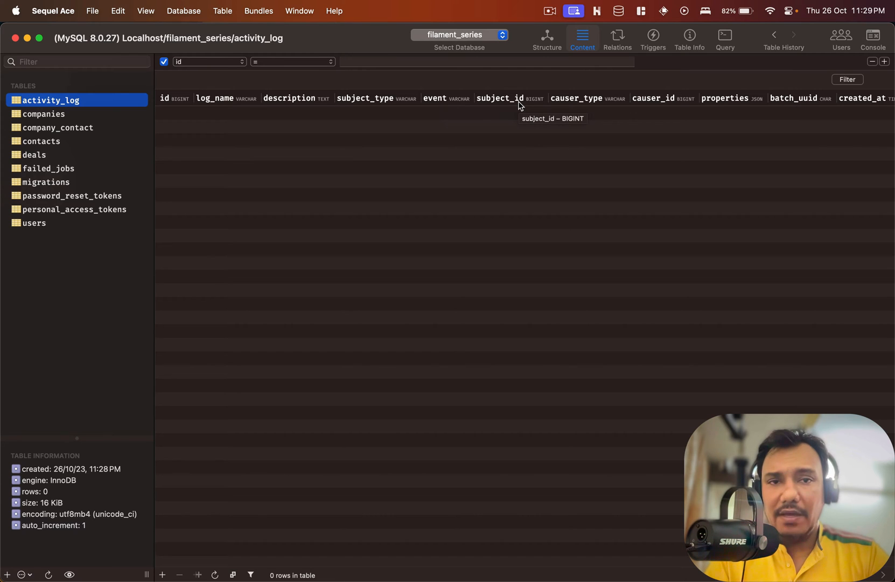
pyautogui.moveTo(368, 104)
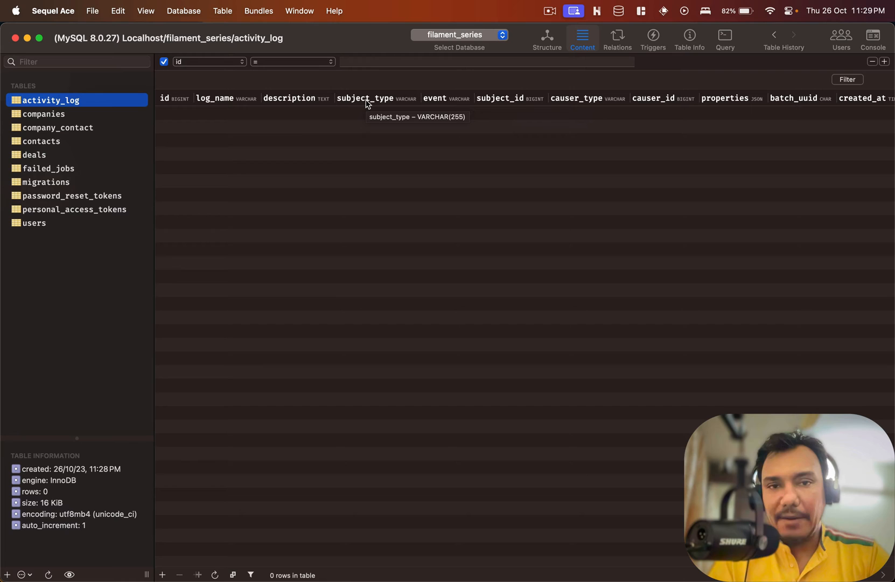
pyautogui.moveTo(96, 162)
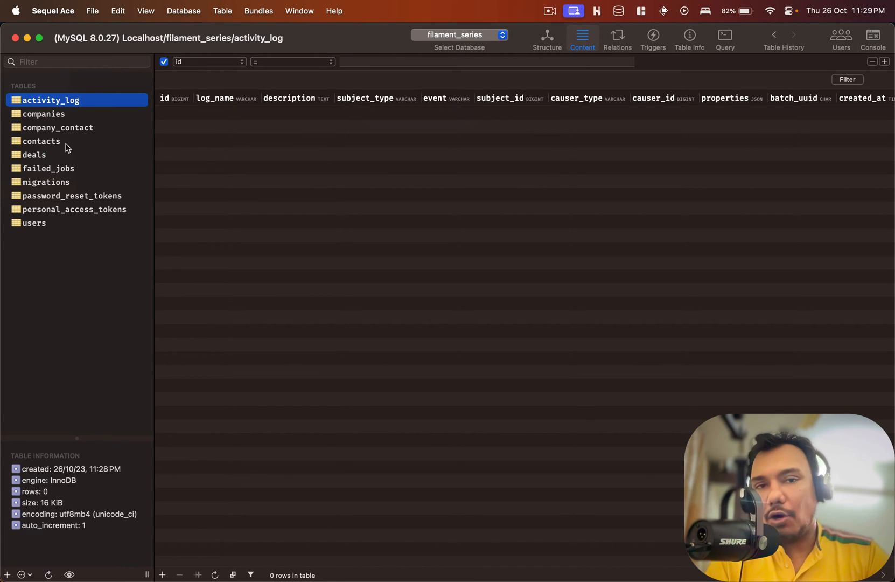
pyautogui.moveTo(371, 120)
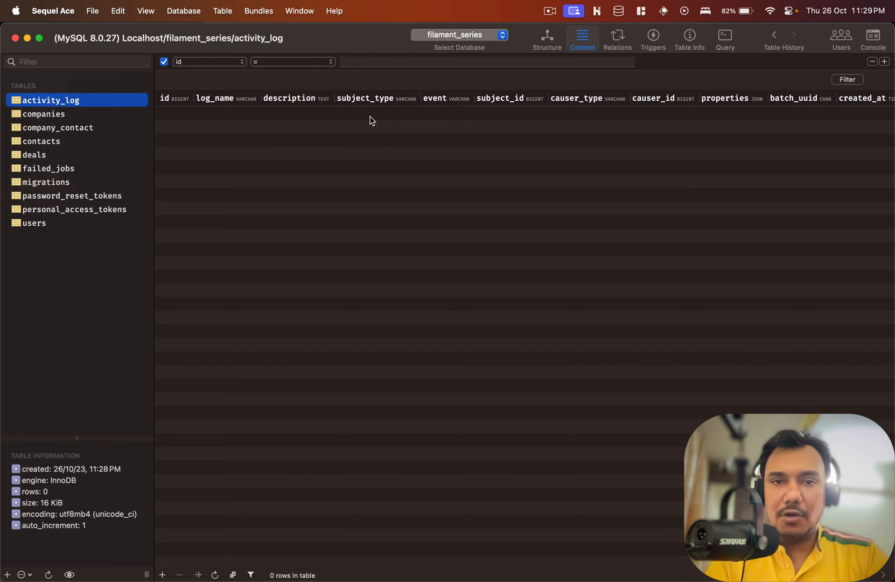
pyautogui.moveTo(543, 113)
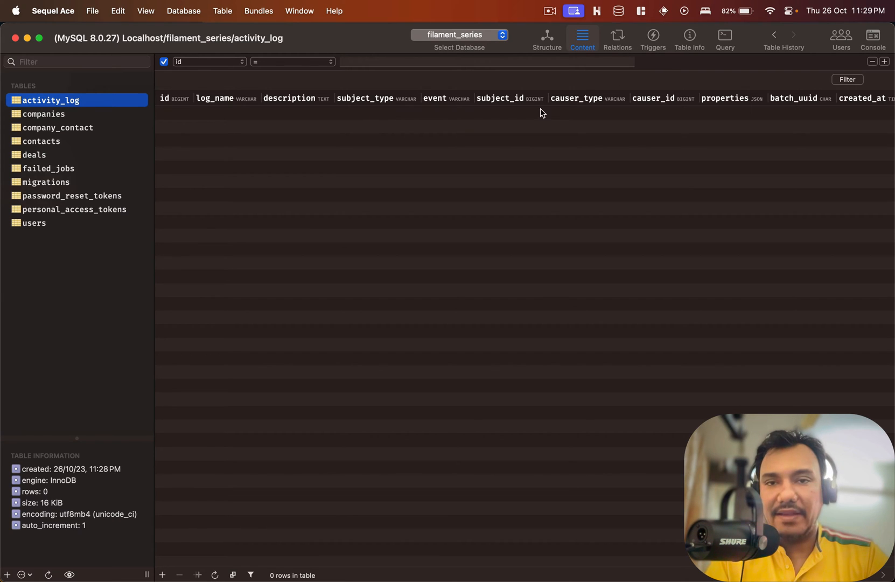
pyautogui.moveTo(499, 106)
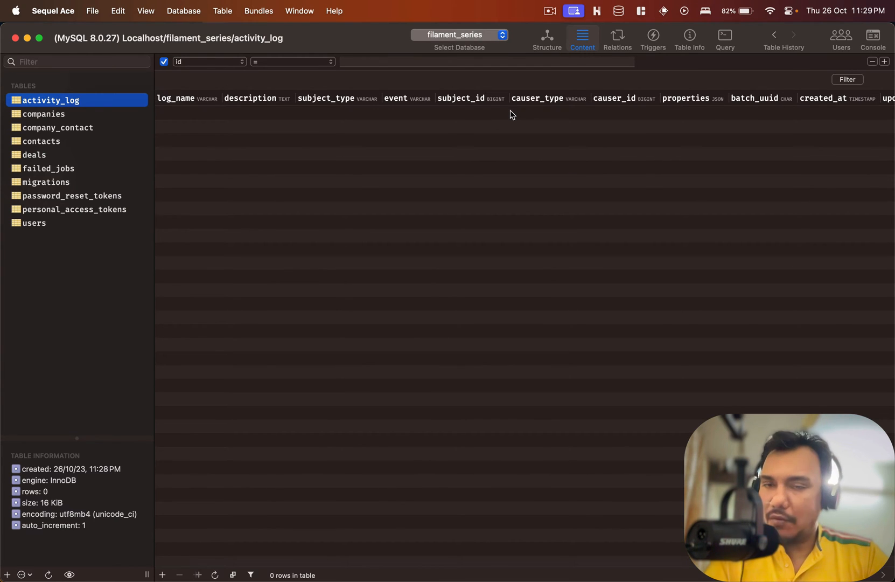
pyautogui.moveTo(535, 117)
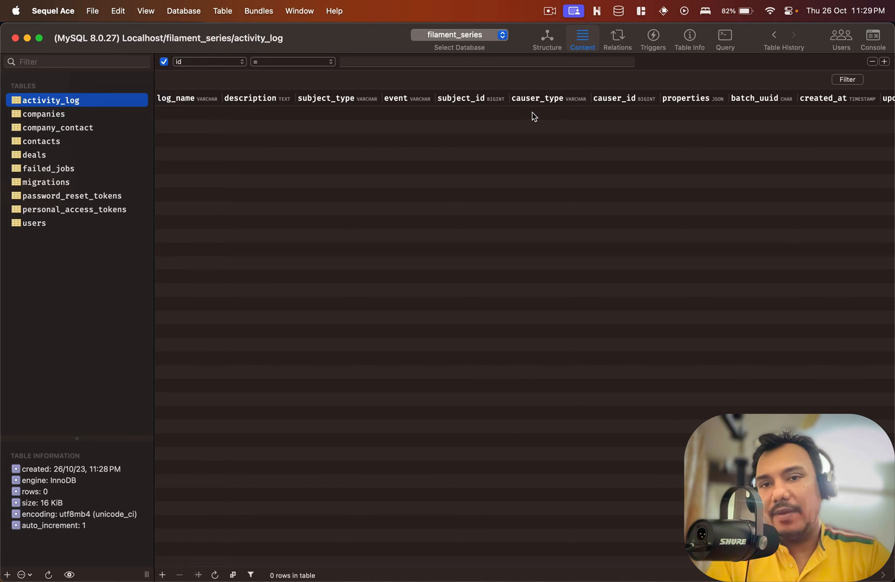
pyautogui.moveTo(610, 123)
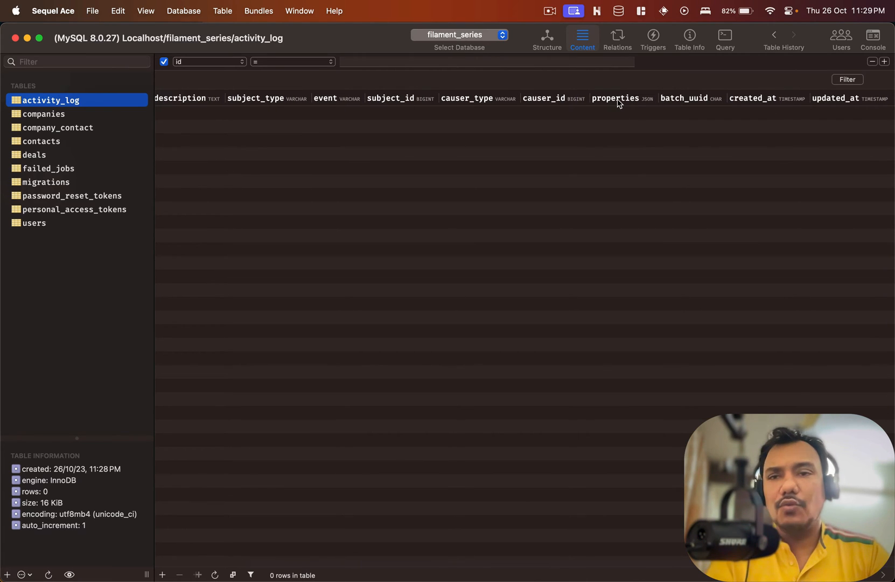
pyautogui.moveTo(617, 98)
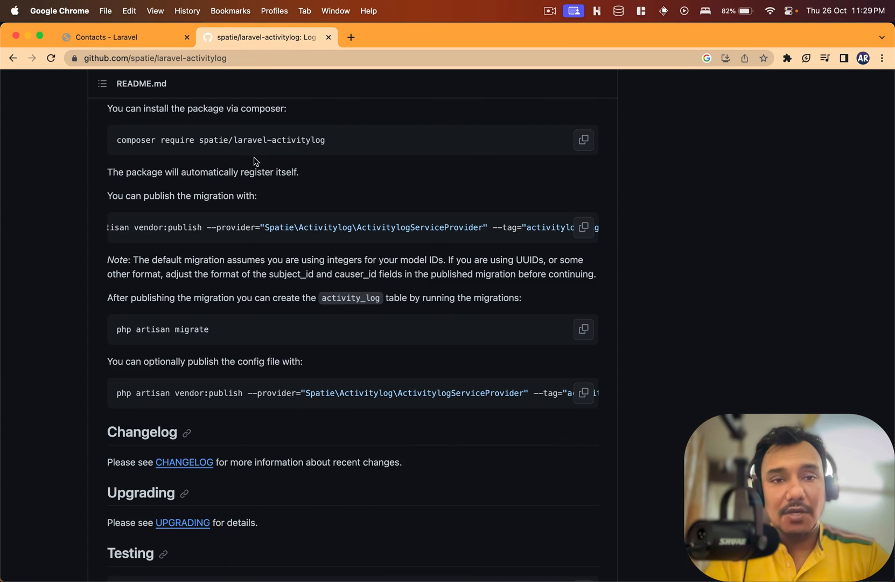
# Step: Scroll through the laravel-activitylog README's usage examples on GitHub
pyautogui.scroll(-3)
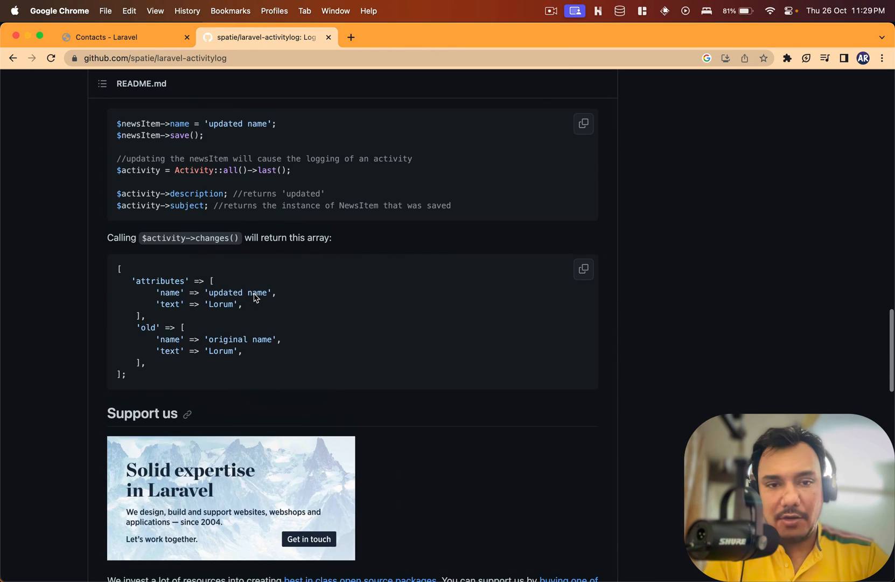
pyautogui.scroll(3)
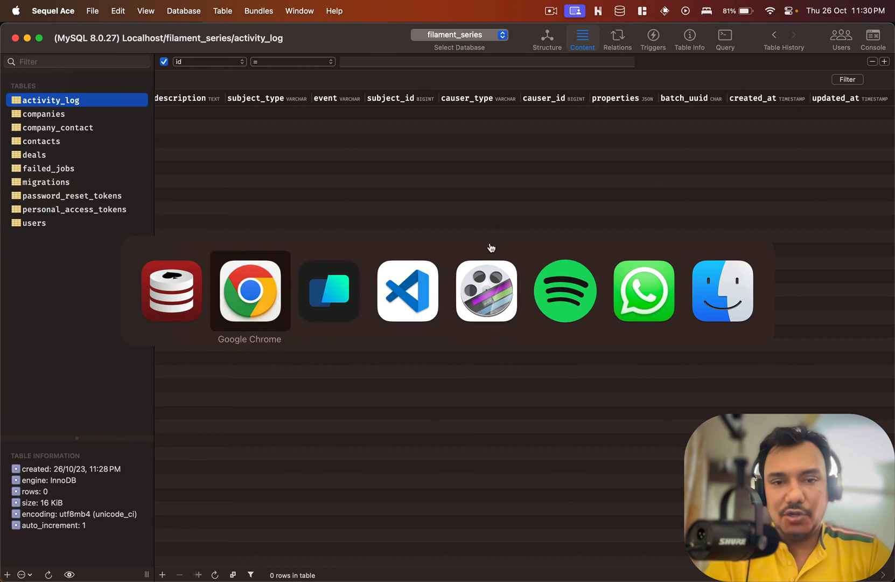
# Step: Browse the laravel-activitylog docs' Introduction and Installation and Setup pages
pyautogui.click(249, 290)
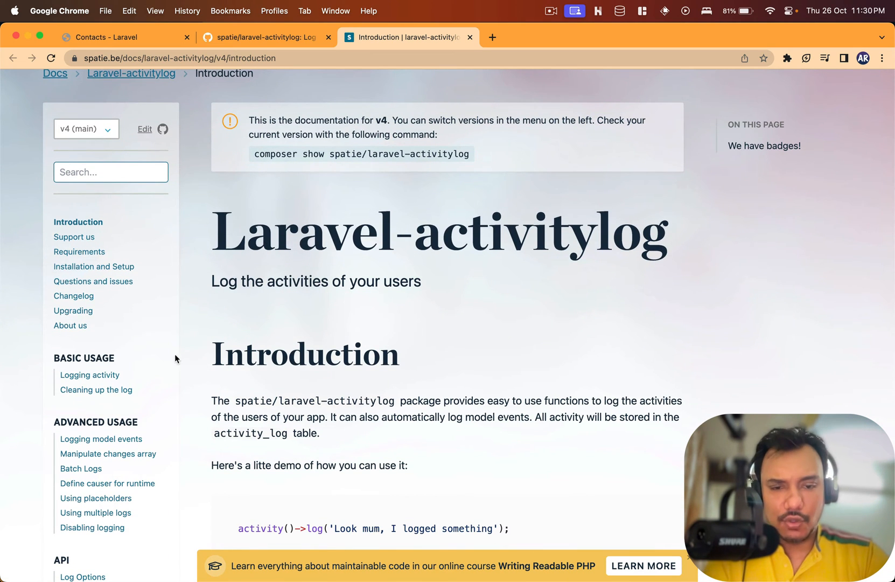
pyautogui.scroll(-3)
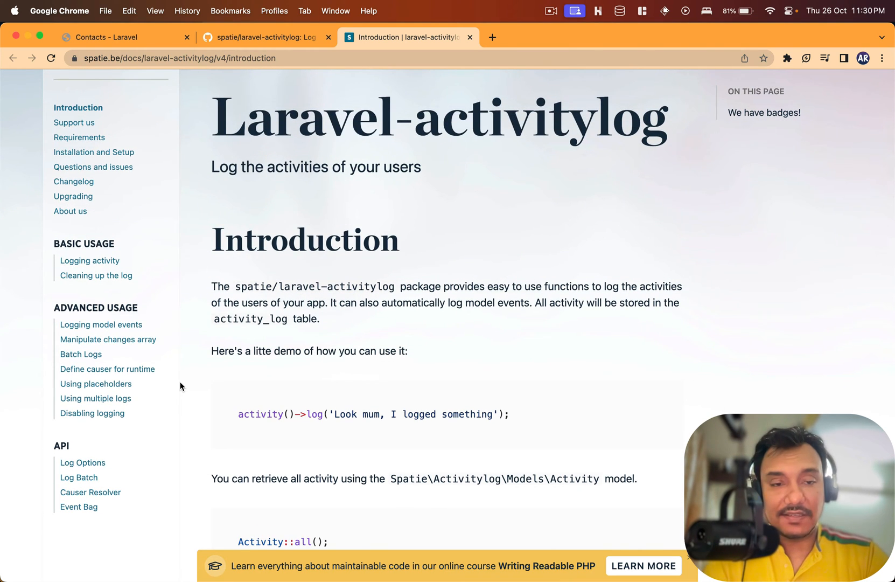
pyautogui.scroll(-3)
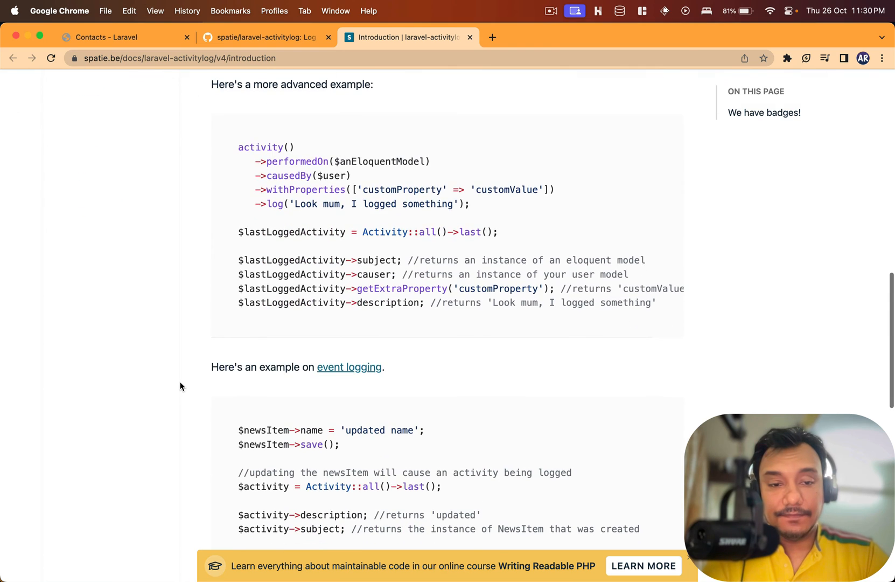
pyautogui.scroll(3)
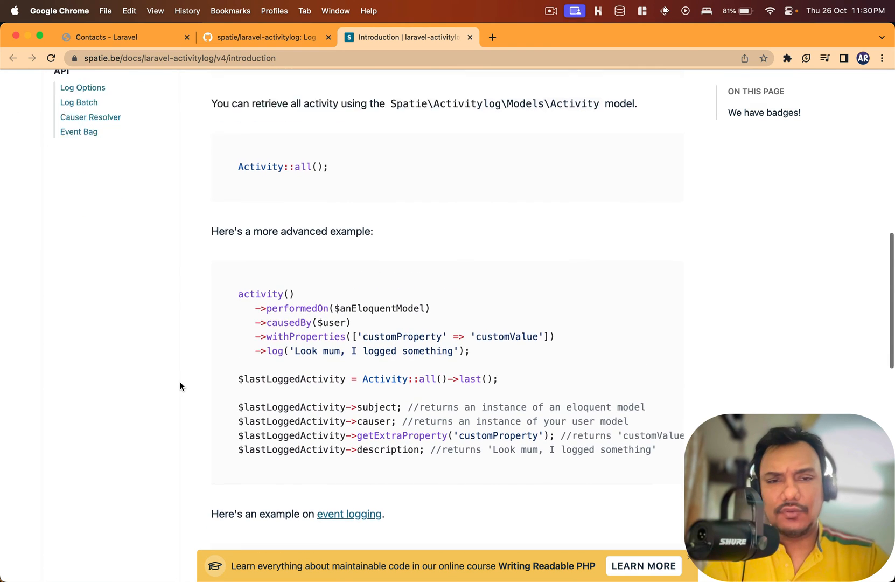
pyautogui.scroll(-3)
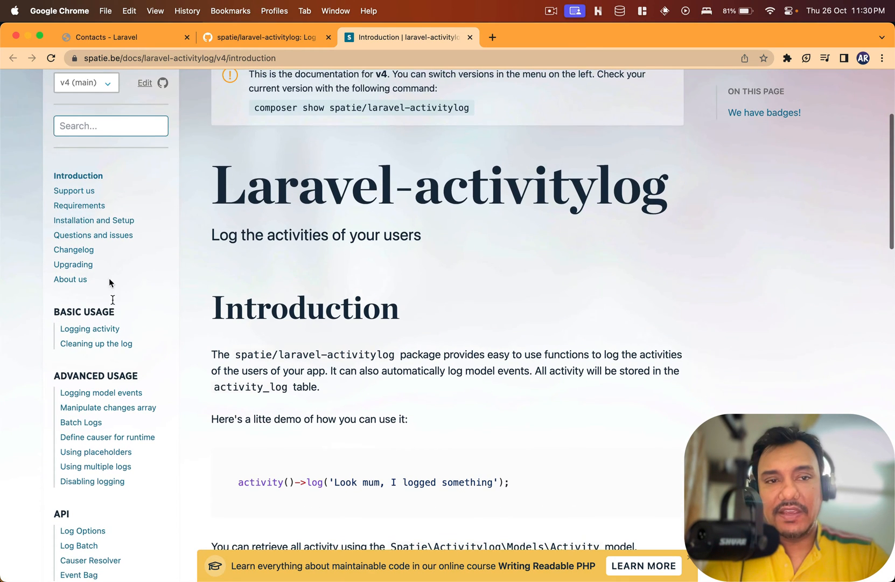
pyautogui.click(94, 220)
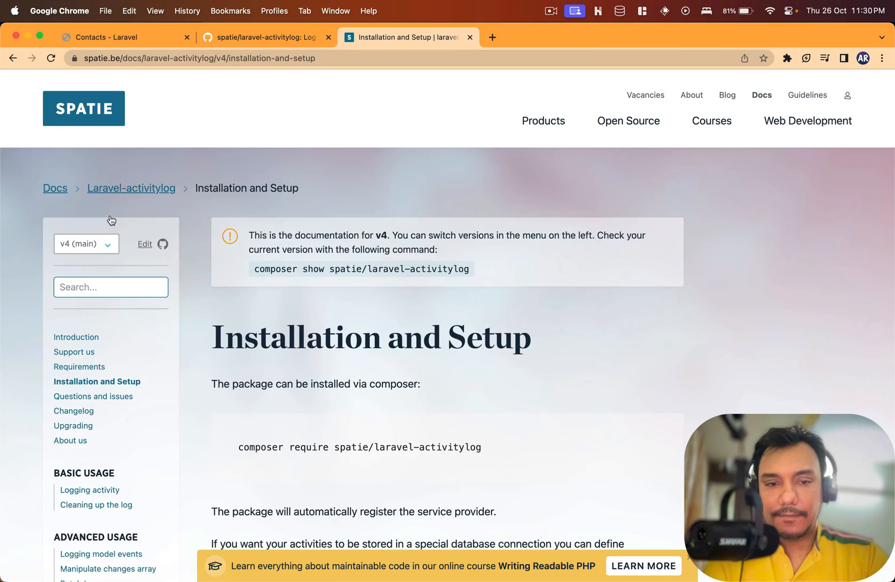
pyautogui.scroll(-3)
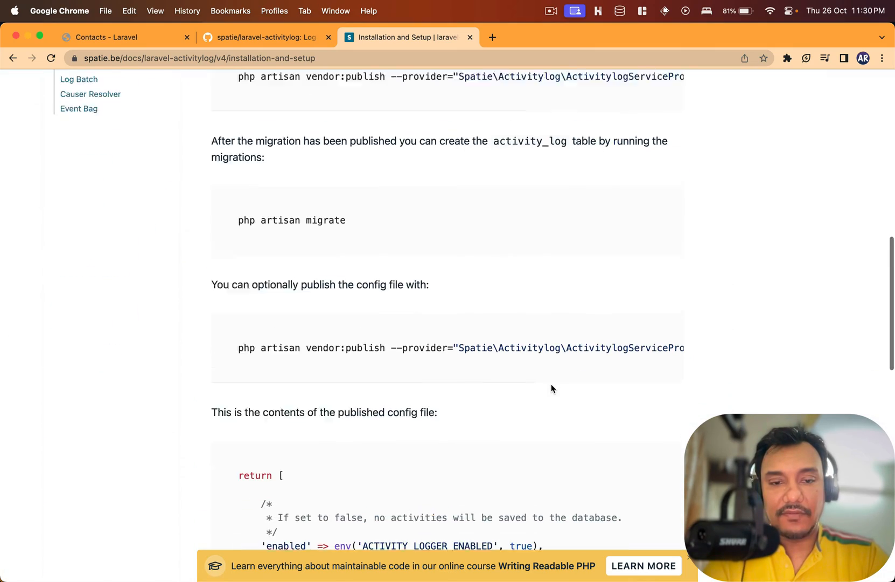
pyautogui.scroll(3)
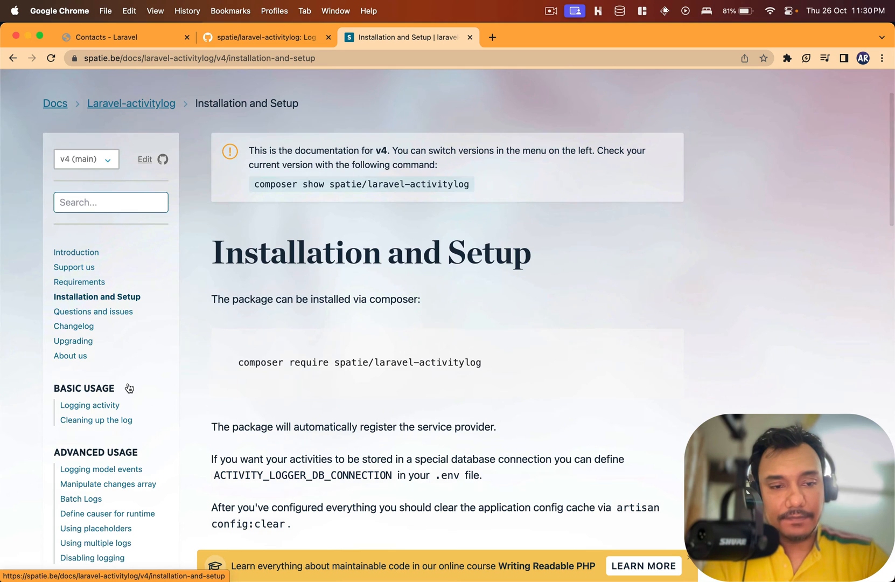
pyautogui.scroll(-3)
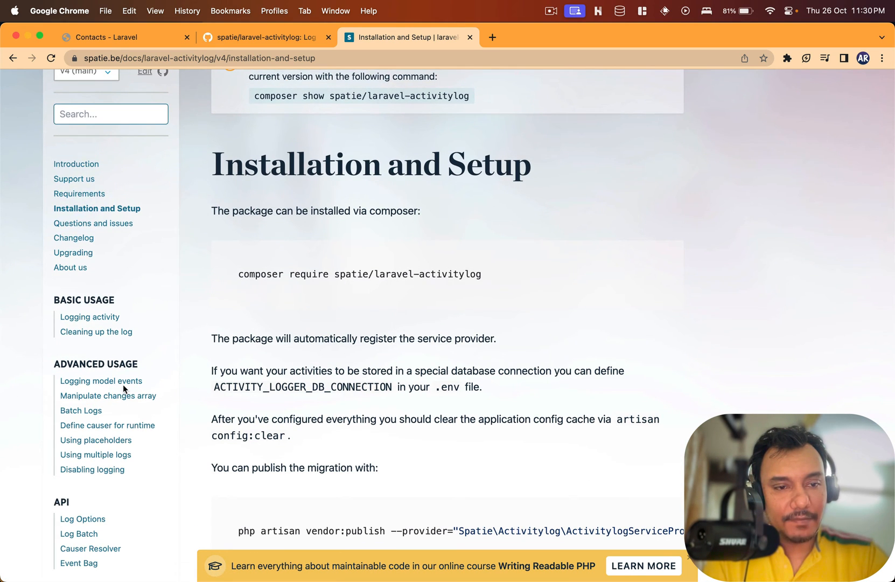
# Step: Read the Logging model events page and select the LogsActivity trait name
pyautogui.click(101, 381)
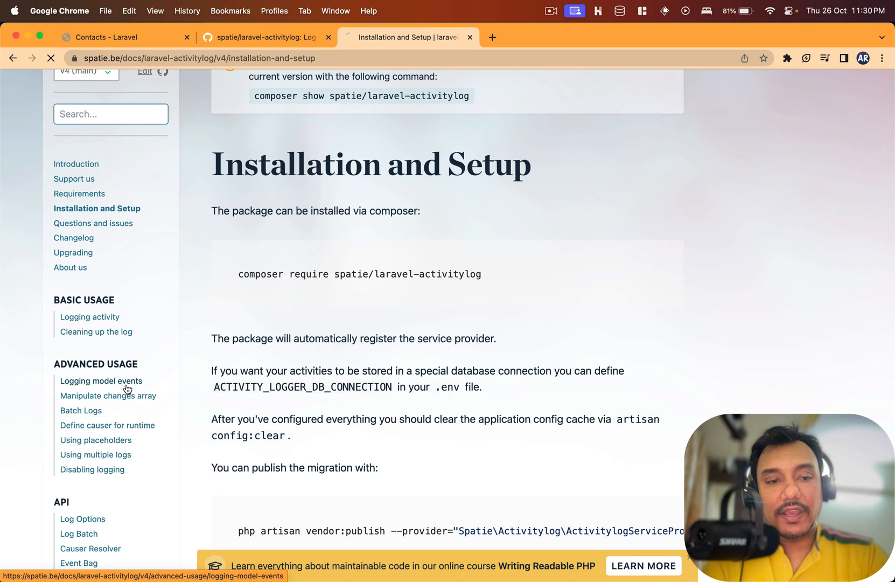
pyautogui.click(100, 381)
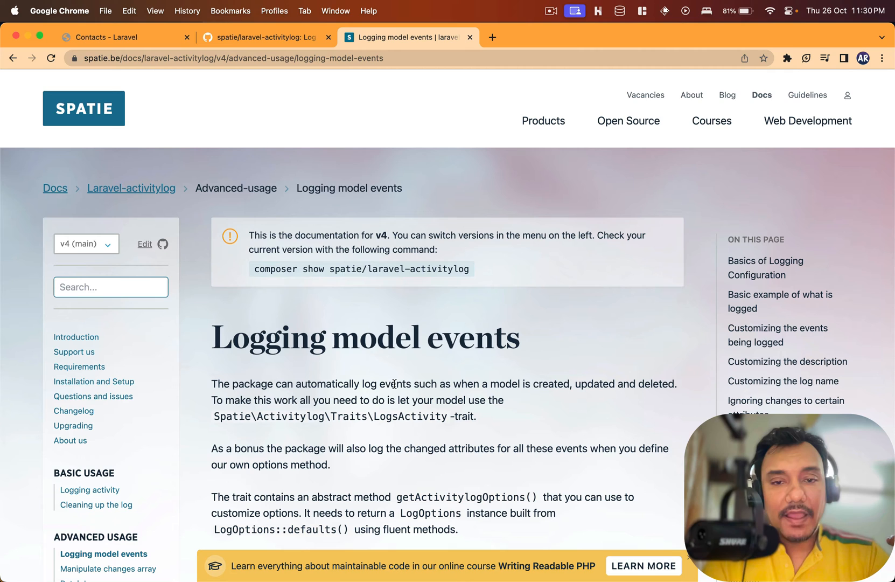
pyautogui.scroll(-3)
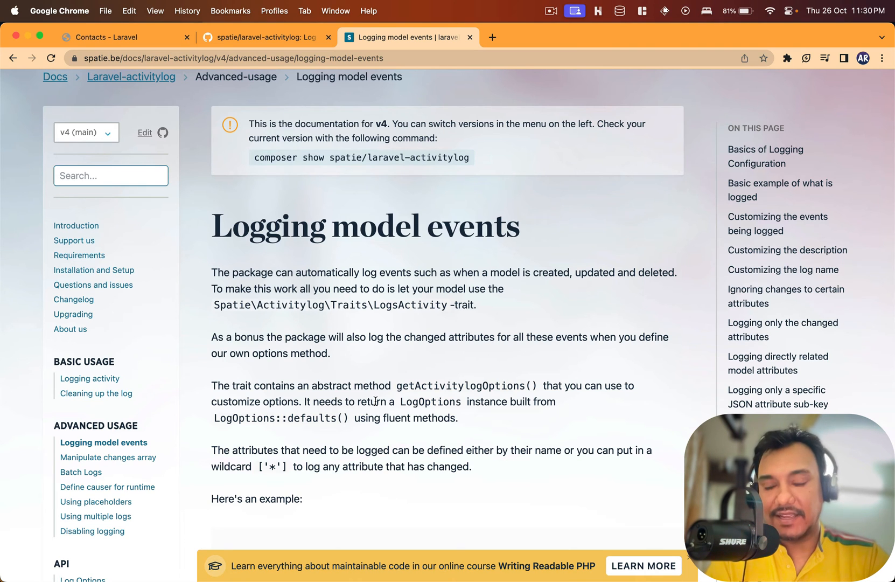
pyautogui.scroll(-3)
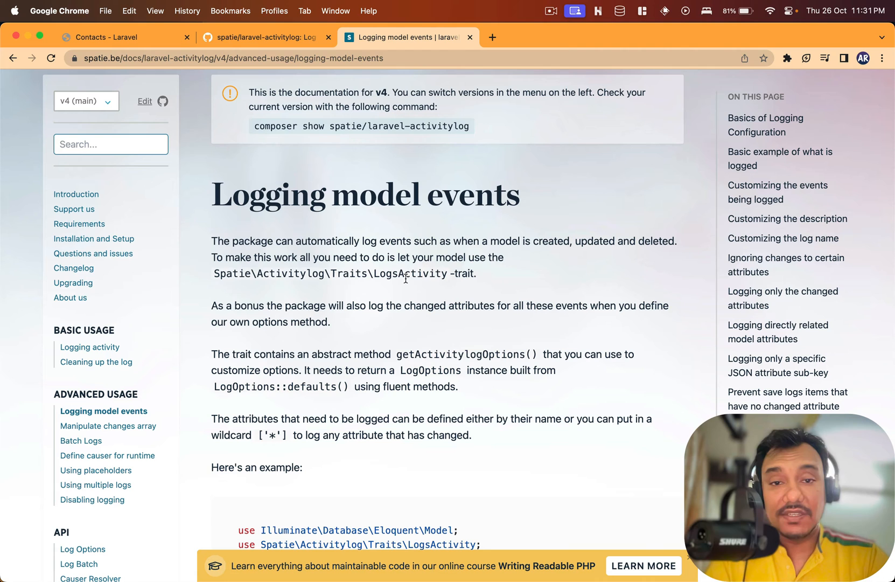
pyautogui.doubleClick(409, 273)
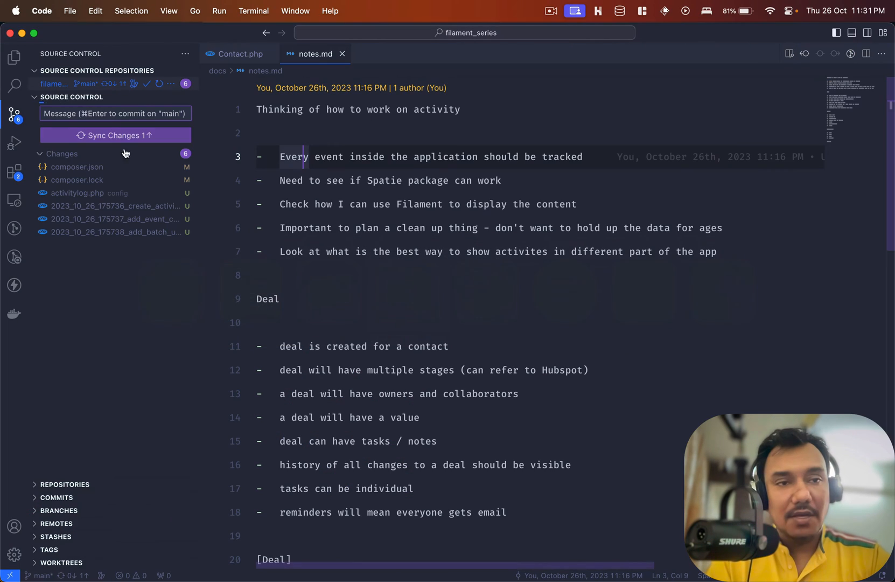
# Step: Open app/Models/Contact.php and add the LogsActivity trait beside HasFactory
pyautogui.click(13, 58)
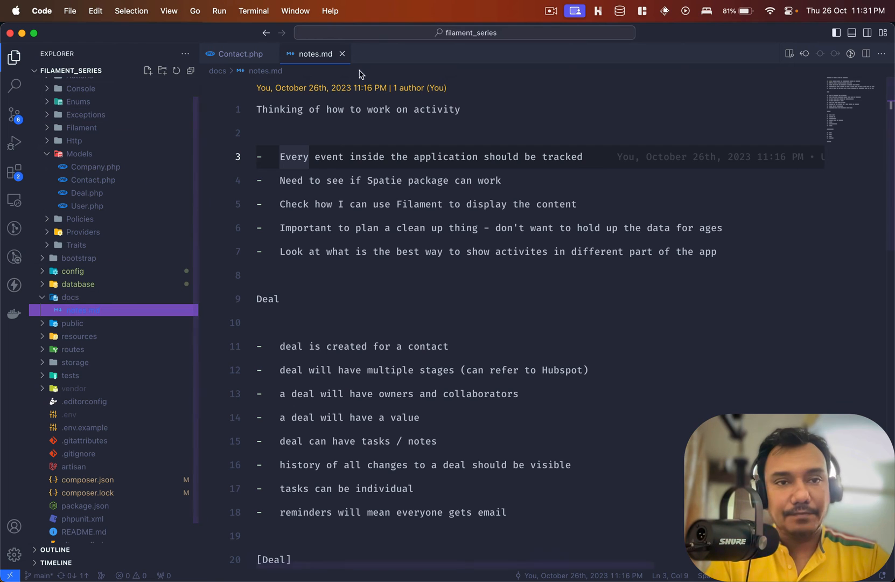
pyautogui.click(240, 54)
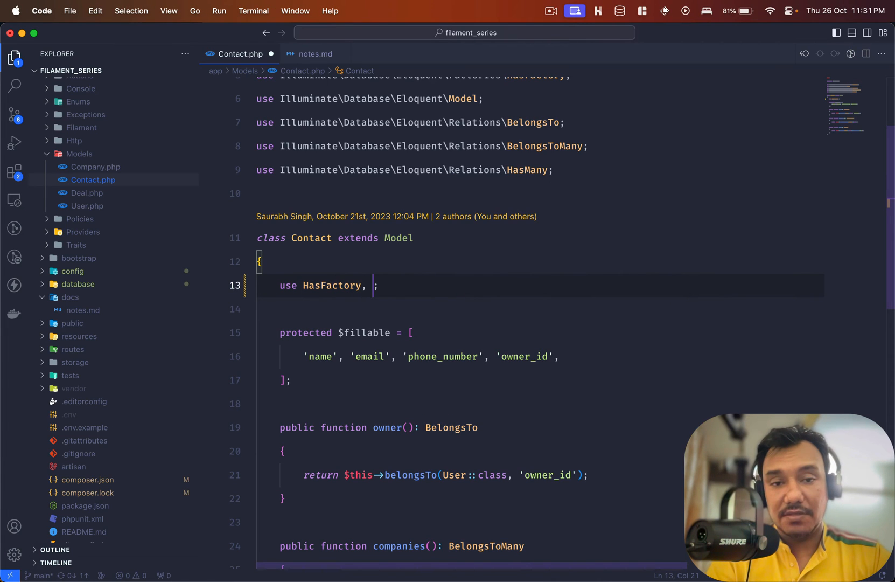
pyautogui.write('Log')
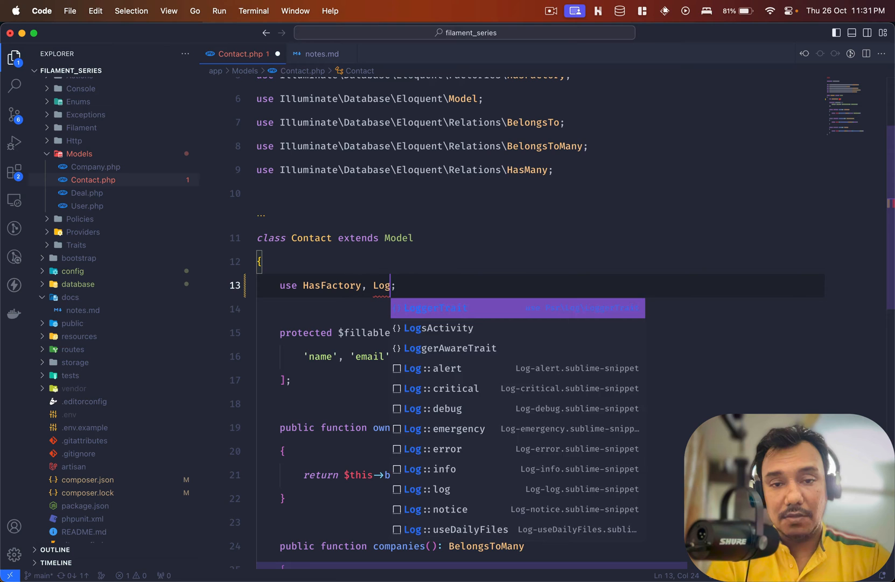
pyautogui.click(438, 328)
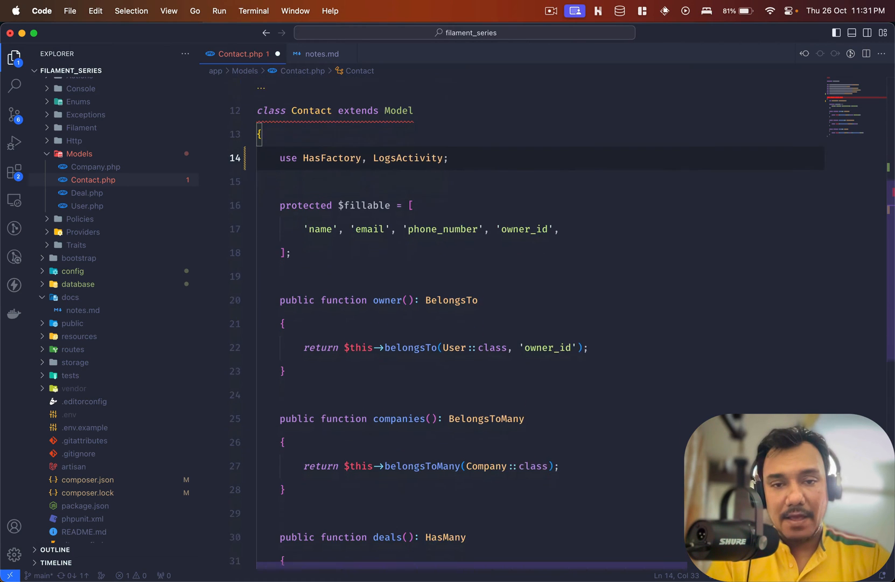
pyautogui.scroll(-3)
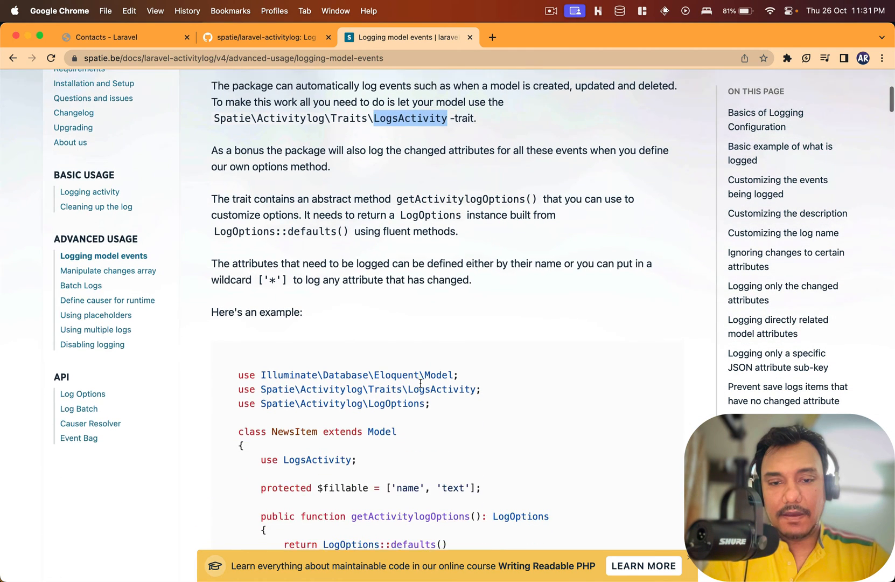
# Step: Start a getActivitylogOptions(): LogOptions method with a return statement in Contact.php
pyautogui.scroll(-3)
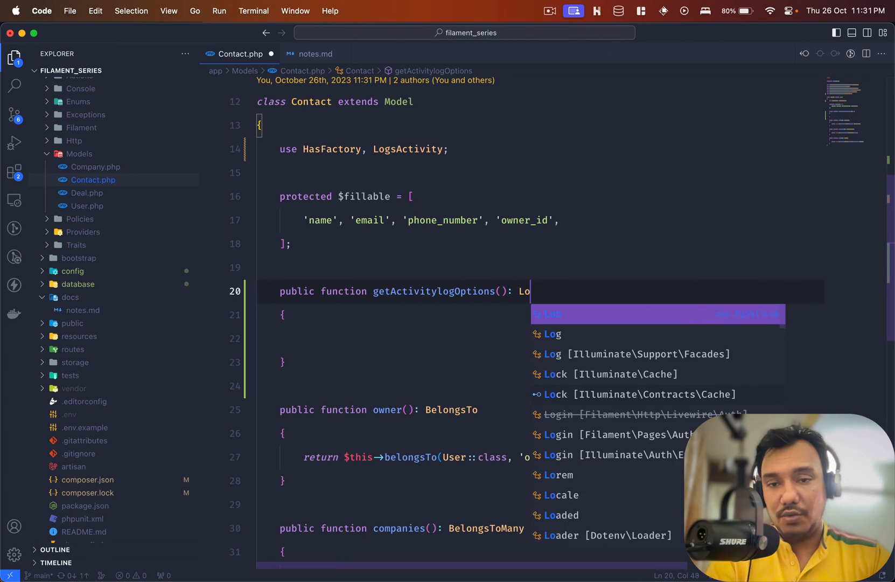
pyautogui.write('gOptions')
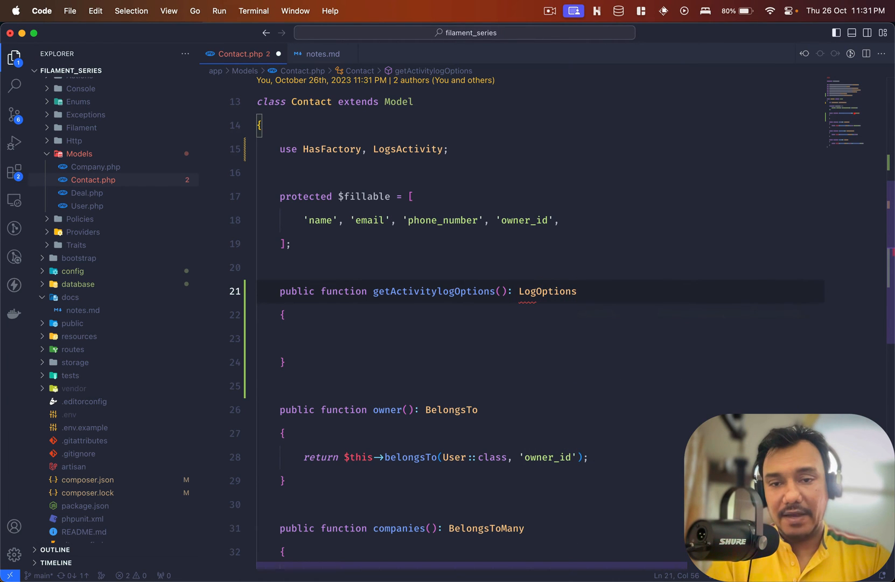
pyautogui.write('retur')
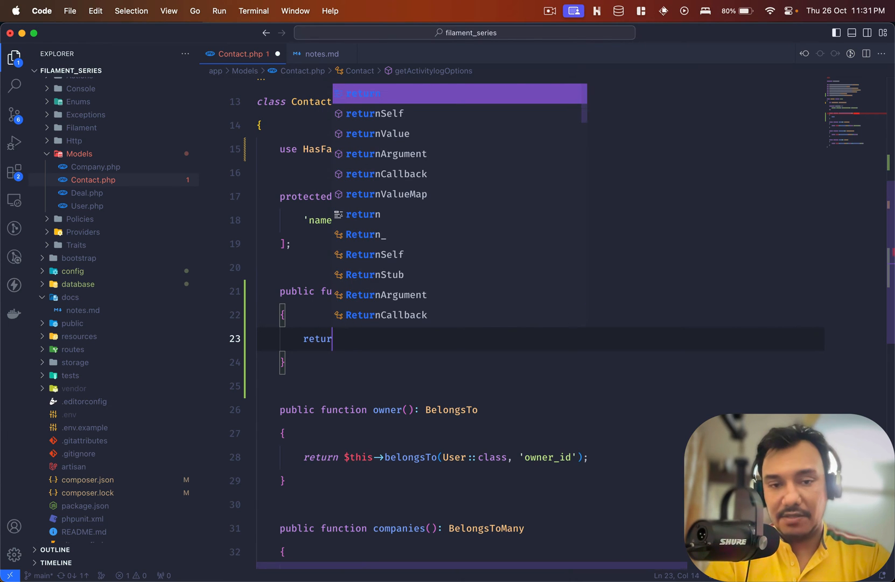
pyautogui.write('Log')
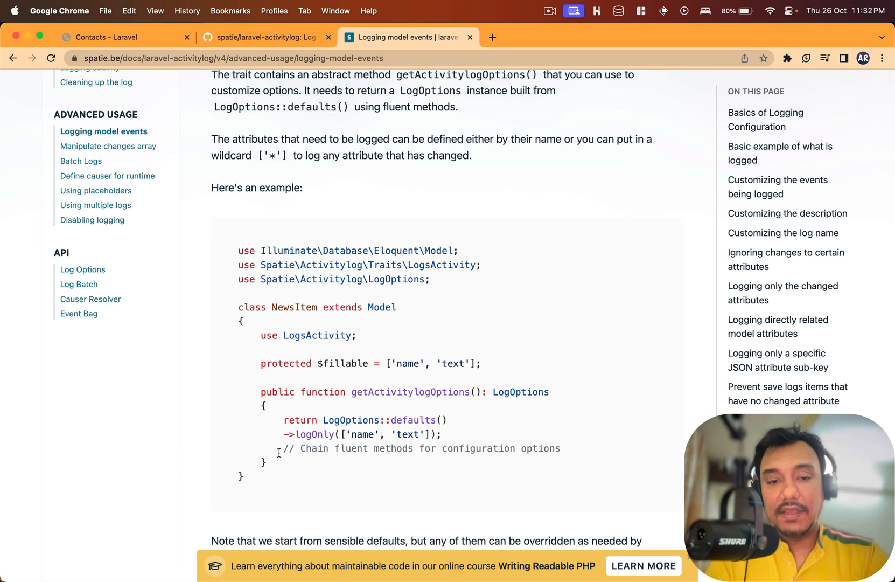
pyautogui.moveTo(284, 433); pyautogui.dragTo(438, 433)
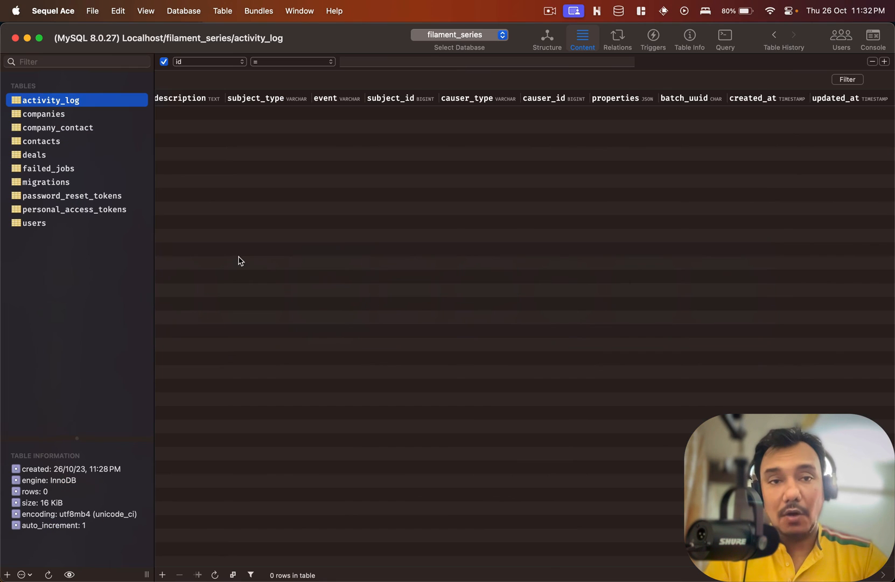
# Step: Return LogOptions::defaults()->logOnly(['name', 'email', 'phone_number']) and save Contact.php
pyautogui.click(41, 141)
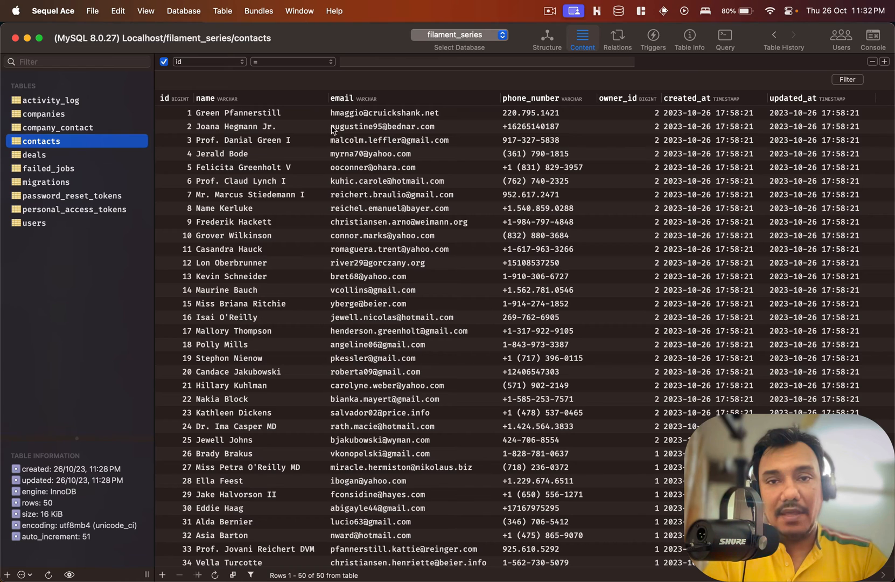
pyautogui.moveTo(593, 175)
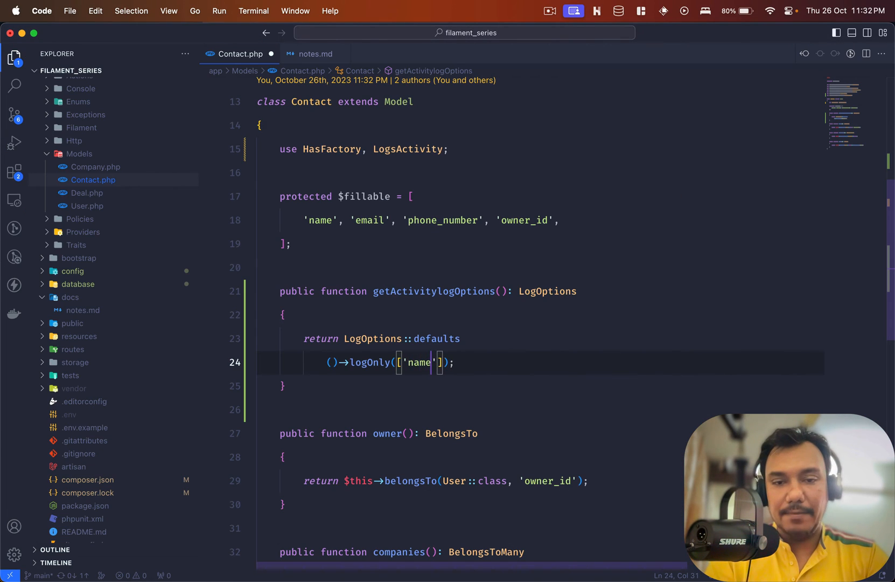
pyautogui.write(", 'email'")
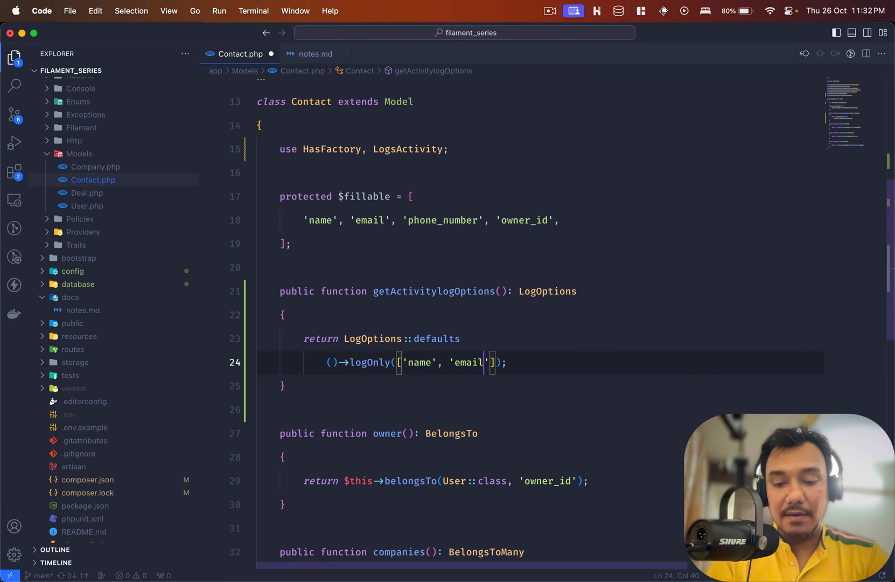
pyautogui.write("phone_'")
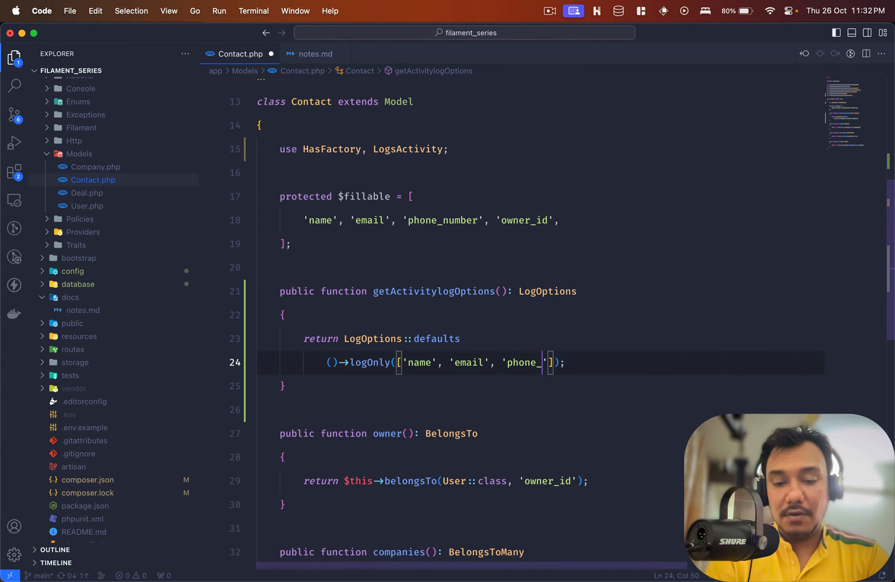
pyautogui.write('number')
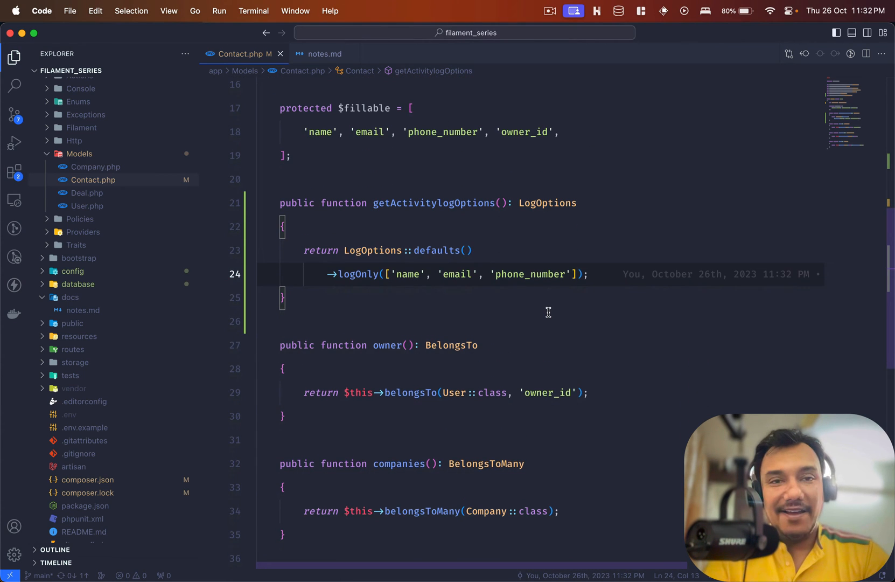
pyautogui.scroll(3)
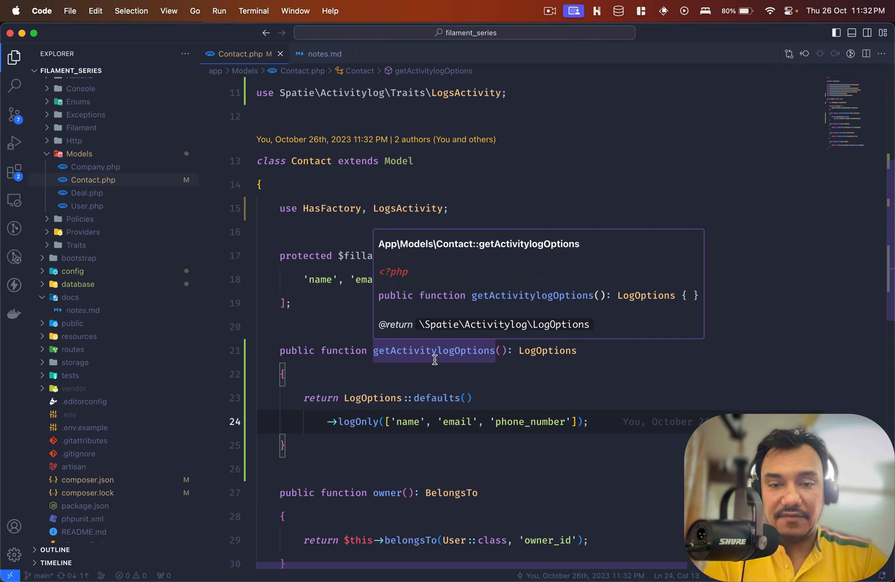
pyautogui.scroll(-3)
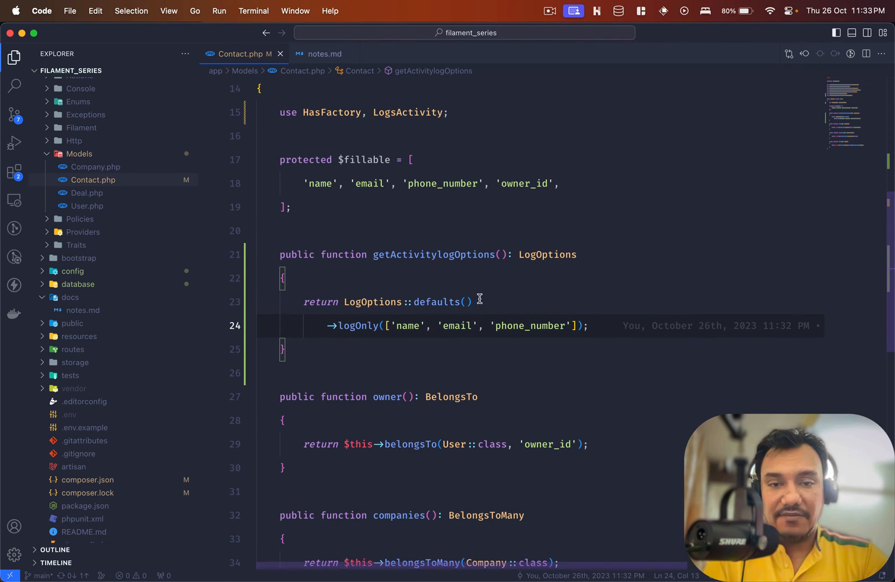
pyautogui.moveTo(514, 331)
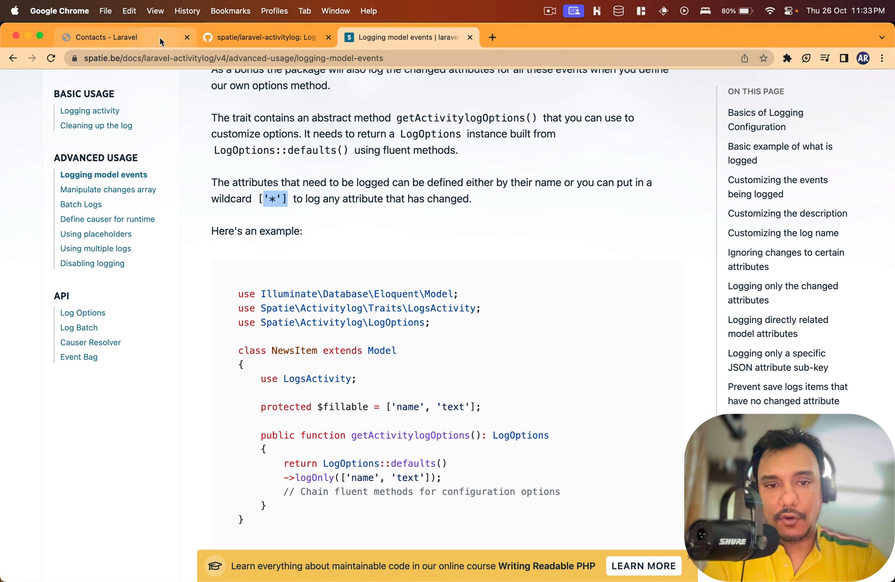
pyautogui.click(120, 37)
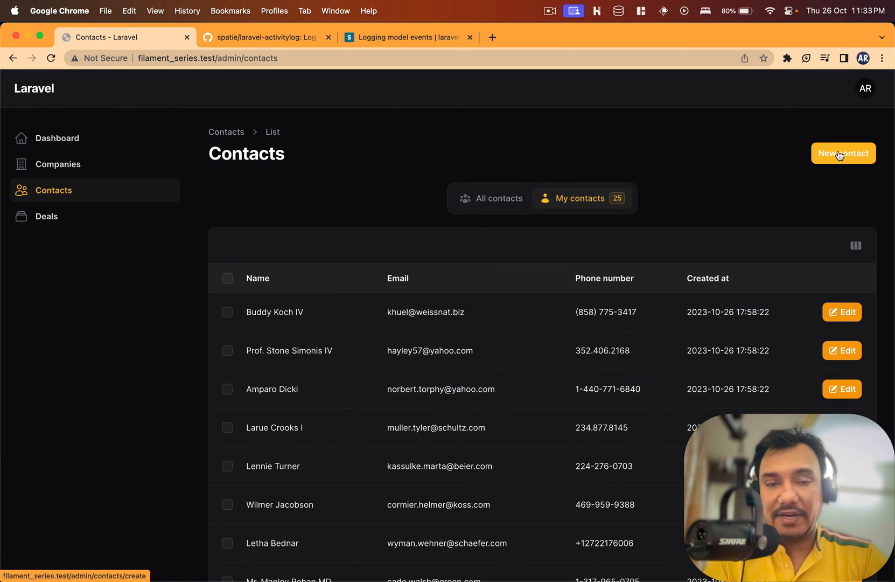
pyautogui.click(842, 153)
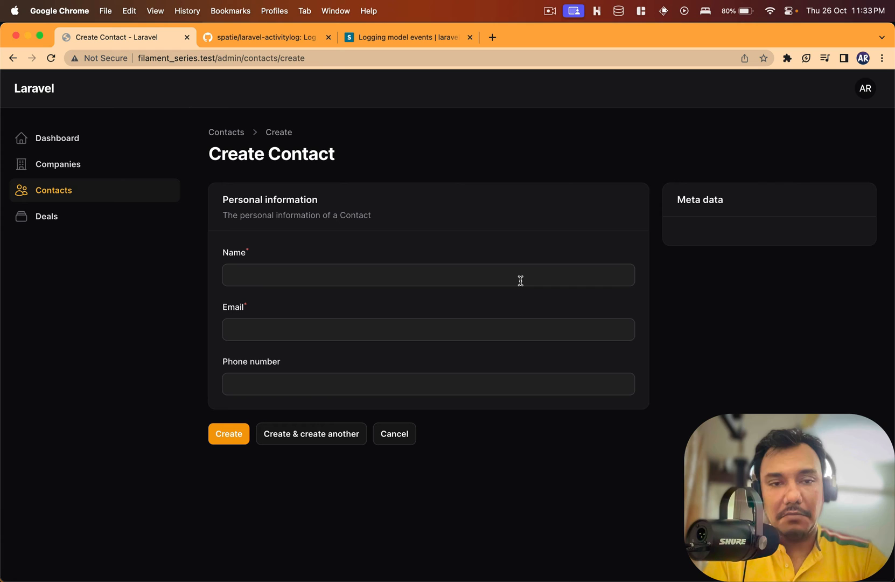
pyautogui.write('Jhon')
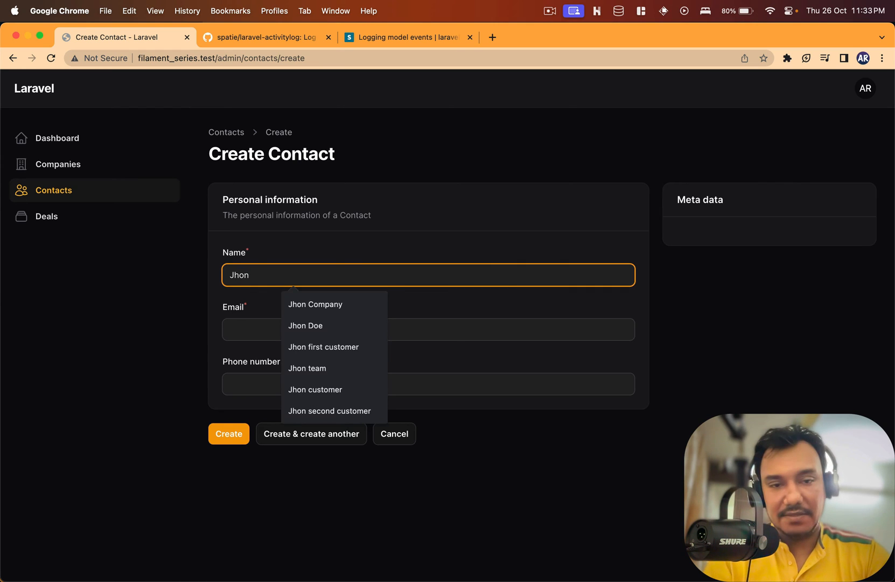
pyautogui.click(305, 325)
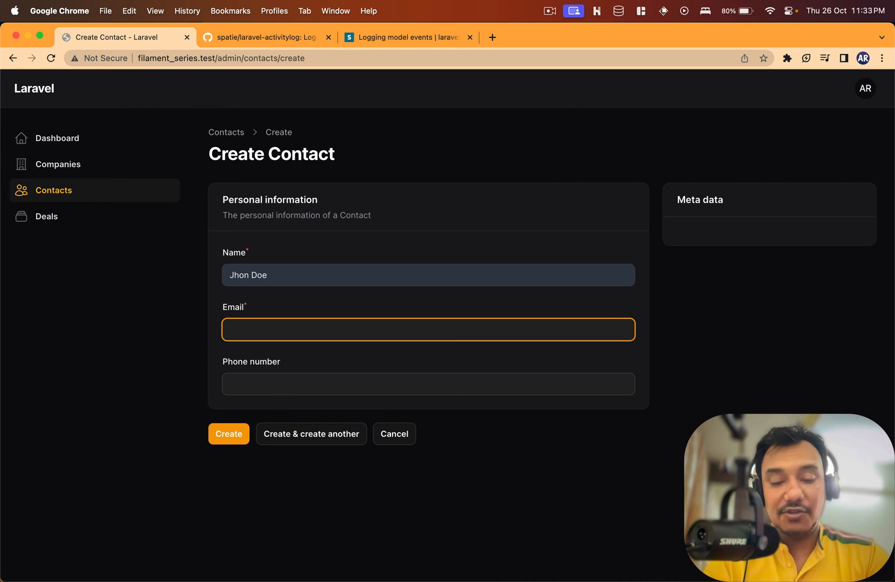
pyautogui.write('jhondoe@')
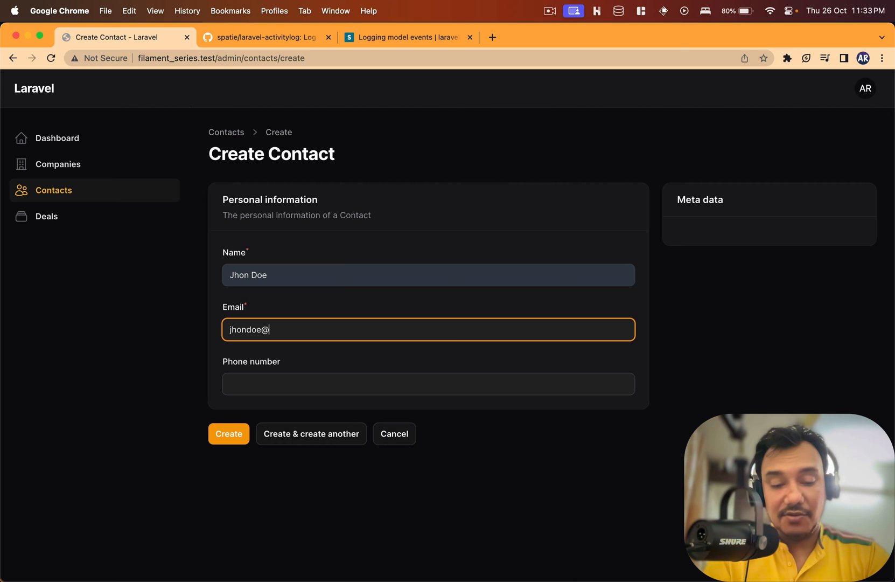
pyautogui.write('gmail.com')
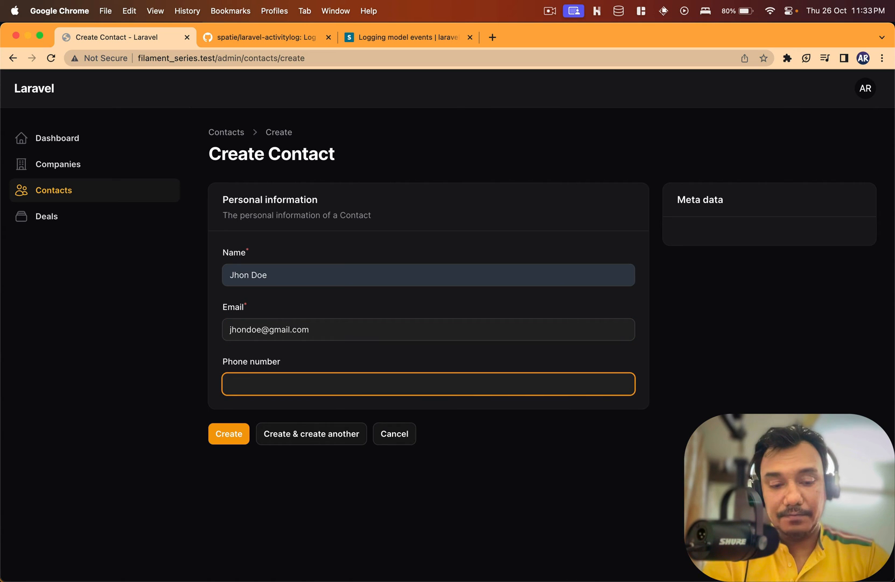
pyautogui.write('12345123')
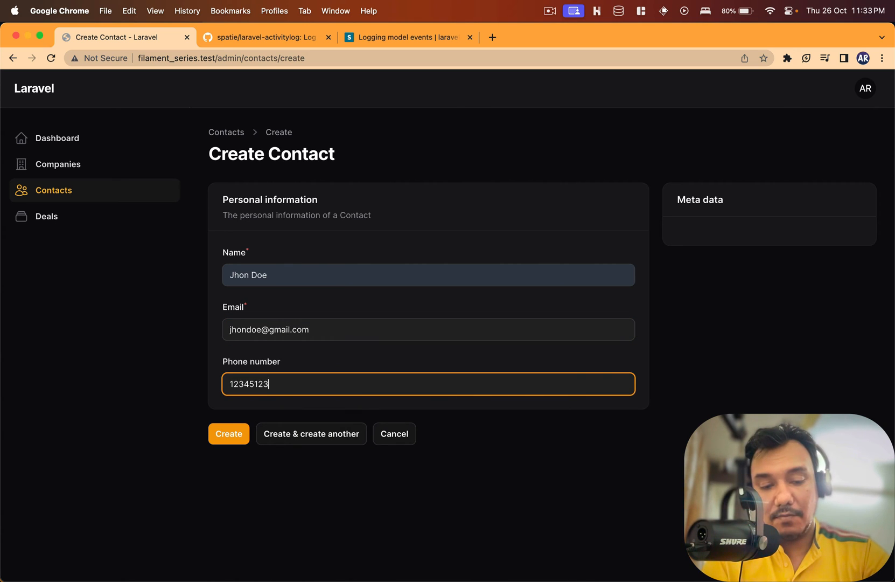
pyautogui.click(229, 433)
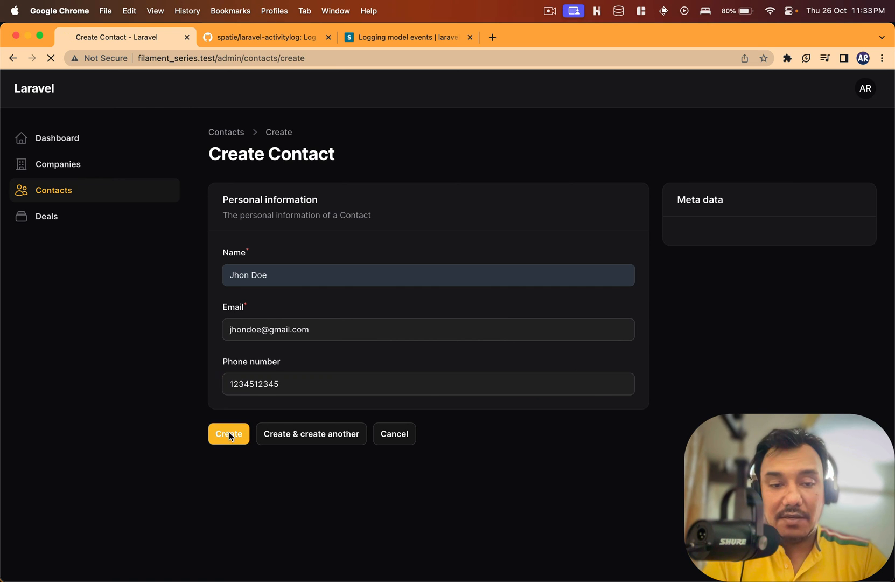
pyautogui.click(228, 433)
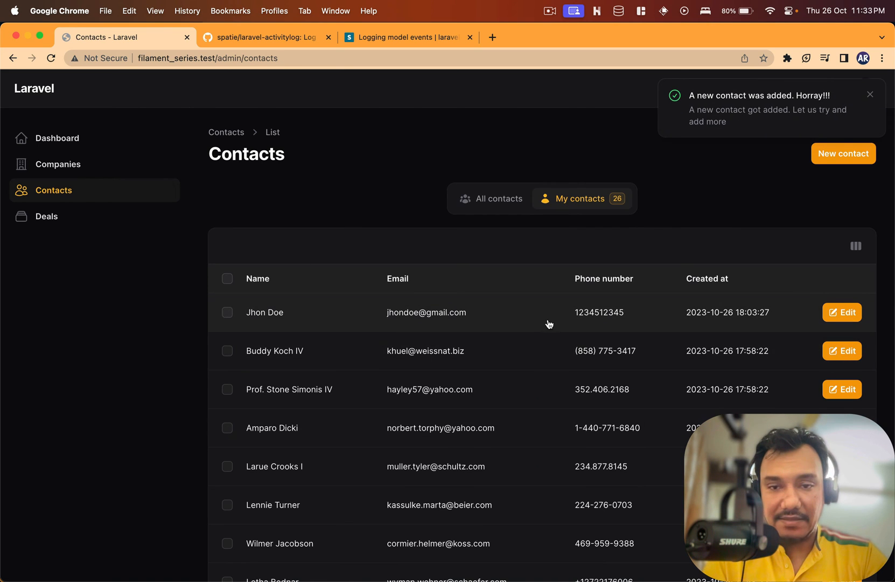
pyautogui.press('Cmd+Tab')
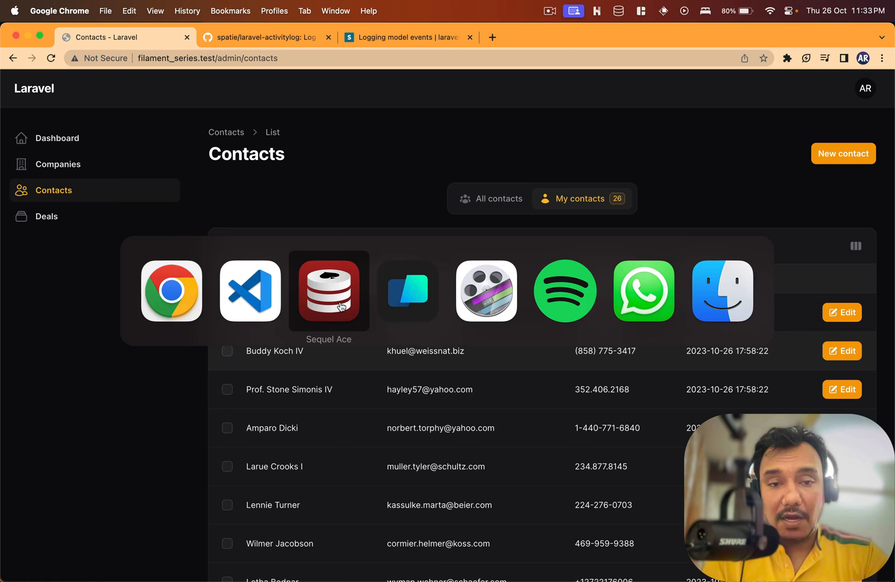
# Step: Open Sequel Ace's activity_log table to see the created Contact 51 entry
pyautogui.click(328, 290)
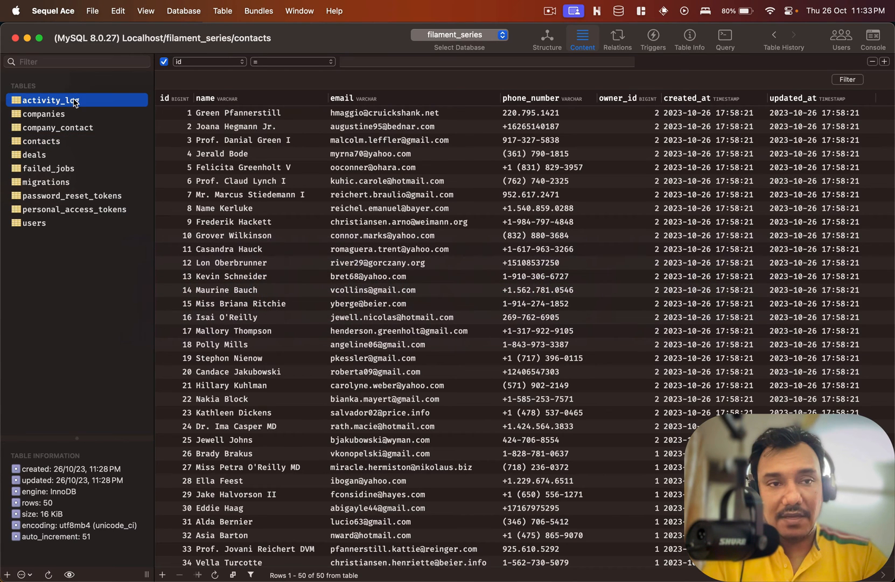
pyautogui.click(51, 100)
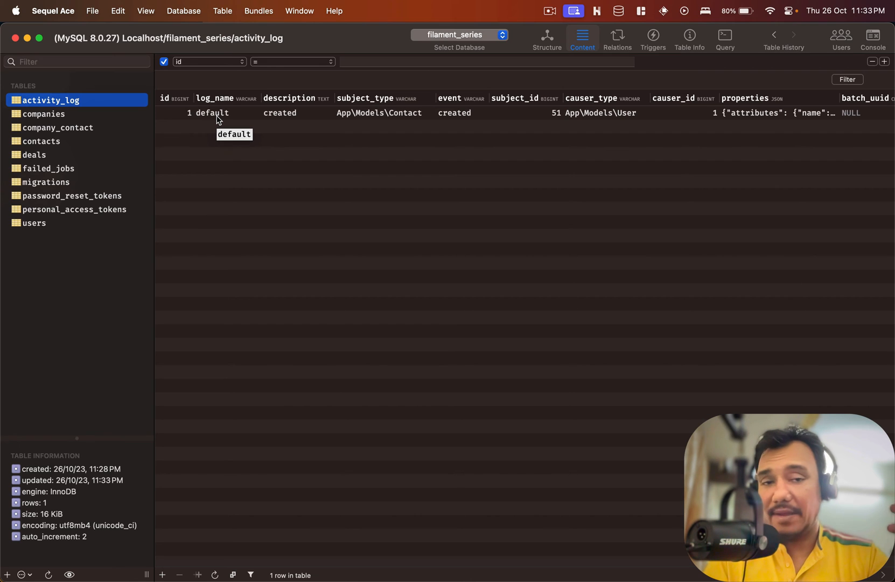
pyautogui.moveTo(273, 129)
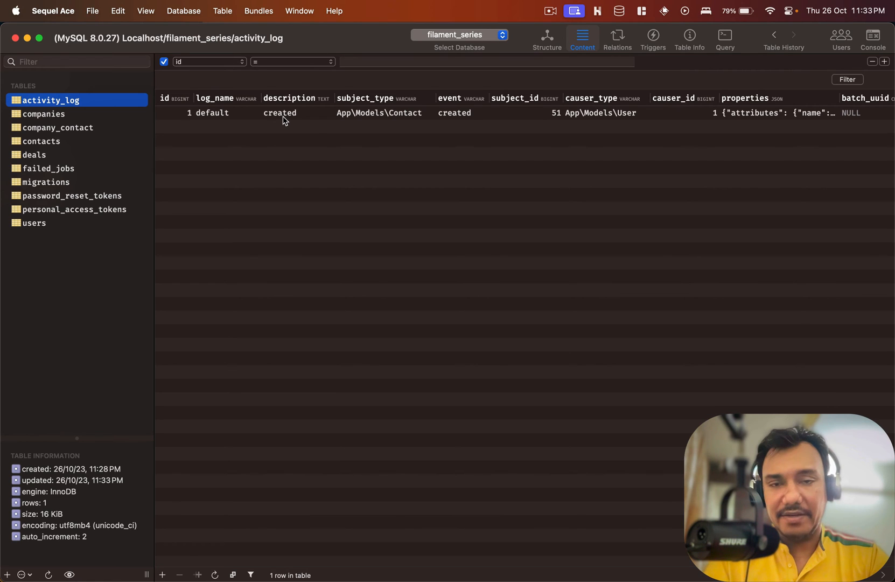
pyautogui.moveTo(280, 114)
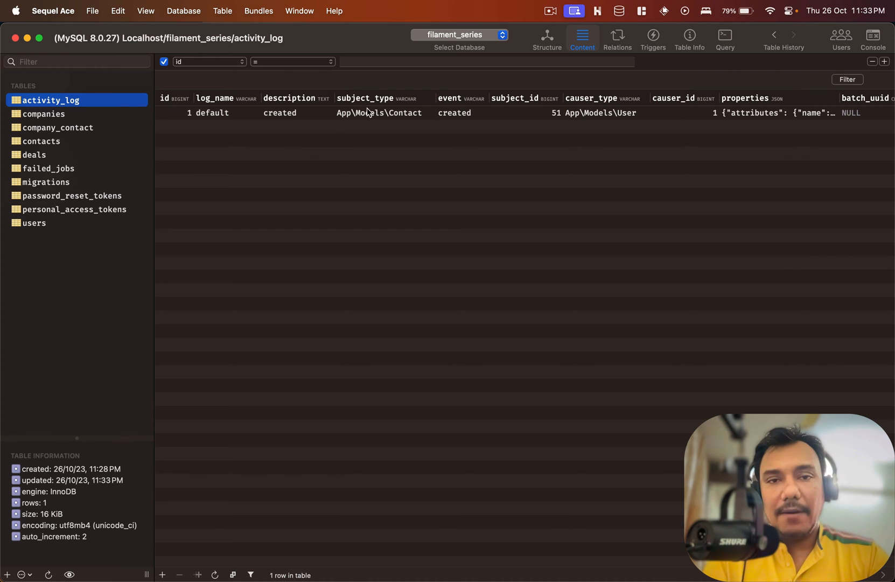
pyautogui.moveTo(370, 122)
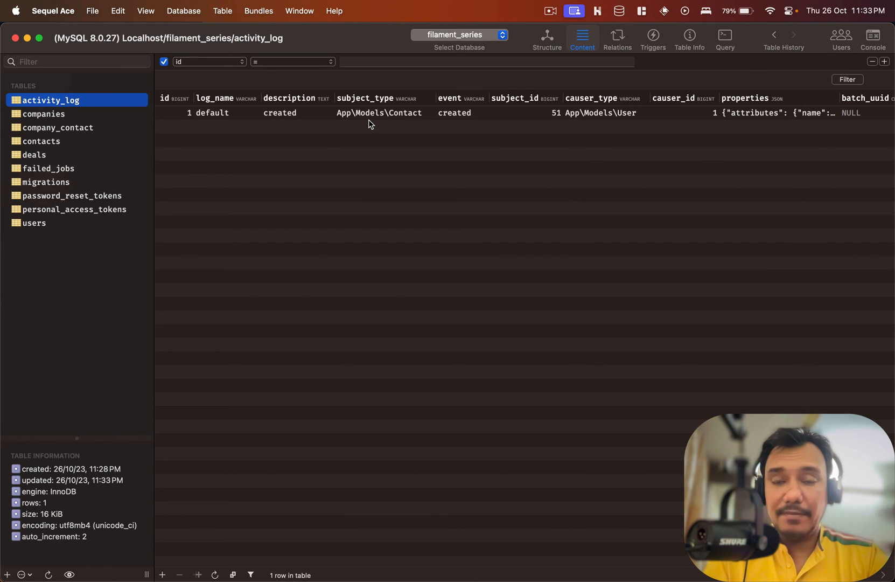
pyautogui.moveTo(361, 126)
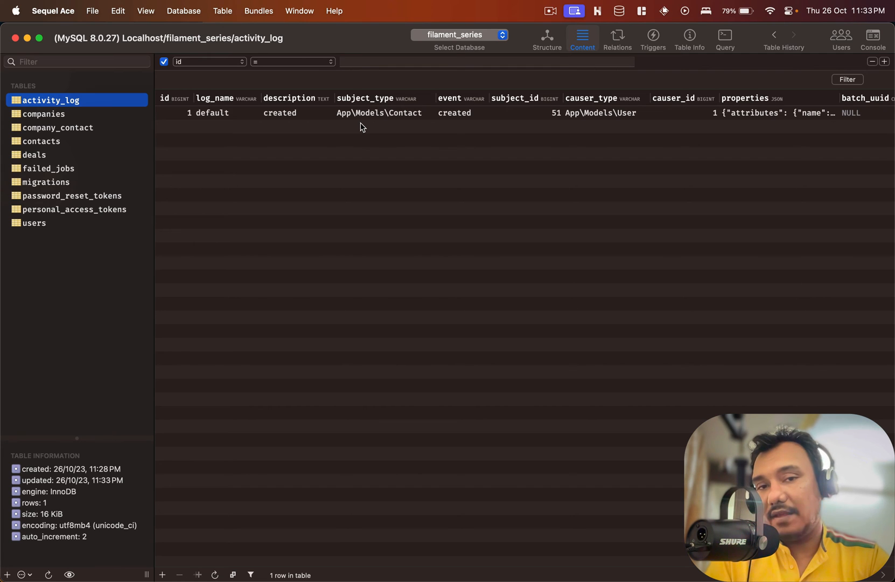
pyautogui.moveTo(349, 121)
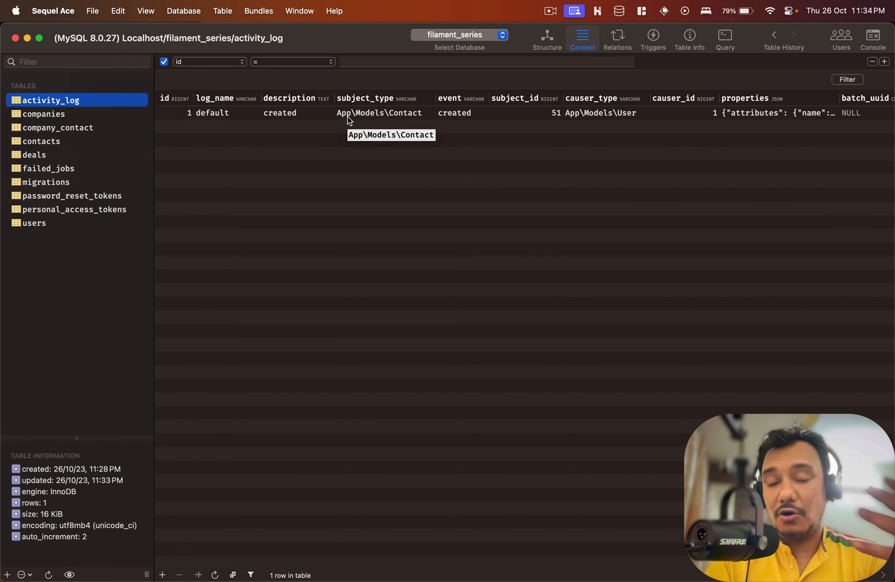
pyautogui.moveTo(405, 123)
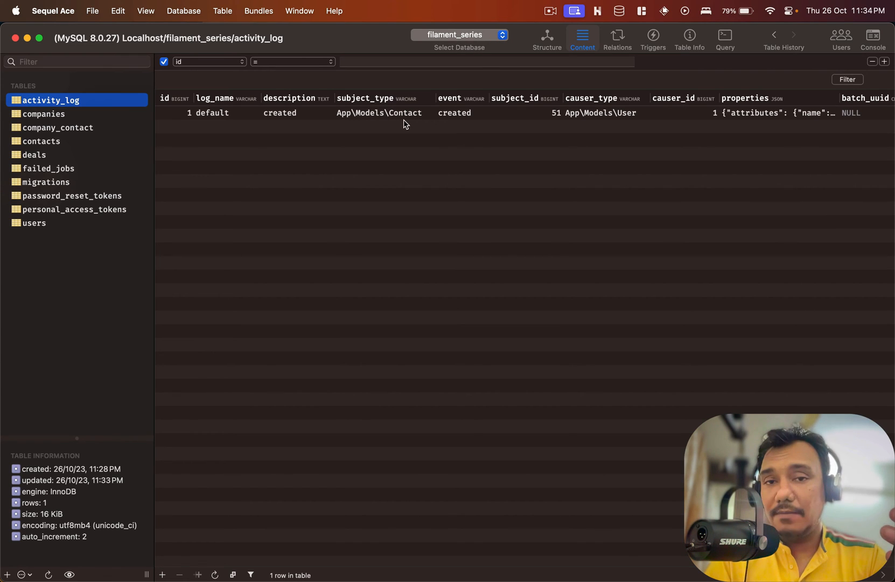
pyautogui.moveTo(451, 119)
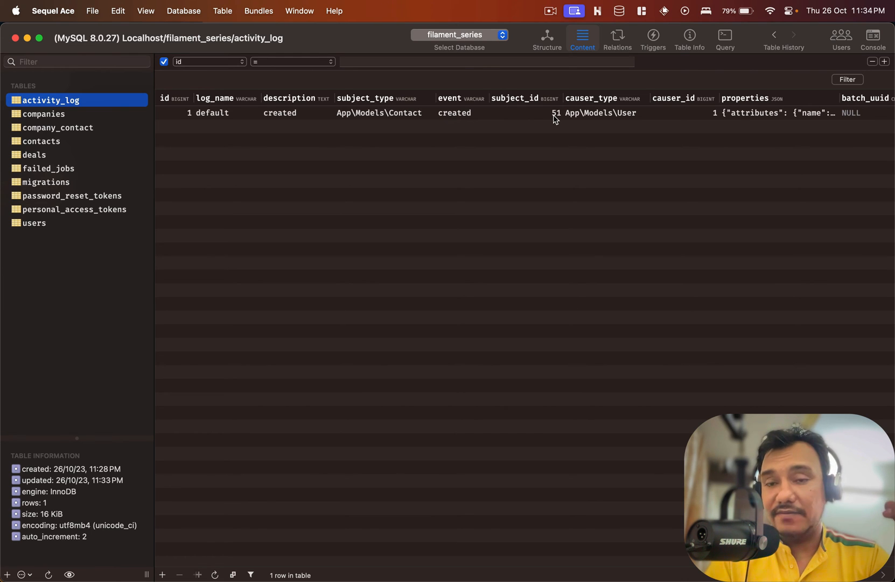
pyautogui.moveTo(394, 123)
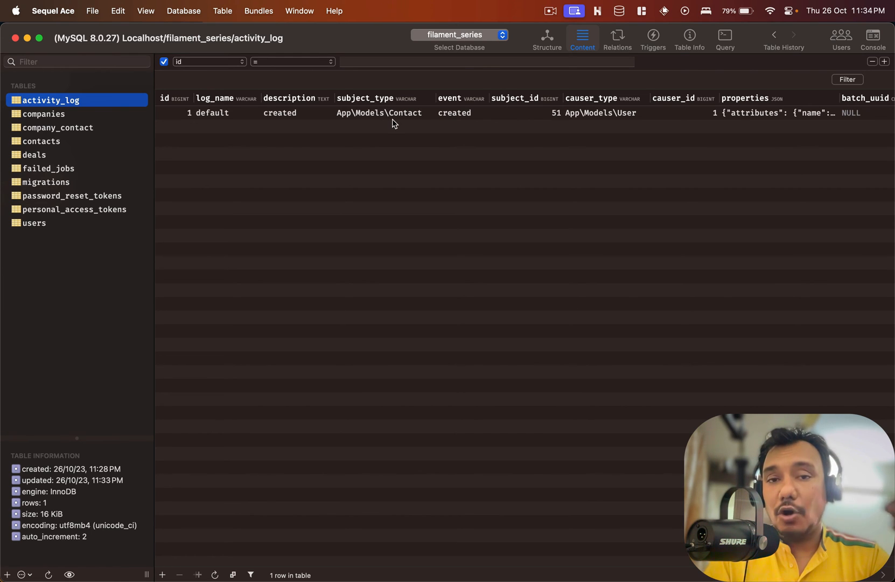
pyautogui.moveTo(477, 127)
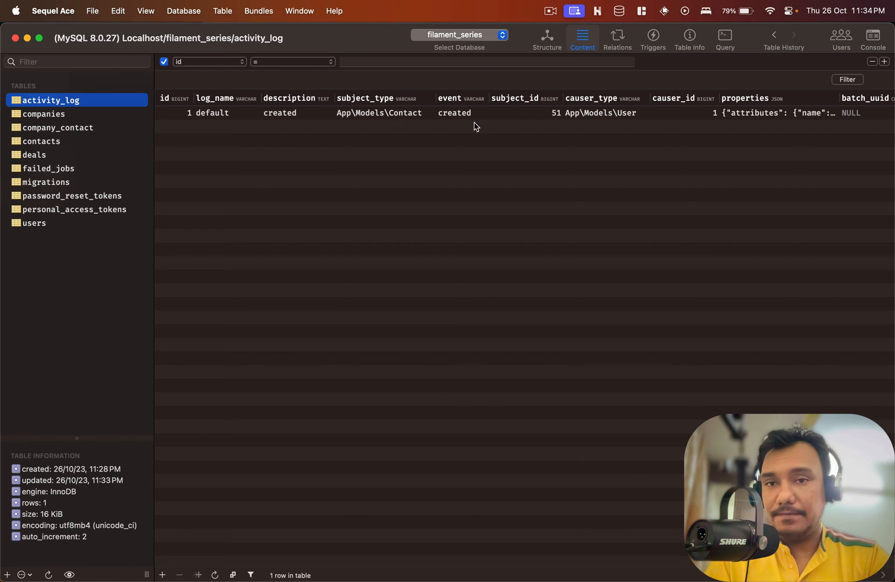
pyautogui.moveTo(604, 120)
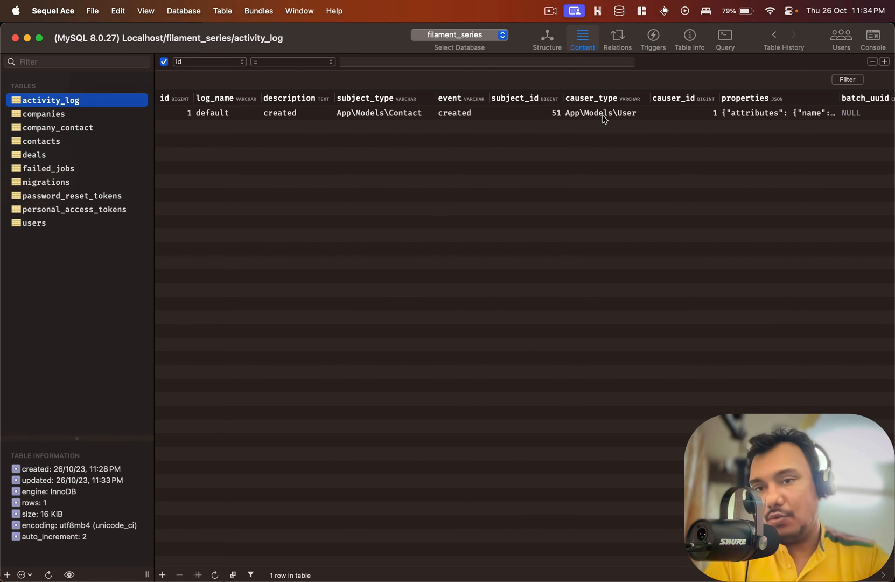
pyautogui.moveTo(710, 123)
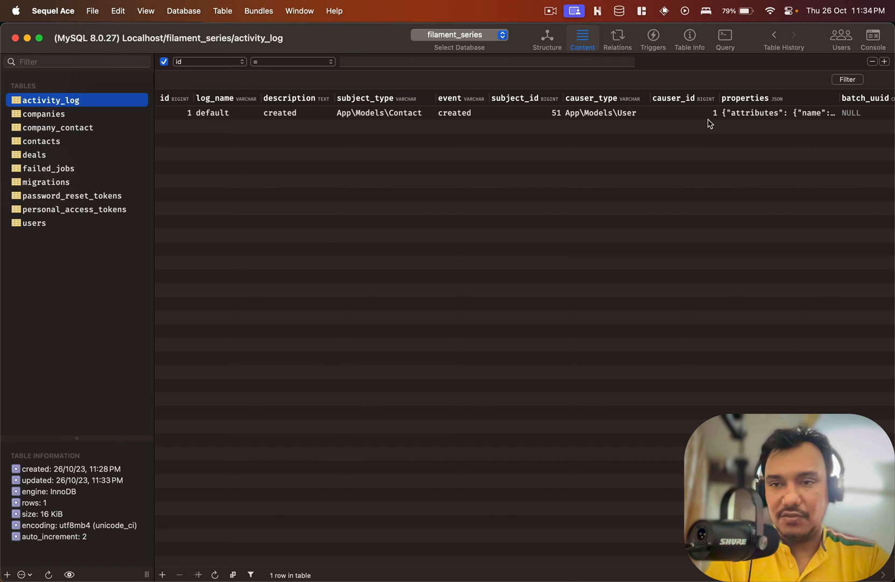
pyautogui.doubleClick(764, 113)
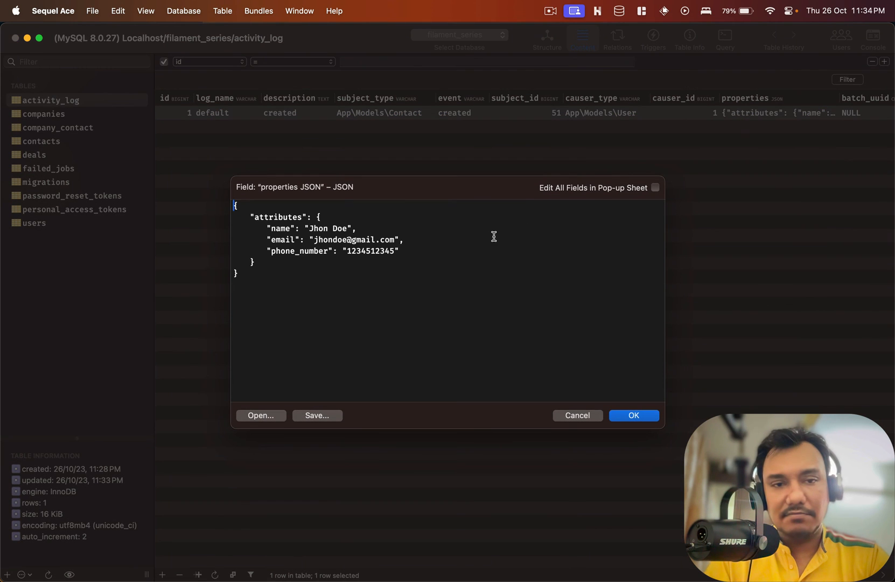
pyautogui.moveTo(454, 248)
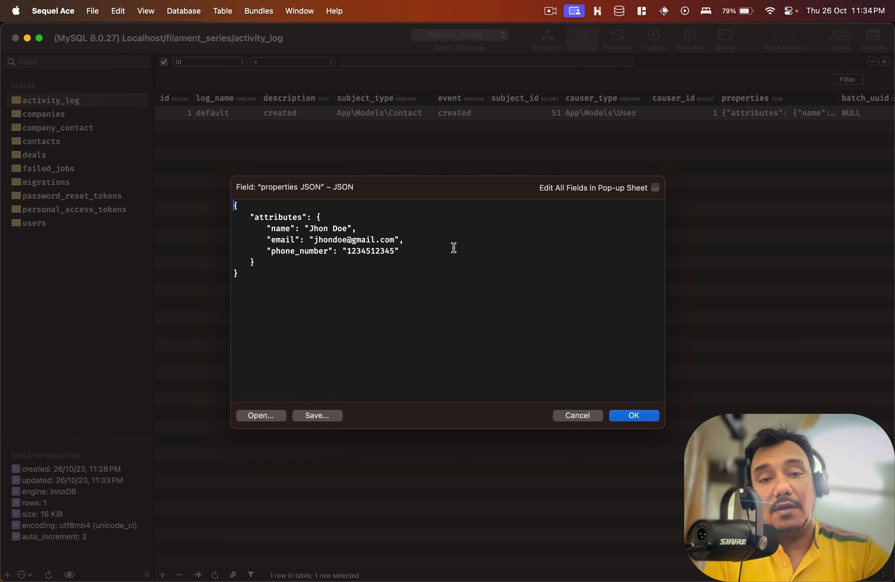
pyautogui.click(632, 415)
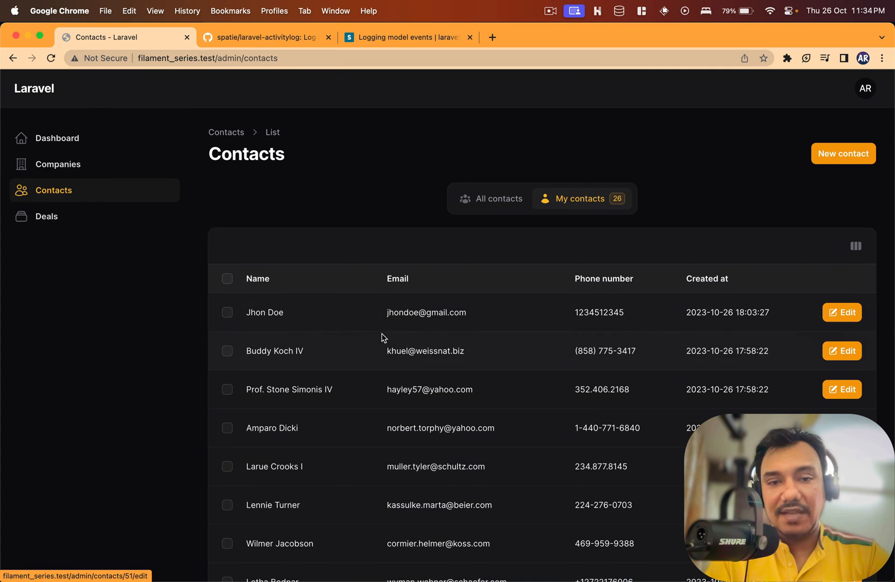
# Step: Edit the newest contact (Contact 51) and append X to its name
pyautogui.click(841, 313)
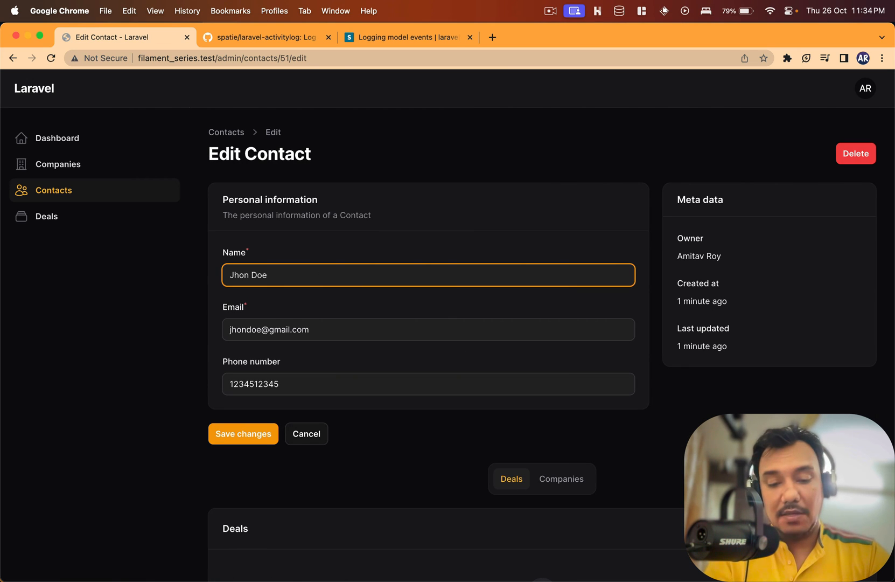
pyautogui.write('X')
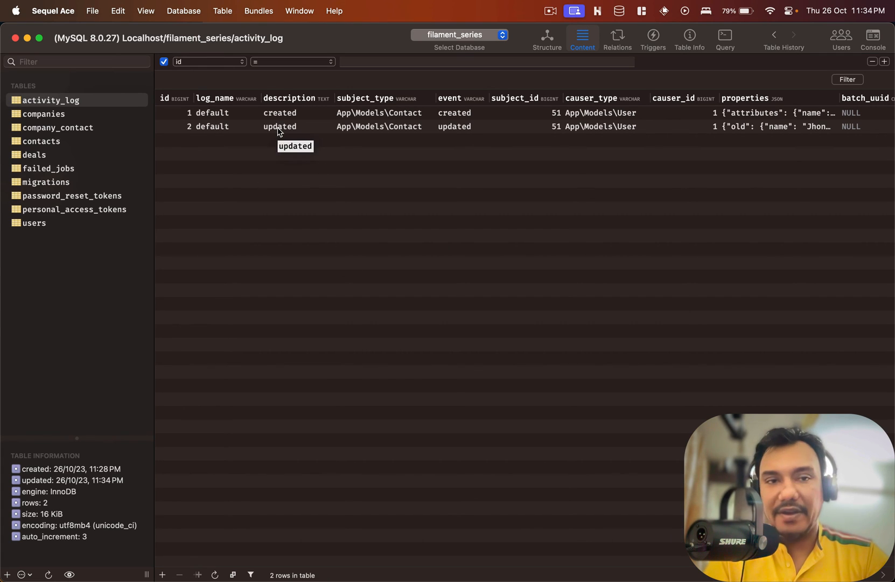
pyautogui.moveTo(299, 135)
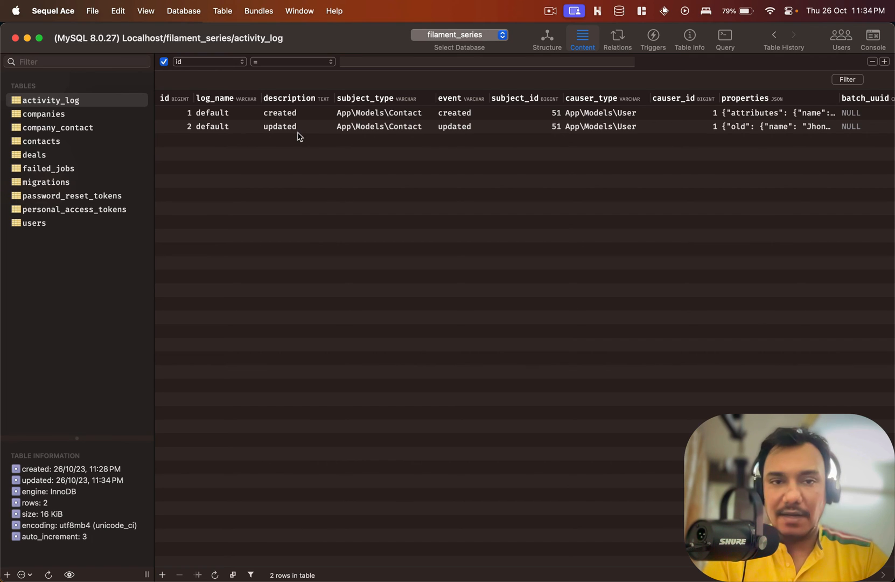
pyautogui.moveTo(412, 133)
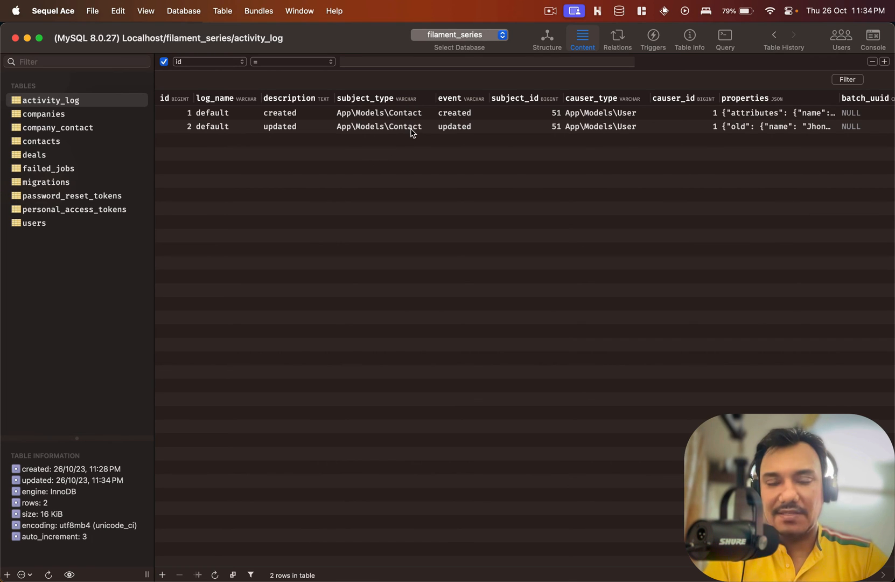
pyautogui.moveTo(463, 135)
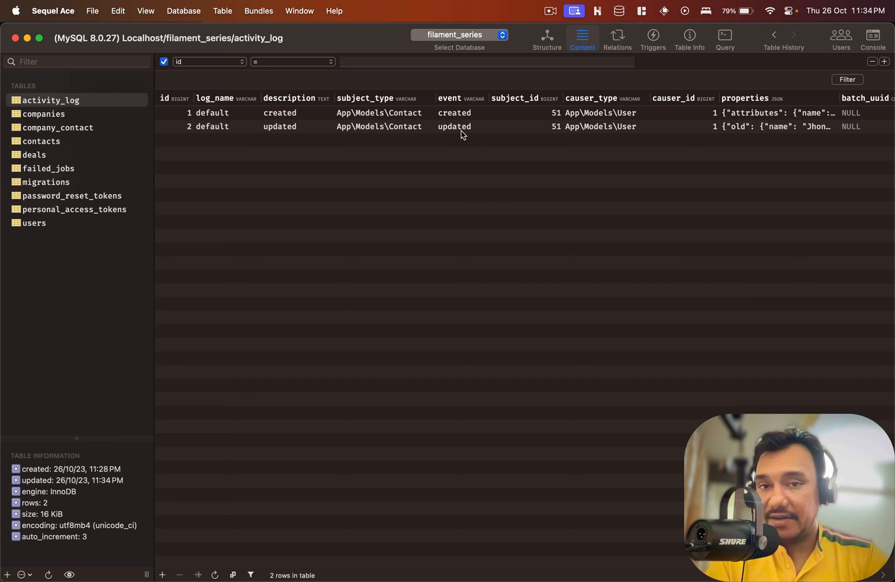
# Step: Scroll right through the second activity_log row to see it was logged at 18:04:37
pyautogui.hscroll(3)
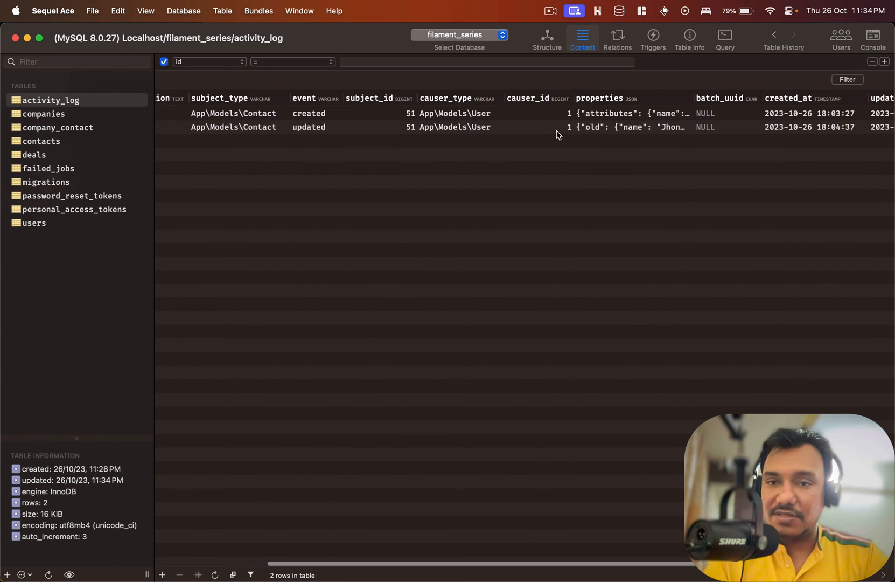
pyautogui.doubleClick(628, 126)
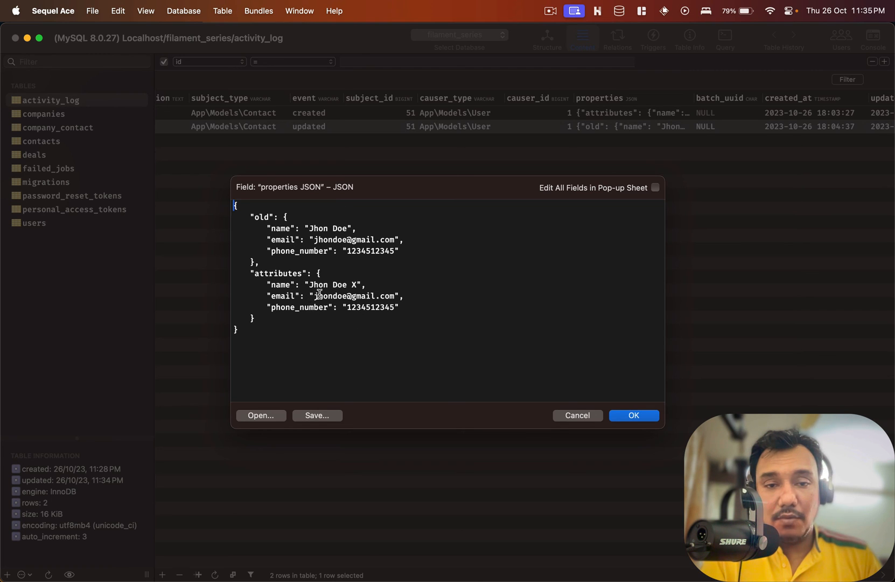
pyautogui.moveTo(359, 313)
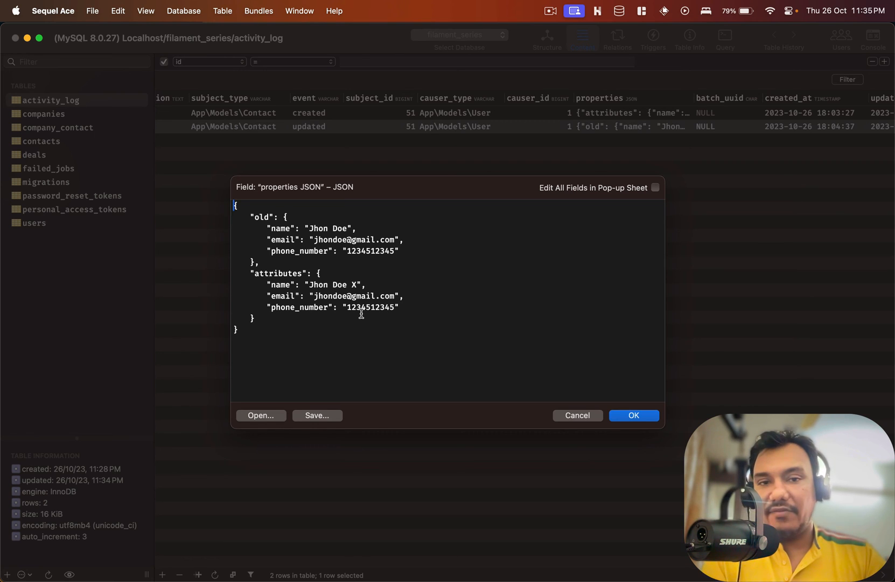
pyautogui.moveTo(315, 261)
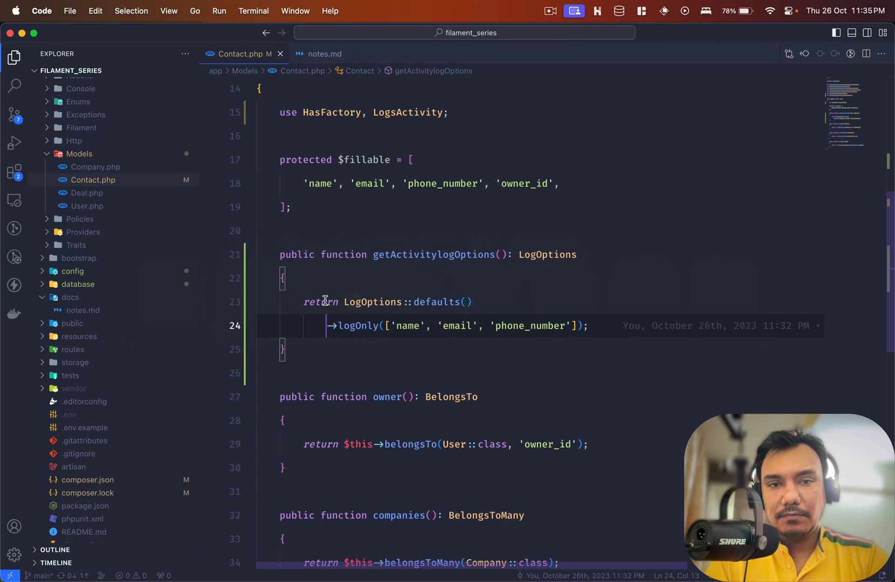
pyautogui.scroll(3)
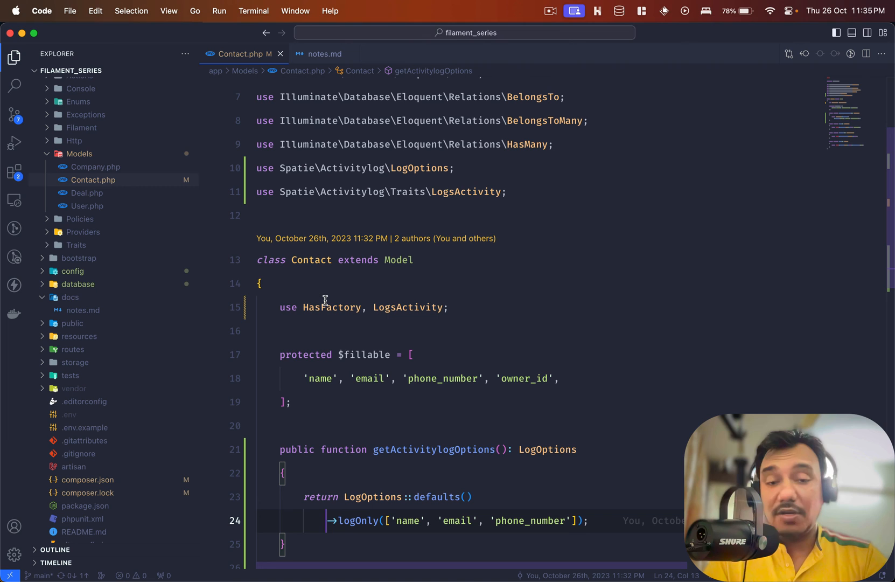
pyautogui.scroll(-3)
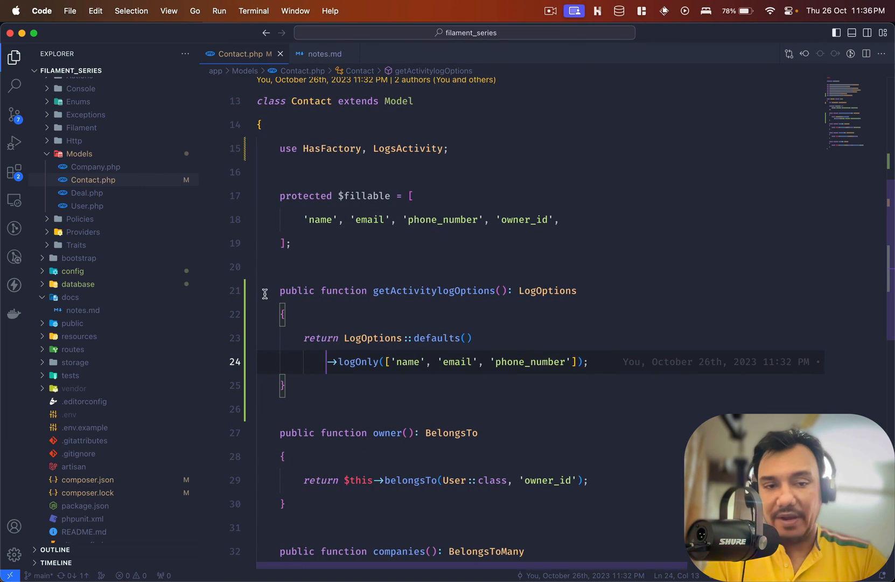
pyautogui.moveTo(357, 361)
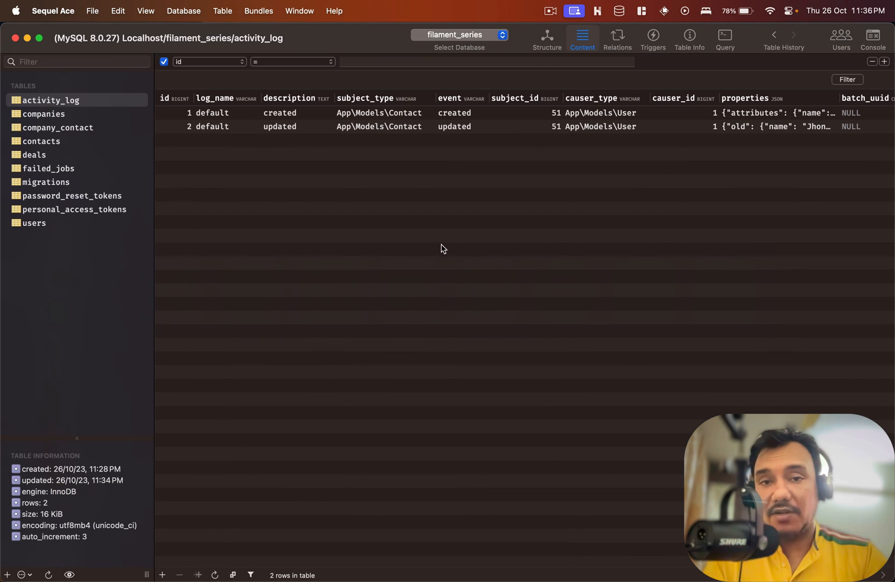
pyautogui.moveTo(431, 269)
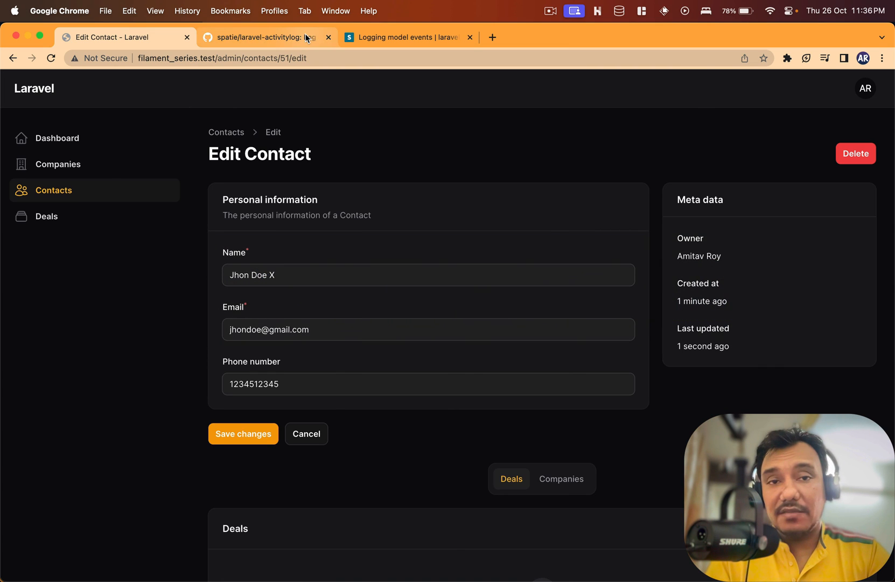
# Step: Scroll the spatie/laravel-activitylog README down to the manual activity() logging examples
pyautogui.click(260, 37)
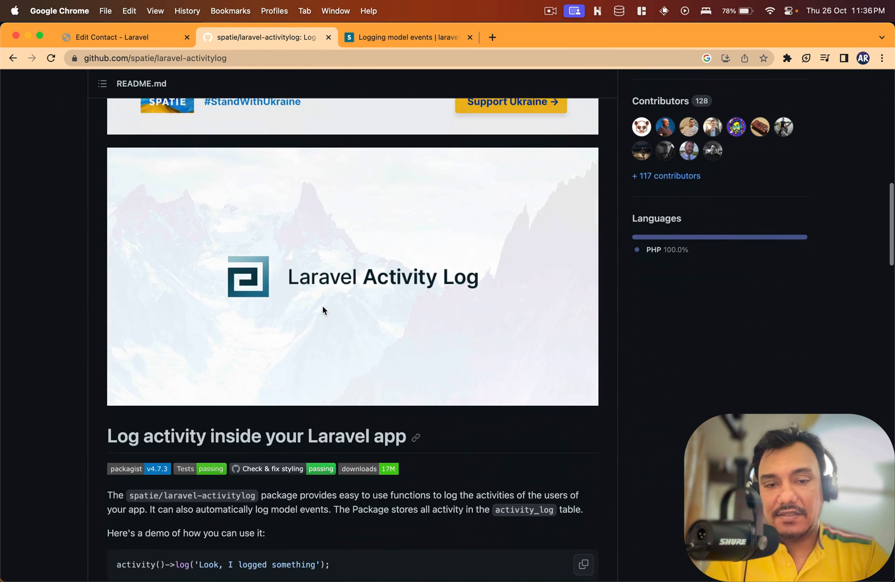
pyautogui.scroll(-3)
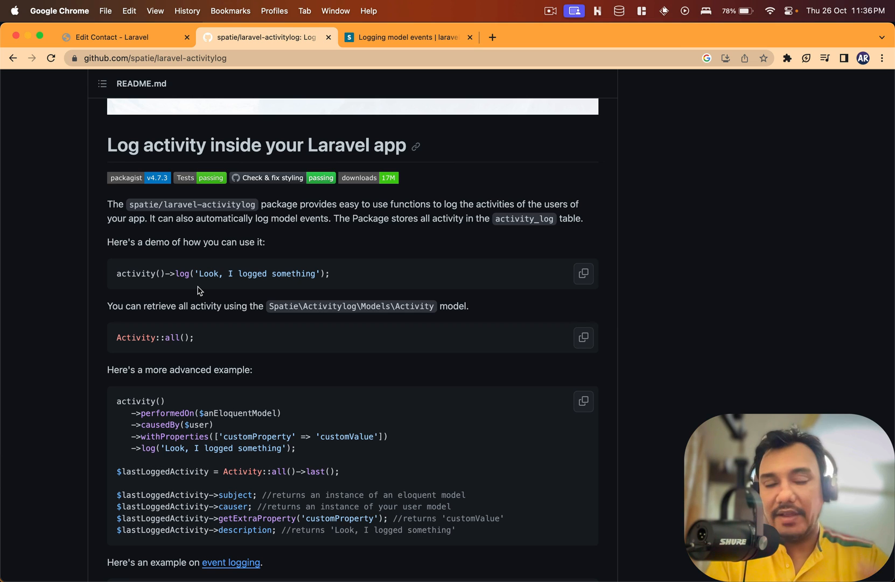
pyautogui.scroll(-3)
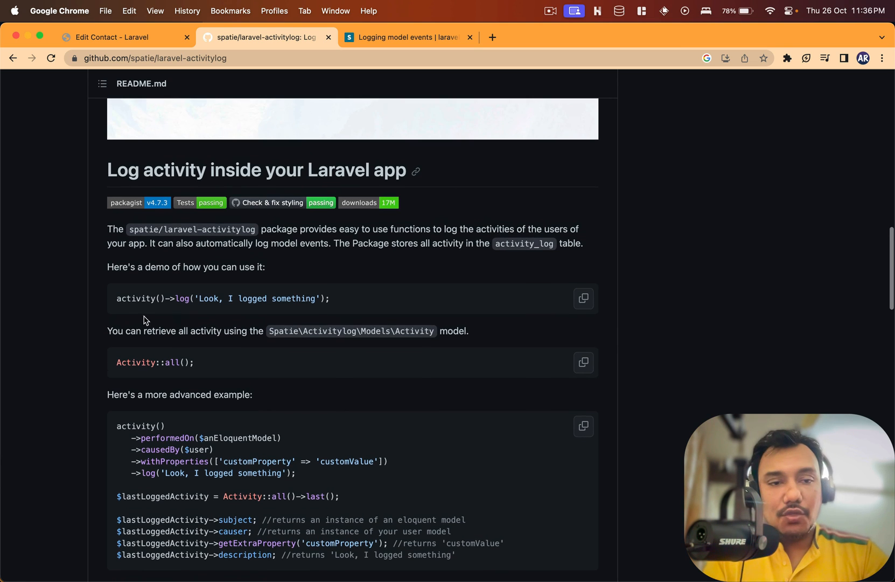
pyautogui.moveTo(164, 311)
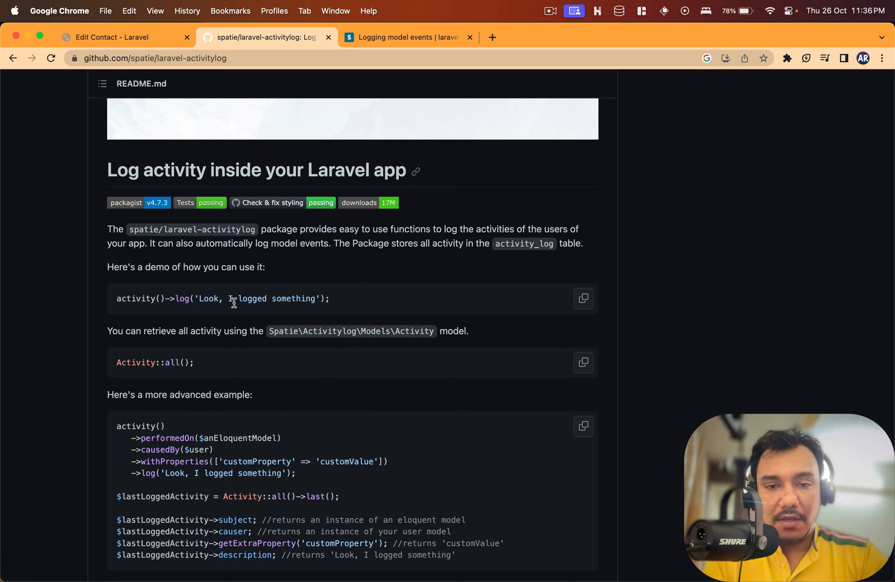
# Step: Expand ContactResource and its Pages folder in the VS Code Explorer
pyautogui.press('cmd+tab')
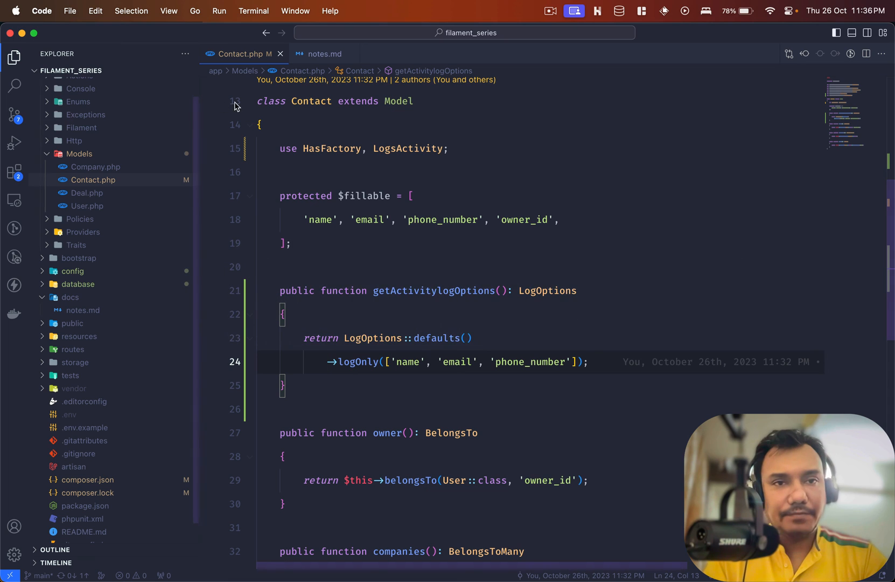
pyautogui.scroll(-3)
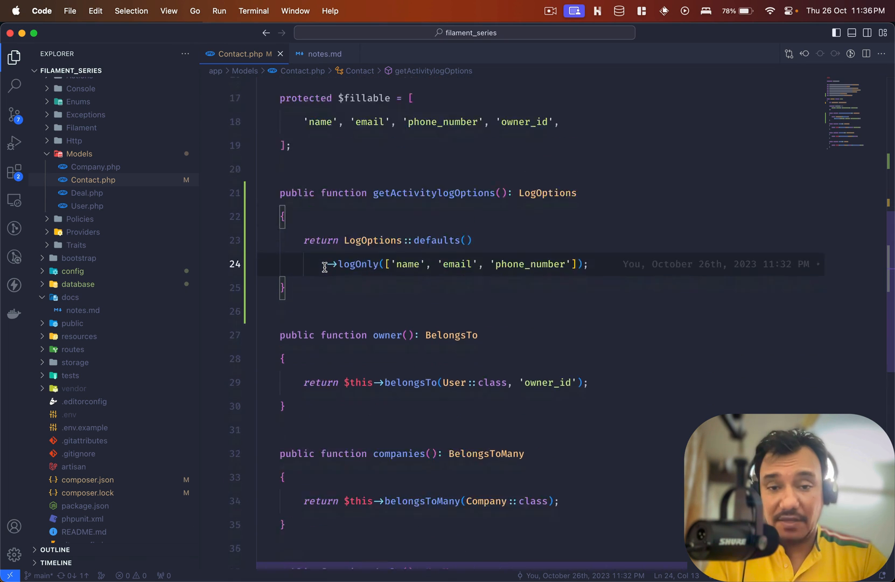
pyautogui.scroll(-3)
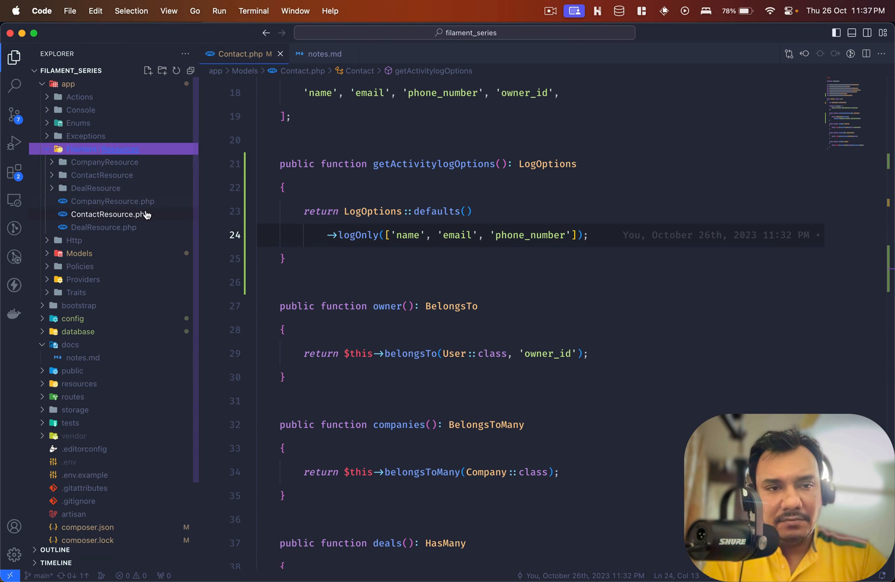
pyautogui.click(102, 175)
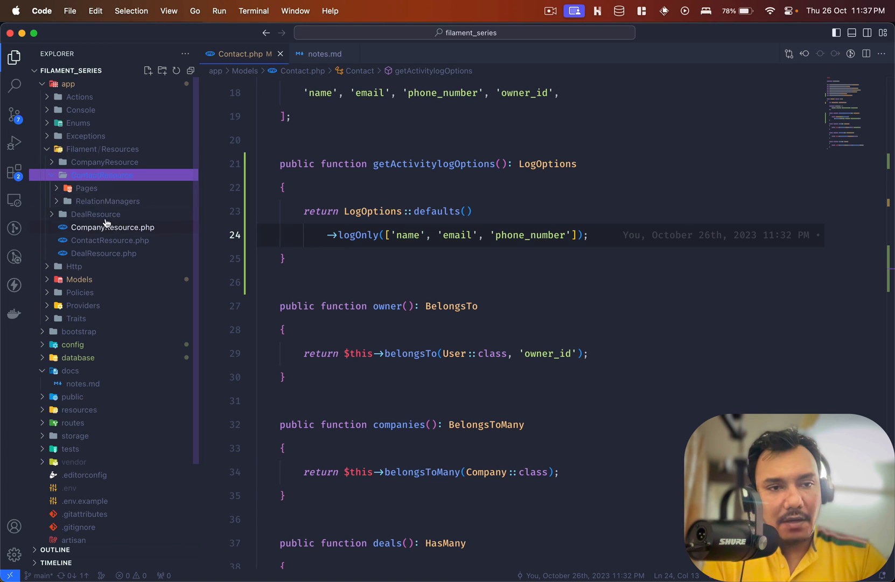
pyautogui.click(101, 175)
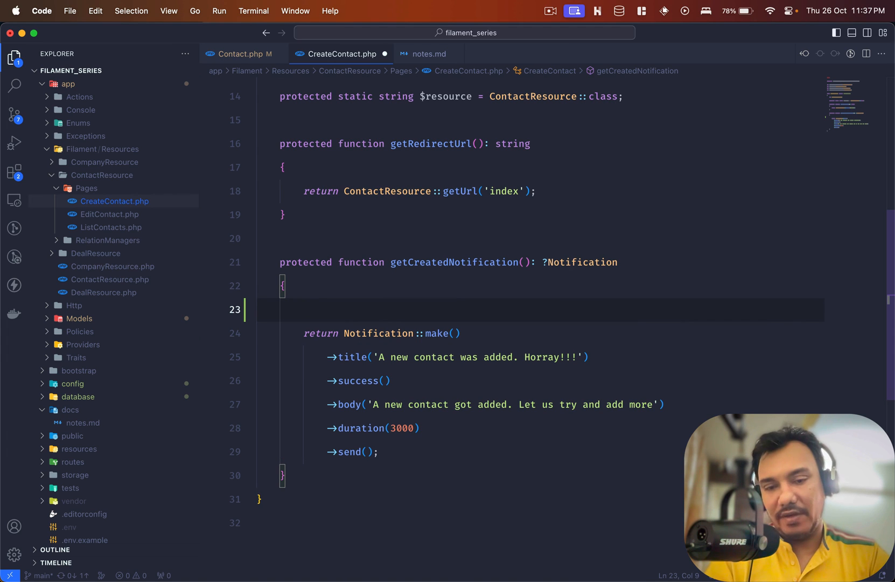
# Step: Add activity()->log('Notification sent for contact created'); to getCreatedNotification and save
pyautogui.write('activity(')
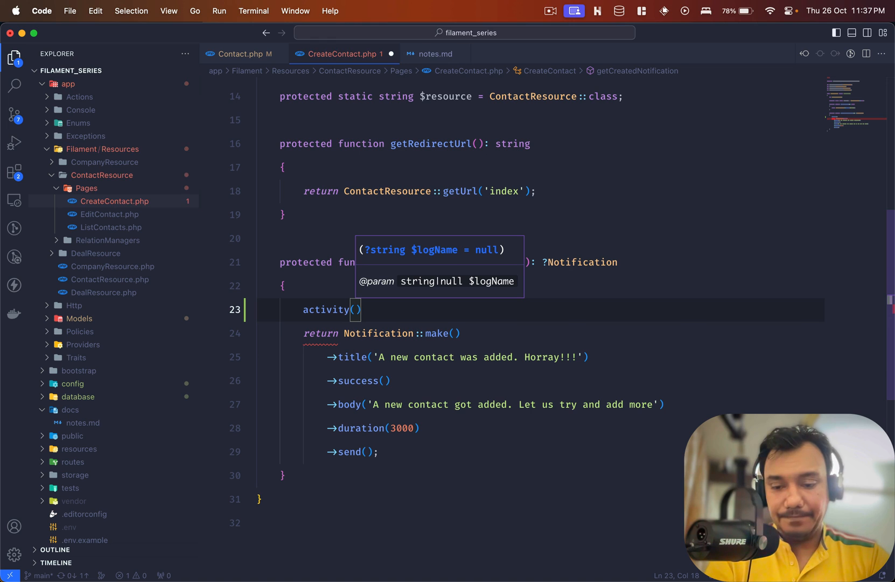
pyautogui.write('->')
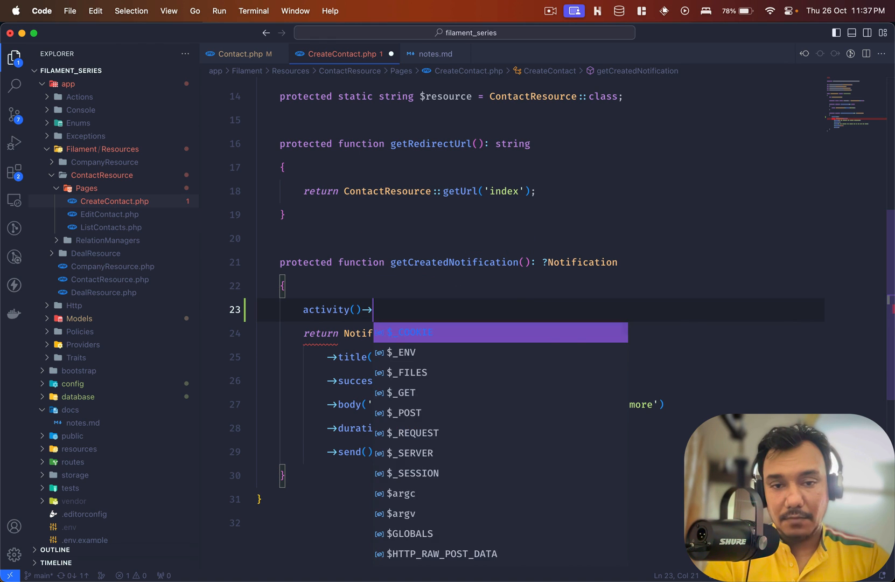
pyautogui.write("log('')")
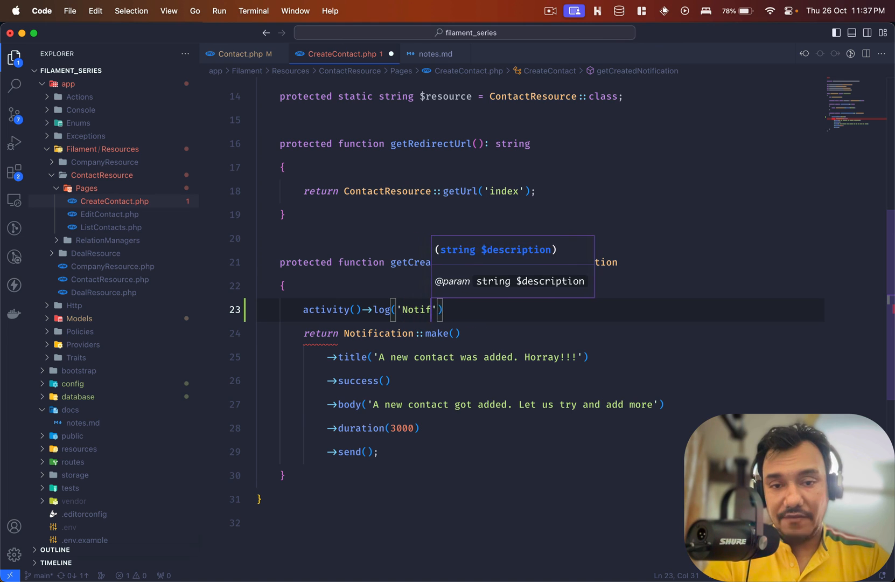
pyautogui.press('backspace')
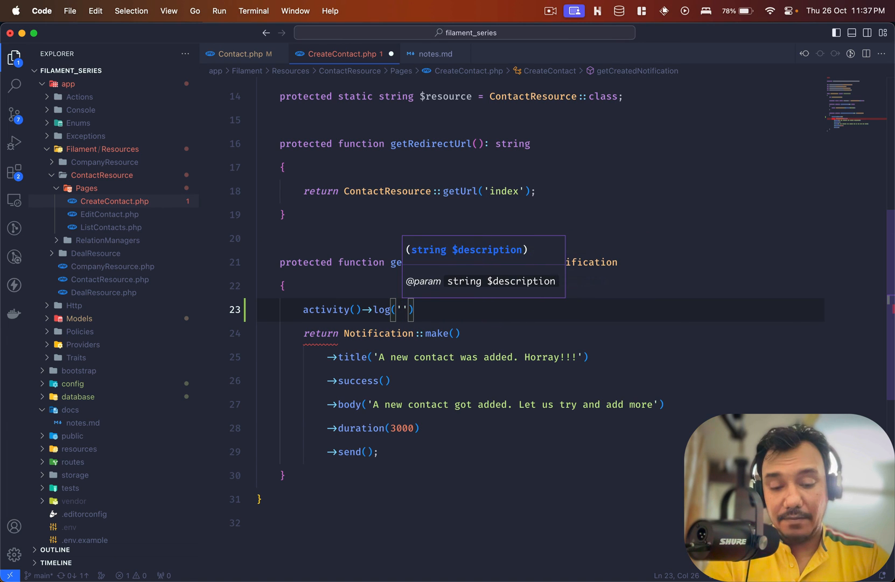
pyautogui.write('Notification sent for contact')
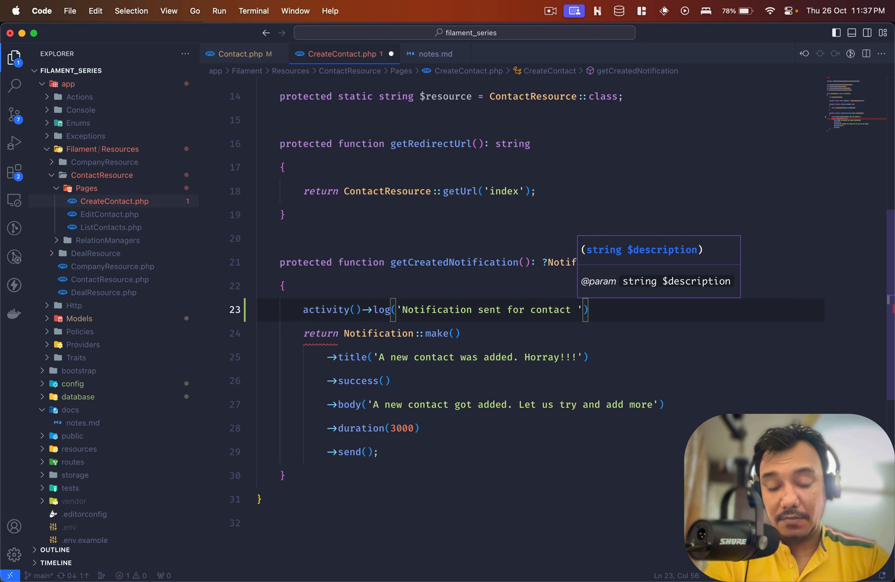
pyautogui.write('created')
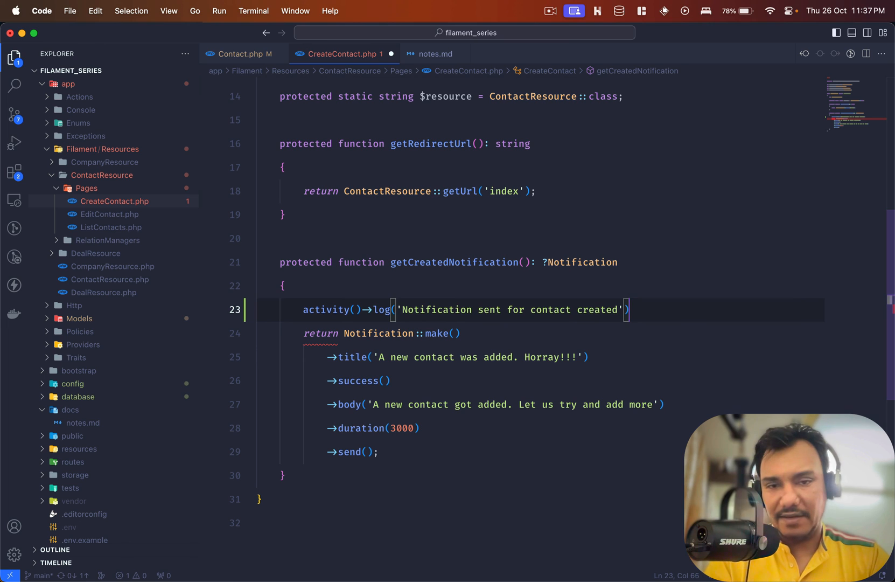
pyautogui.press('enter')
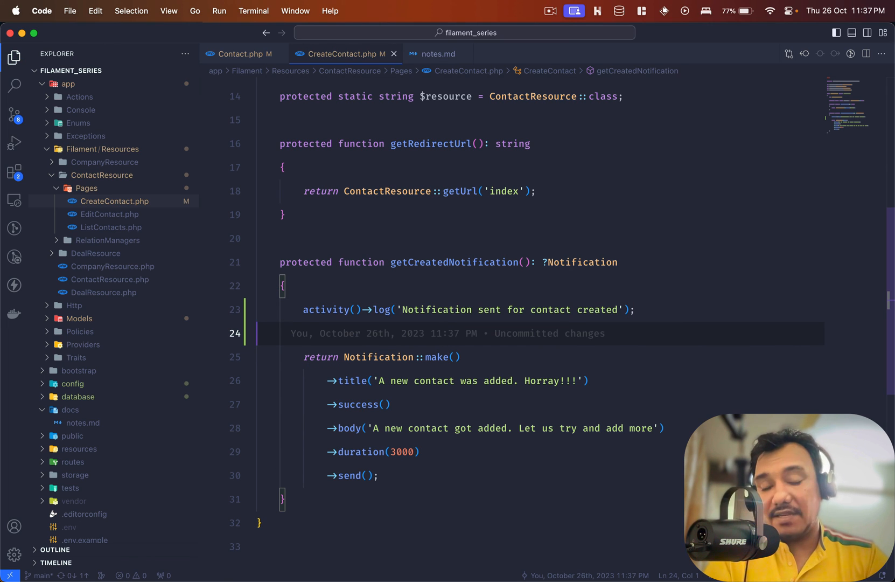
pyautogui.moveTo(453, 262)
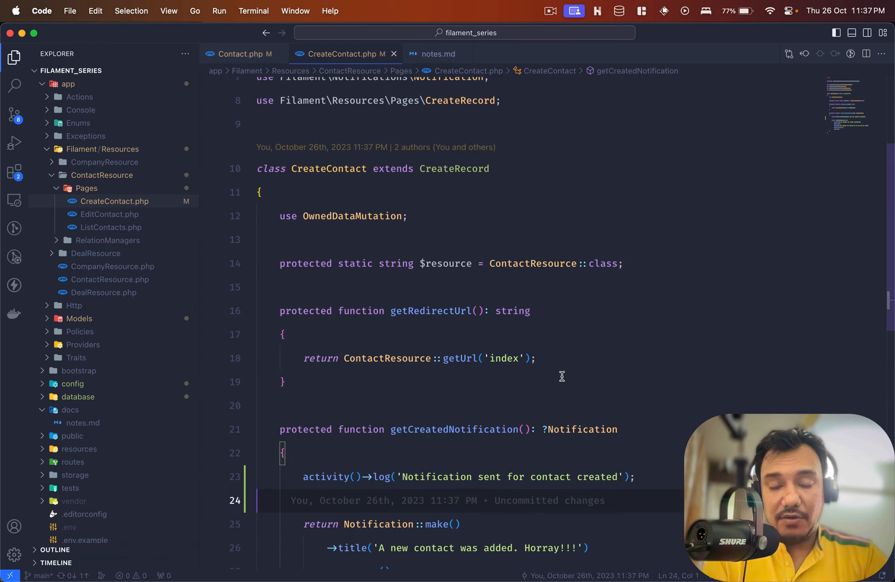
pyautogui.press('Cmd+Tab')
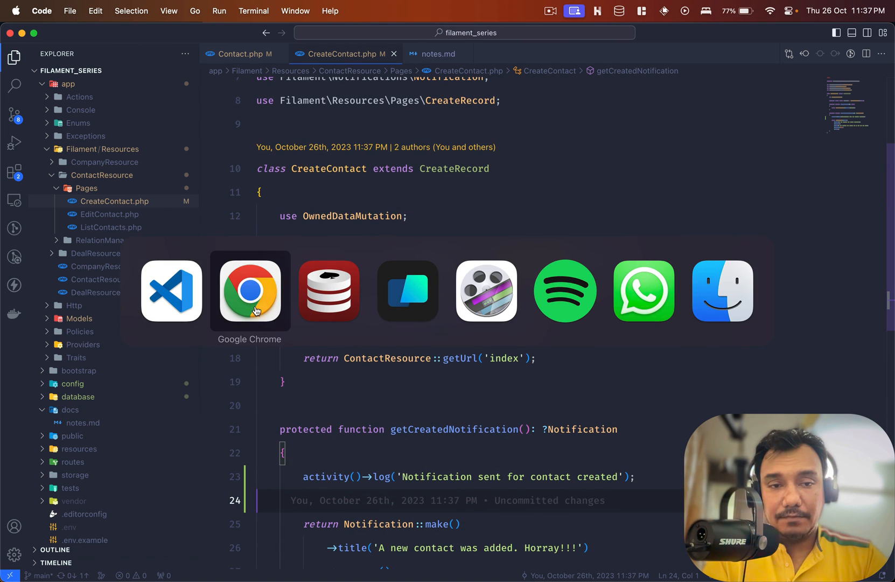
pyautogui.click(250, 290)
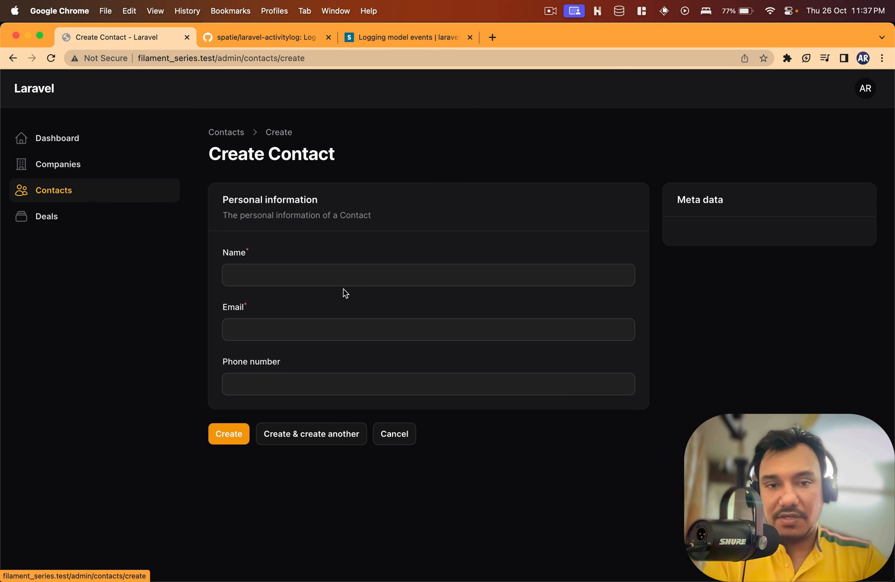
pyautogui.write('Jane Doe III')
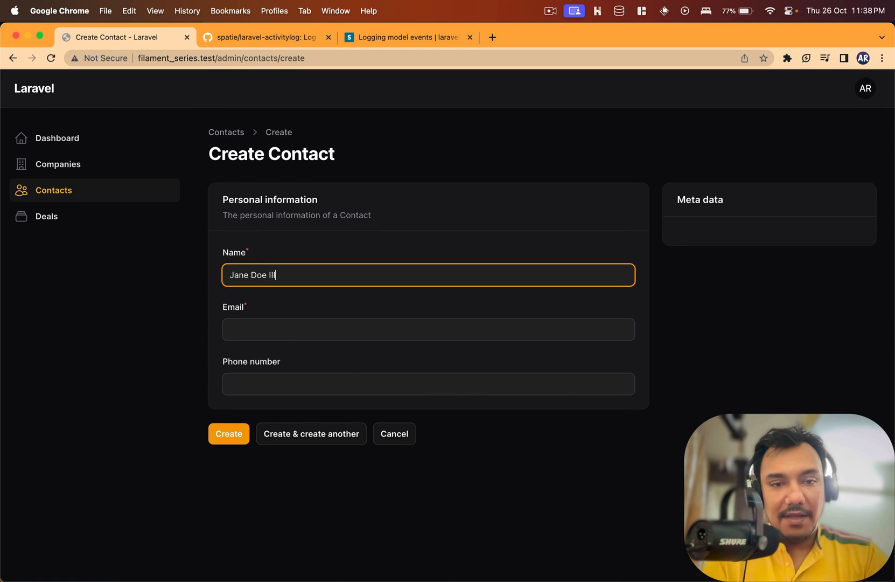
pyautogui.write('jane@gmail.com')
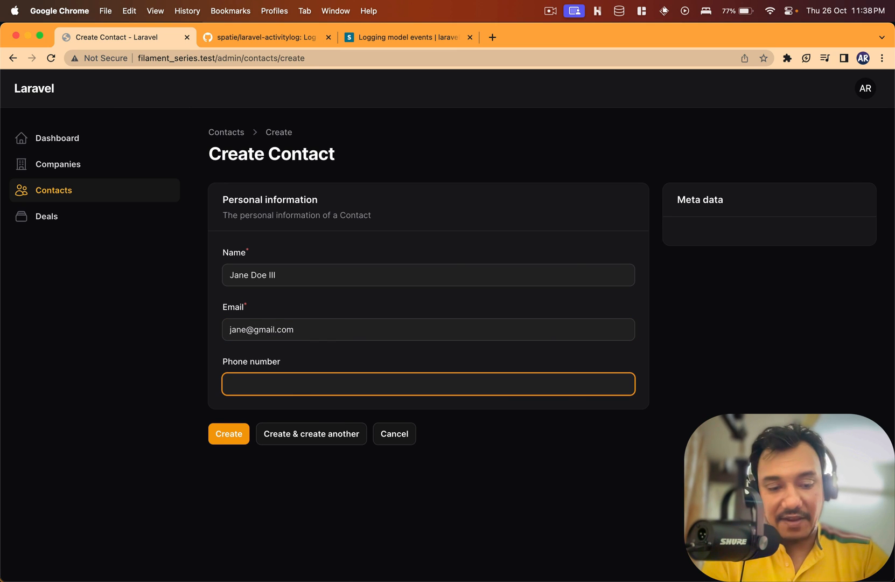
pyautogui.write('2345623')
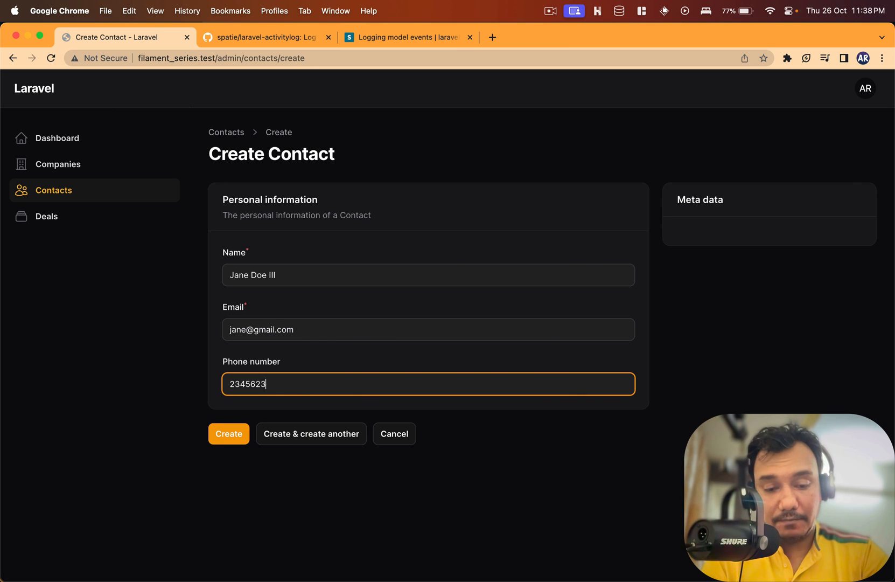
pyautogui.write('456')
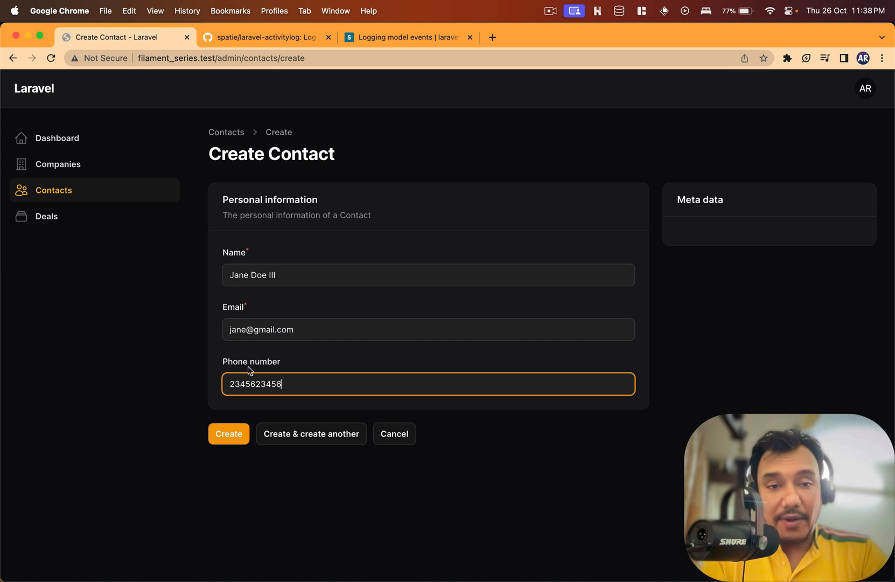
pyautogui.click(229, 433)
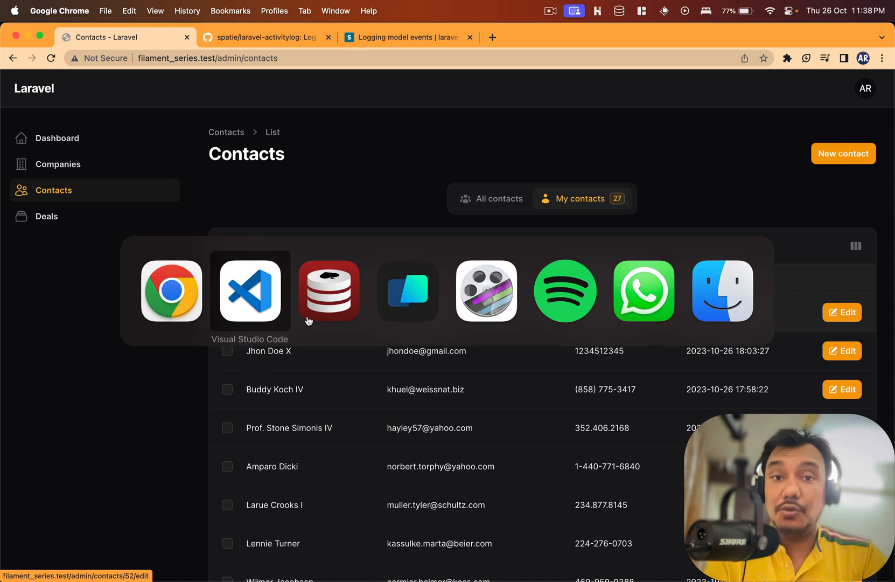
# Step: Widen the description column and scroll right across the new 'Notification sent for contact created' row
pyautogui.click(328, 291)
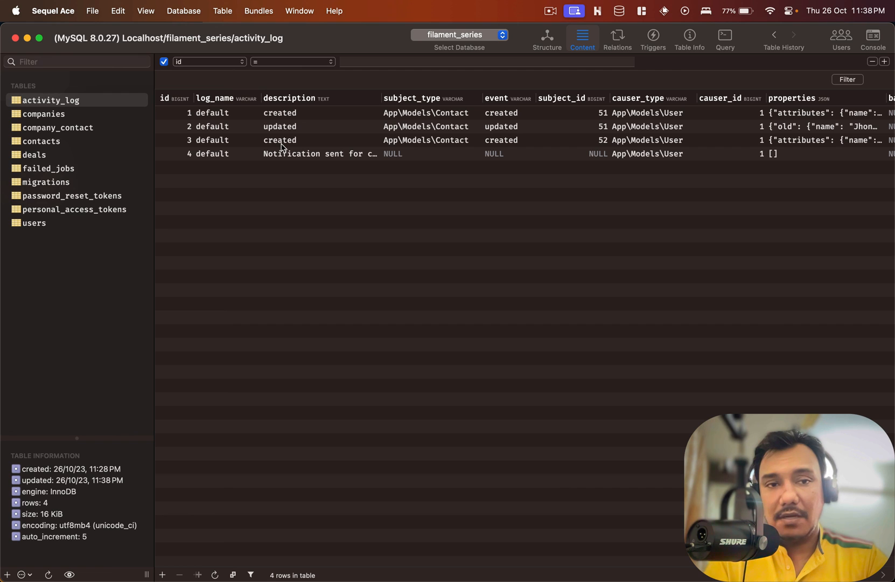
pyautogui.moveTo(388, 120)
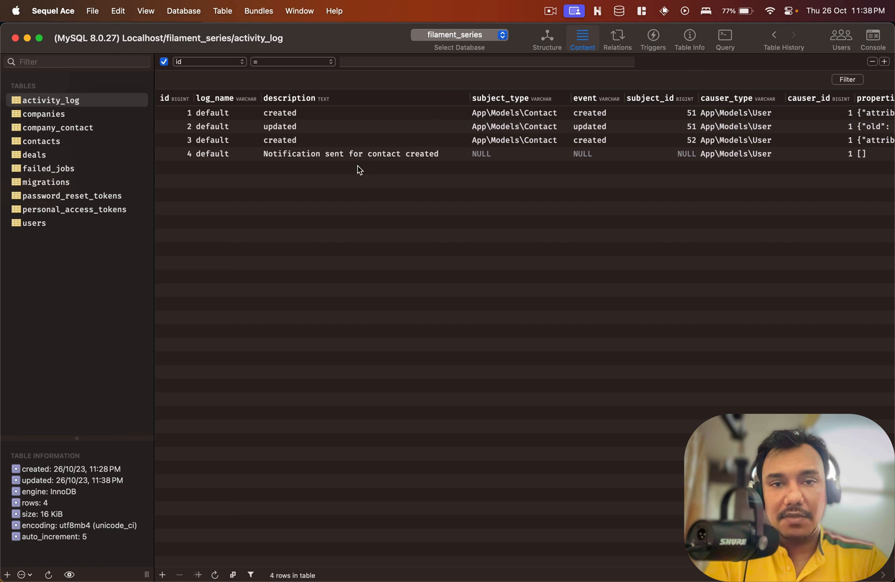
pyautogui.moveTo(381, 161)
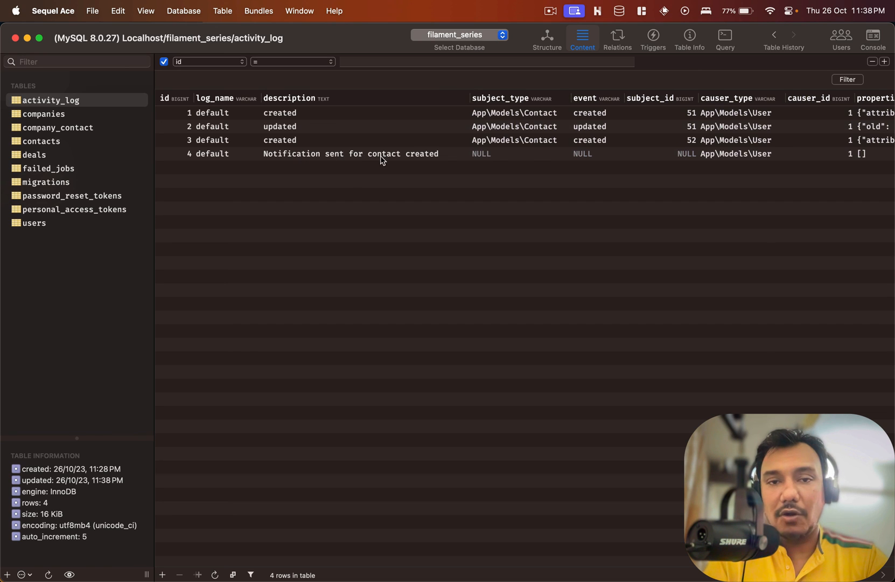
pyautogui.press('cmd+tab')
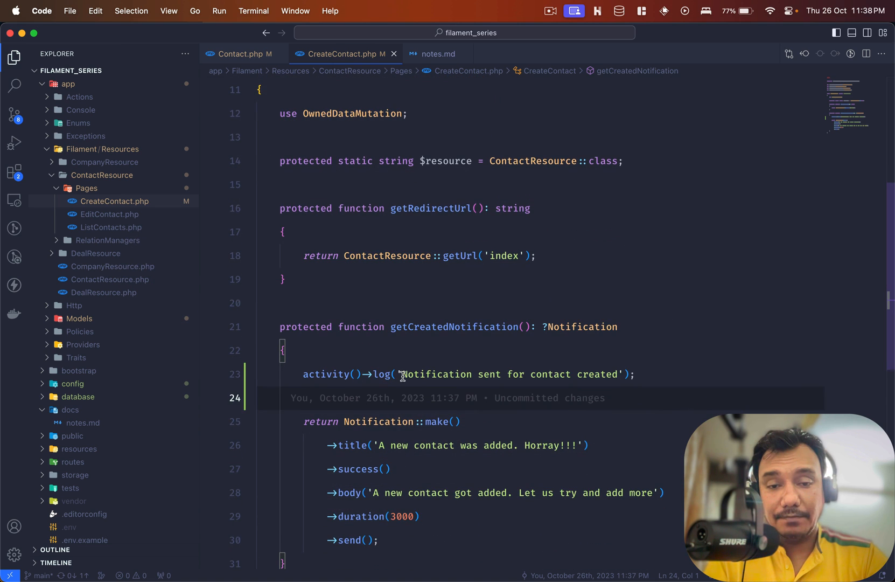
pyautogui.moveTo(403, 374); pyautogui.dragTo(610, 374)
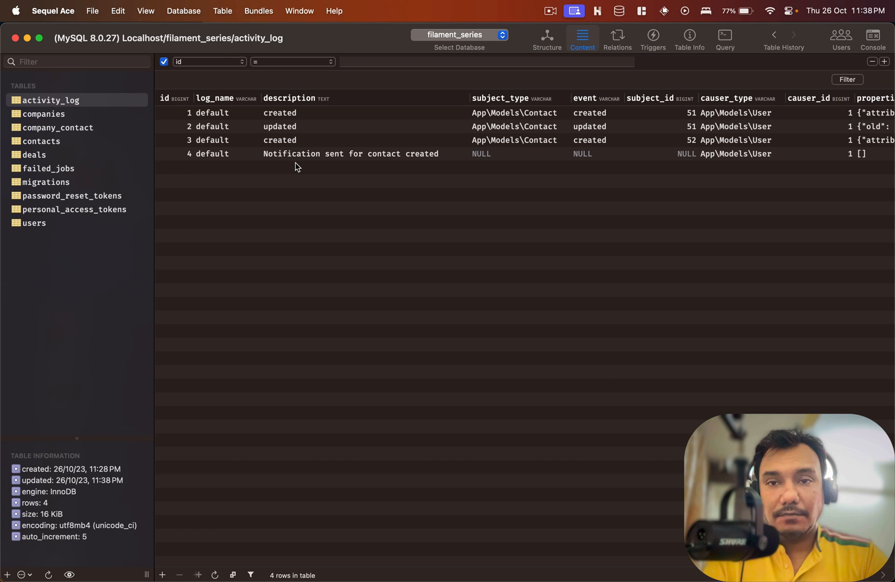
pyautogui.hscroll(3)
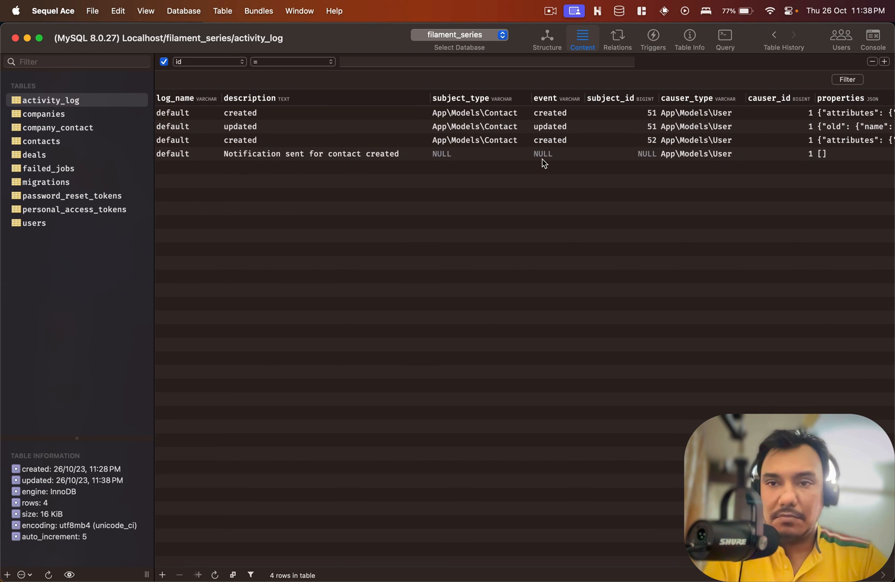
pyautogui.hscroll(3)
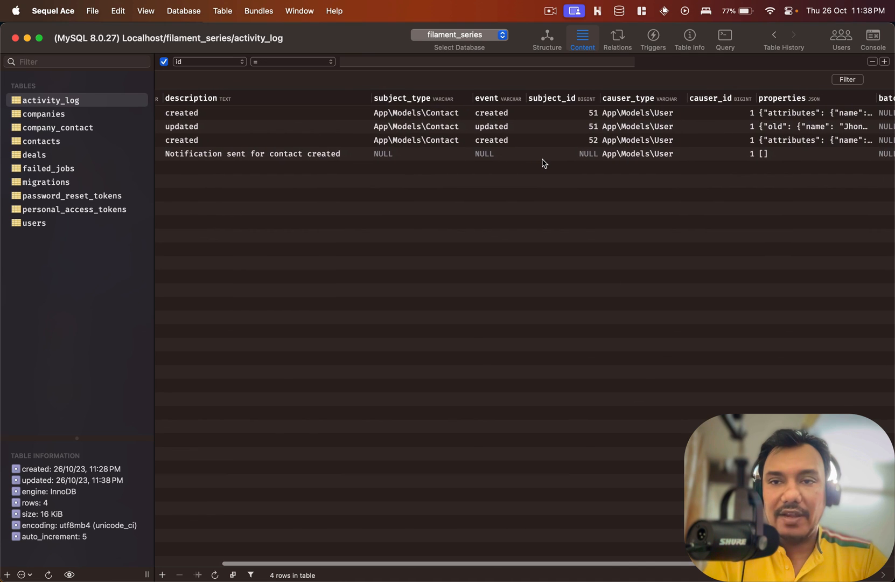
pyautogui.moveTo(638, 153)
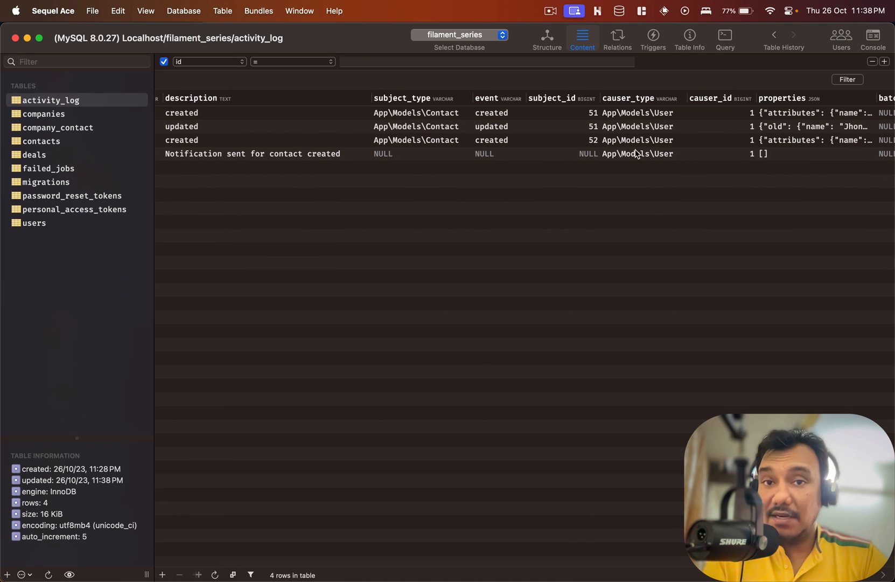
pyautogui.moveTo(638, 153)
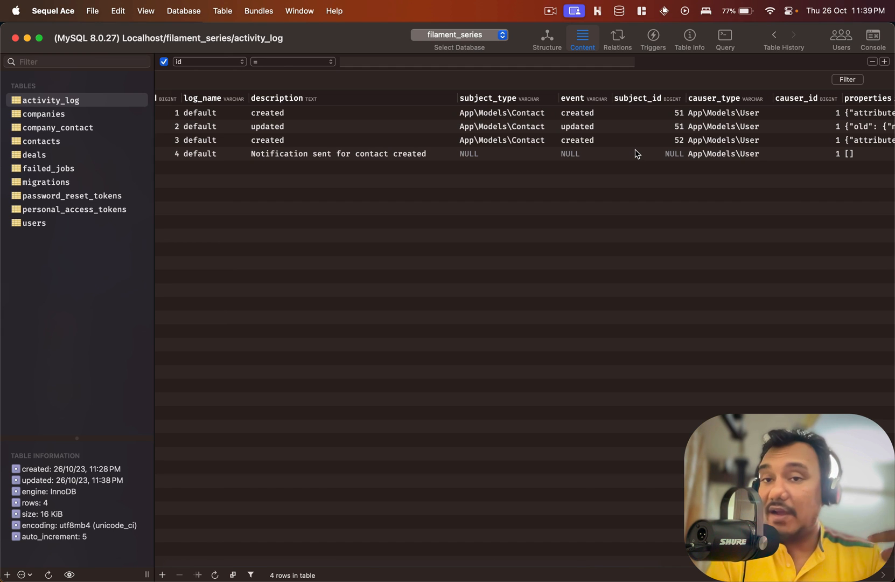
pyautogui.moveTo(638, 153)
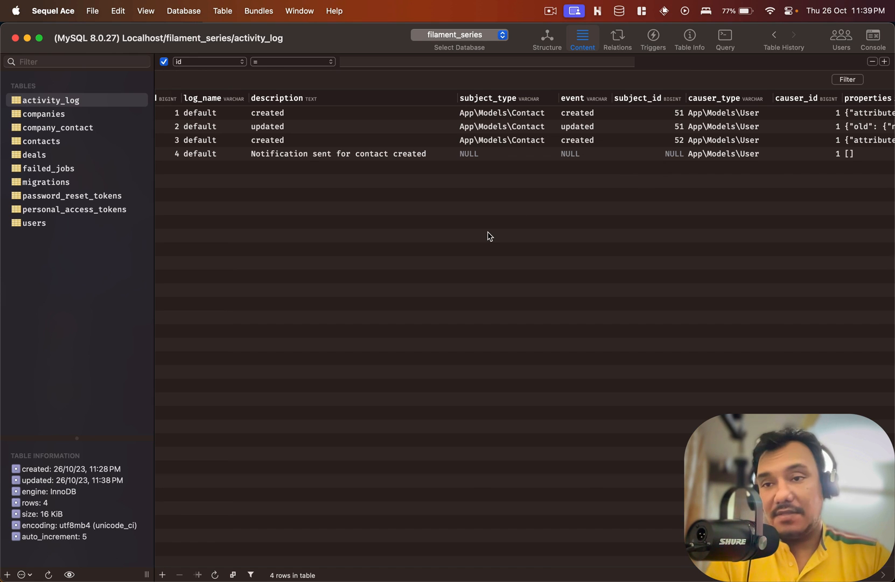
# Step: Return to VS Code and view notes.md with the activity-tracking plan
pyautogui.press('Cmd+Tab')
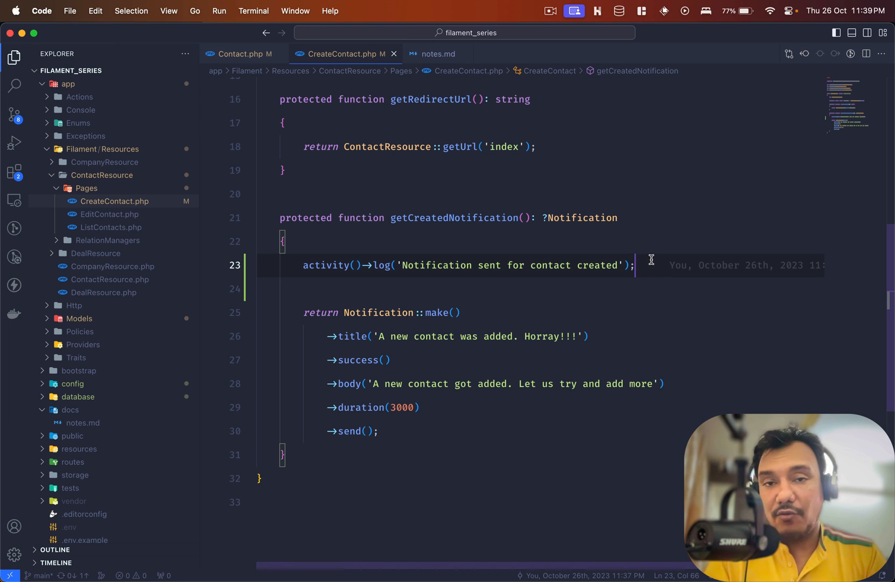
pyautogui.moveTo(481, 57)
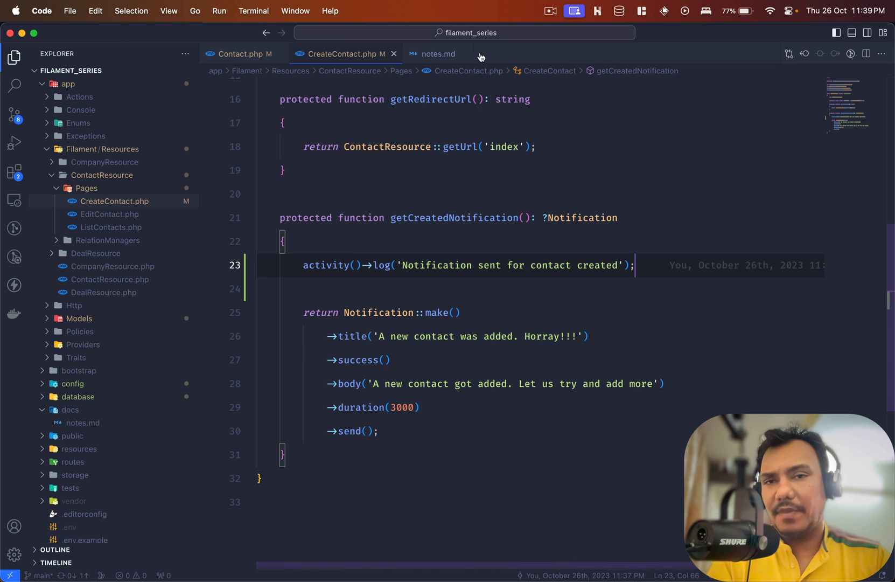
pyautogui.click(438, 54)
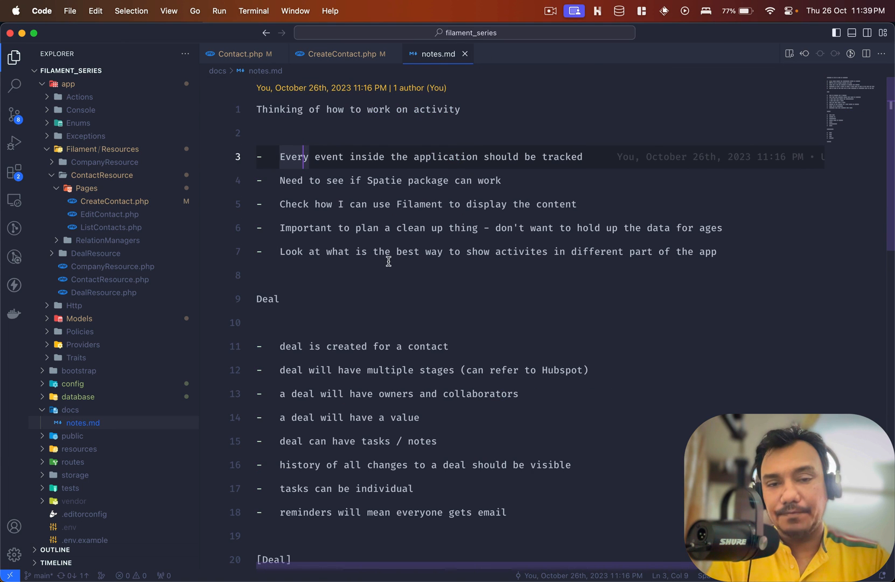